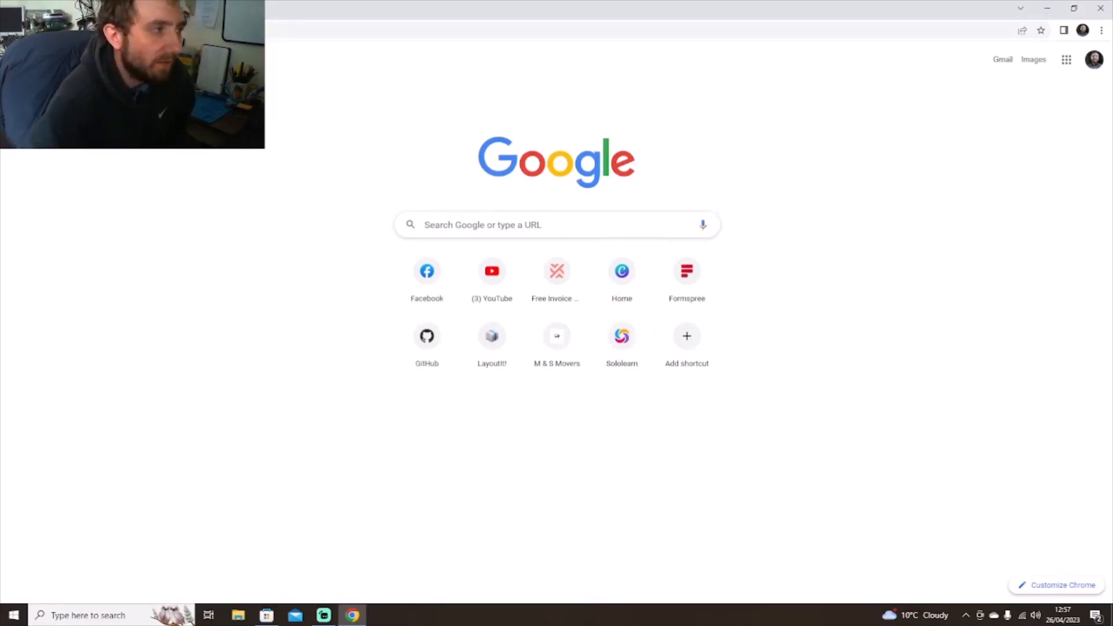
# Go to the Sololearn home page and dismiss the Google sign-in prompt and cookie notice.
pyautogui.click(622, 335)
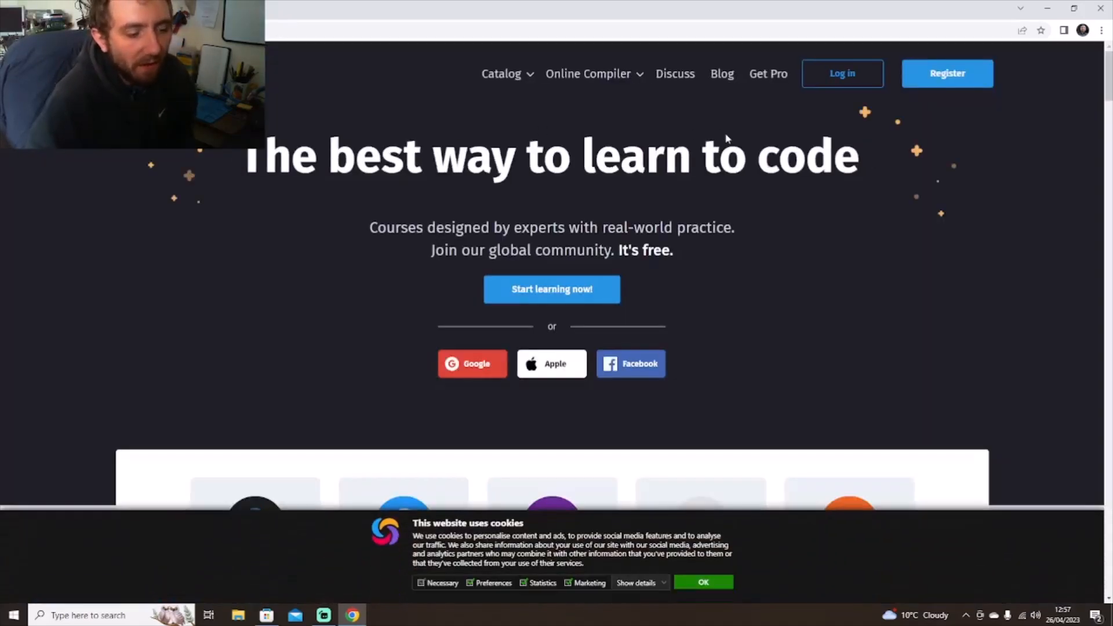
pyautogui.click(471, 363)
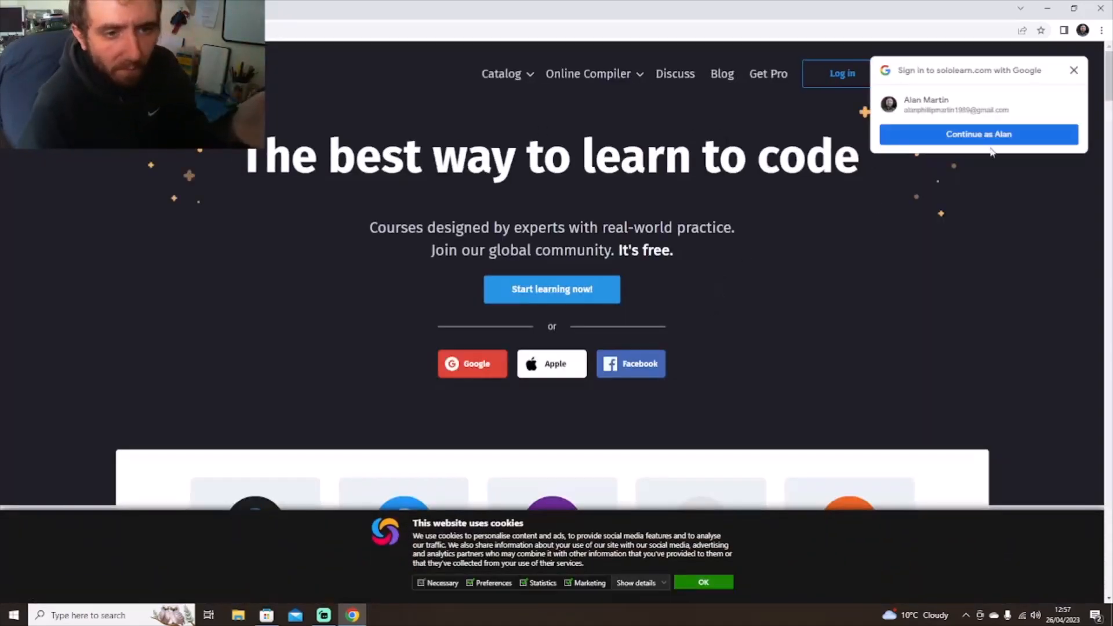
pyautogui.click(1074, 70)
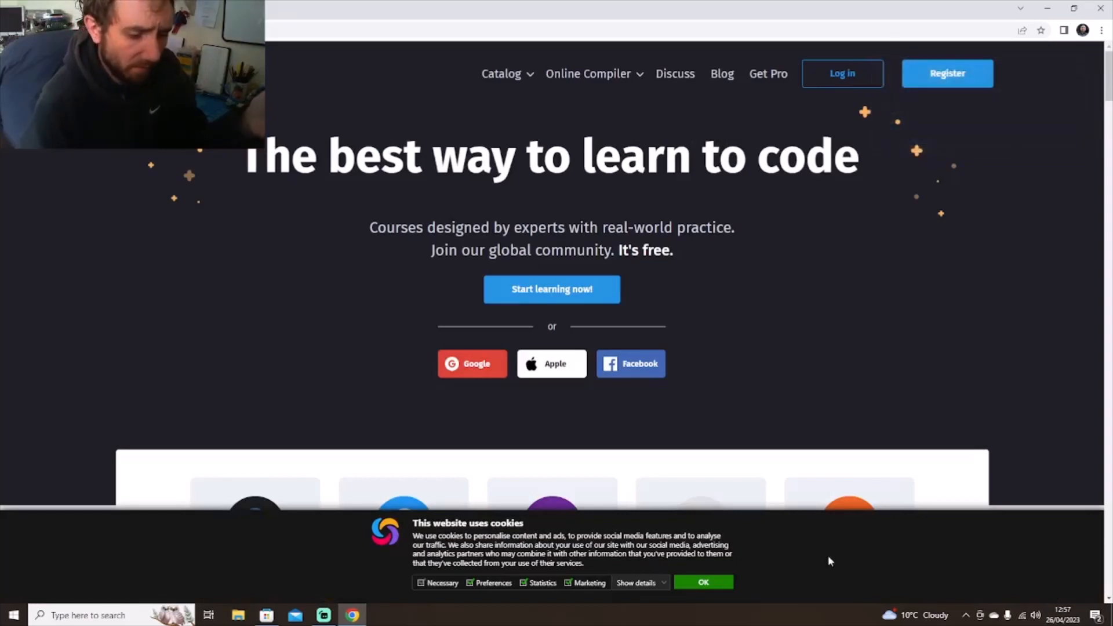
pyautogui.click(702, 582)
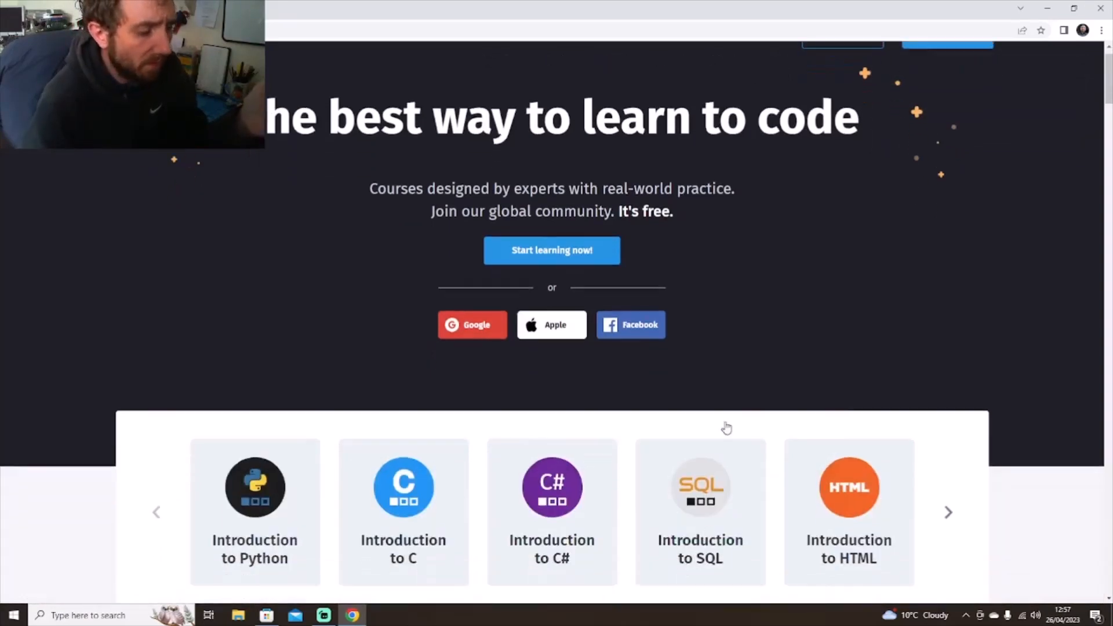
# Scroll through Sololearn's course list and feature sections, then return to the top.
pyautogui.scroll(-3)
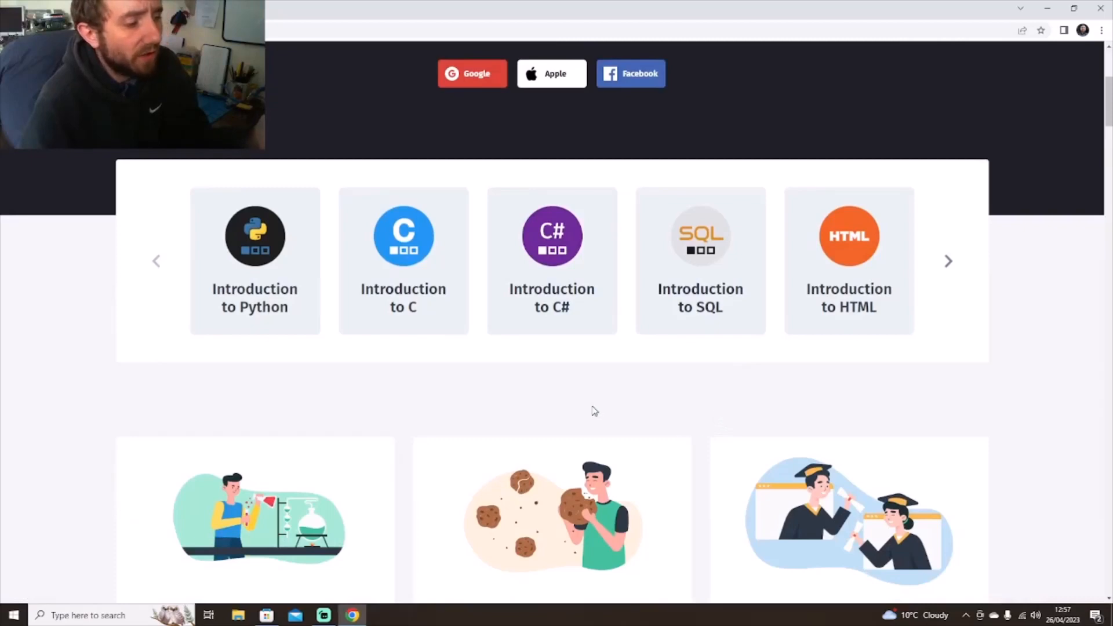
pyautogui.moveTo(424, 294)
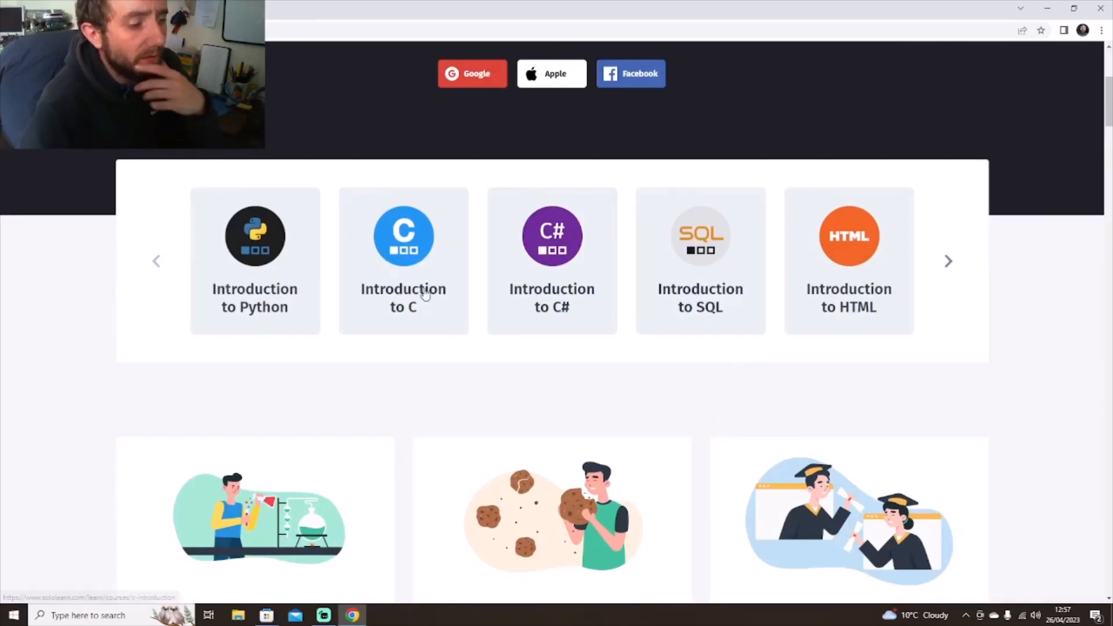
pyautogui.moveTo(618, 280)
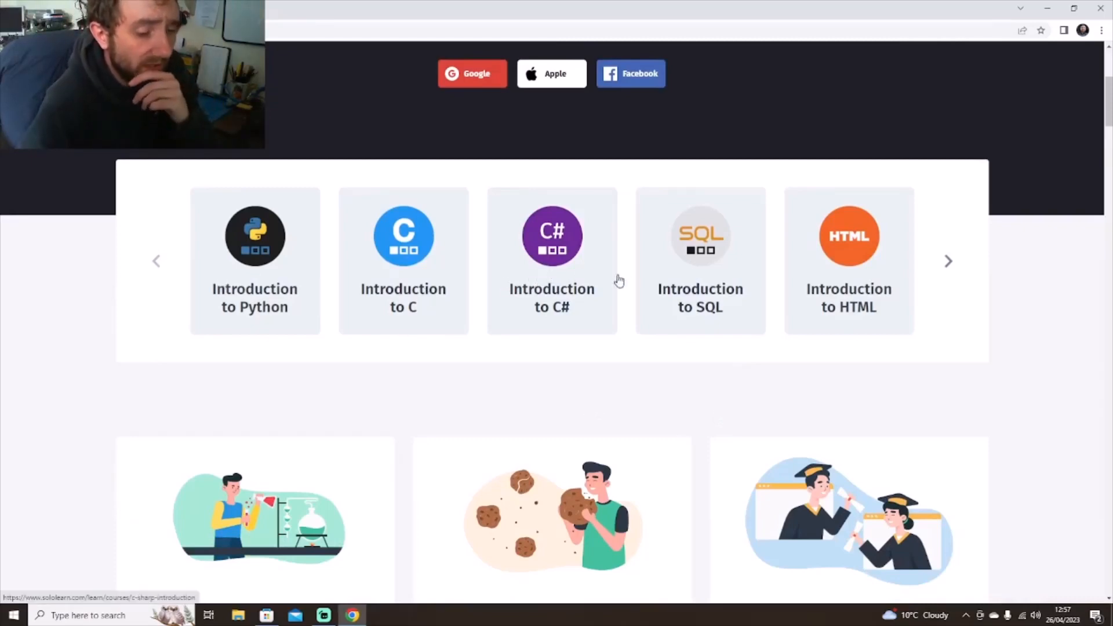
pyautogui.scroll(-3)
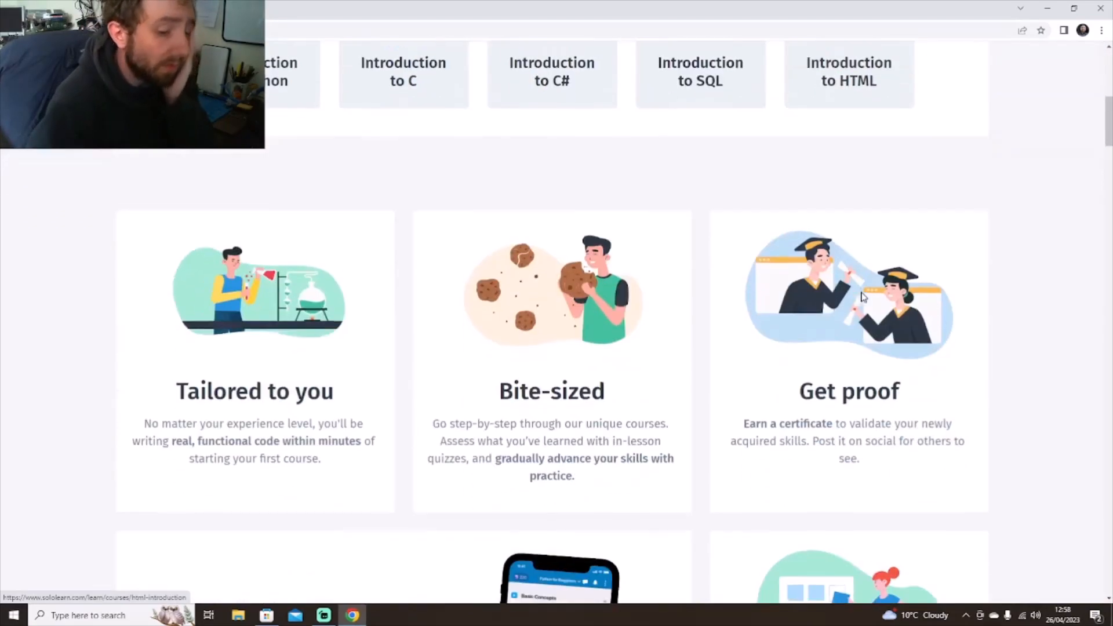
pyautogui.scroll(-3)
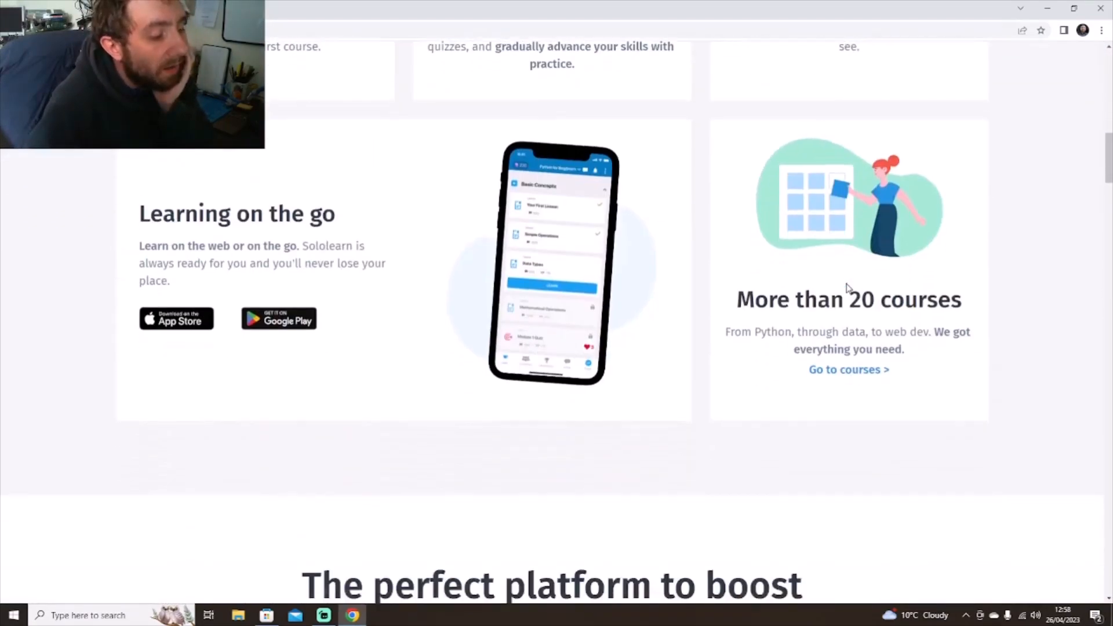
pyautogui.scroll(-3)
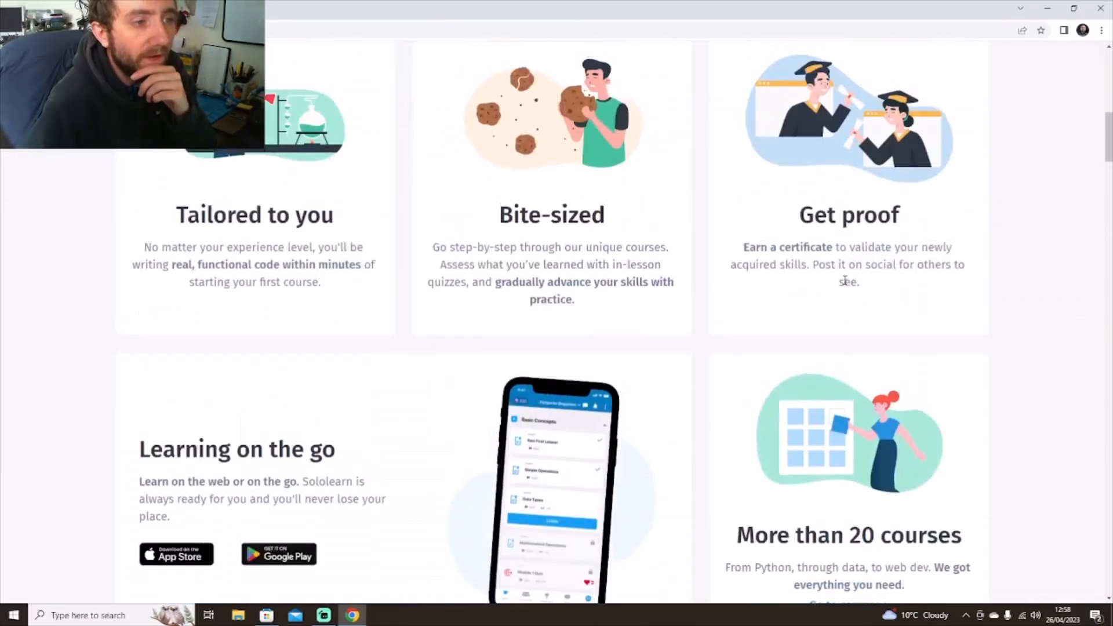
pyautogui.scroll(3)
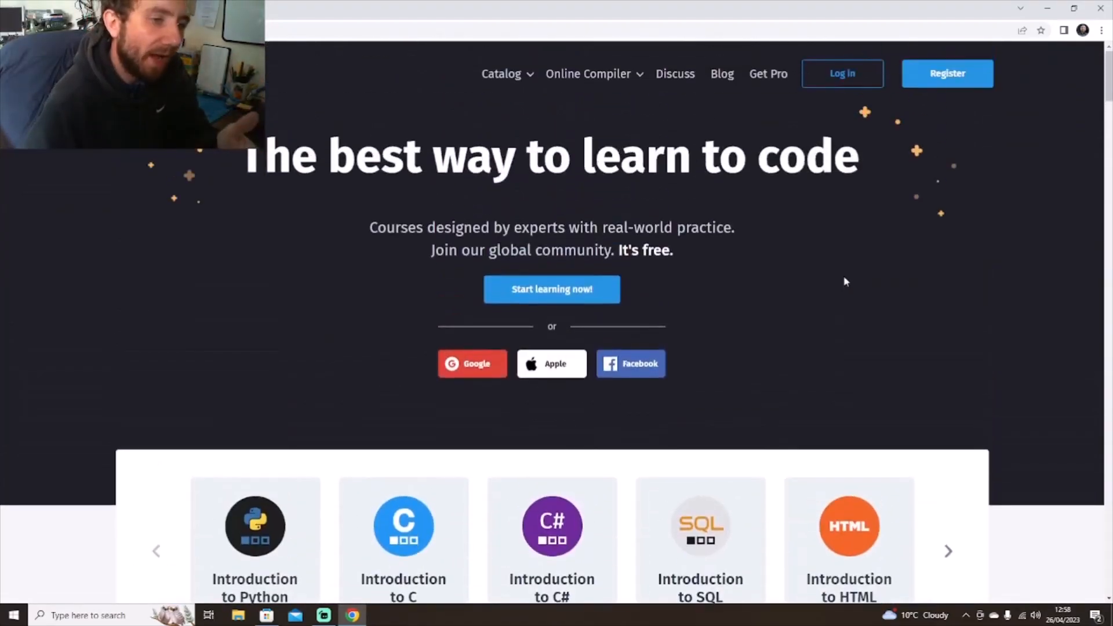
pyautogui.moveTo(685, 97)
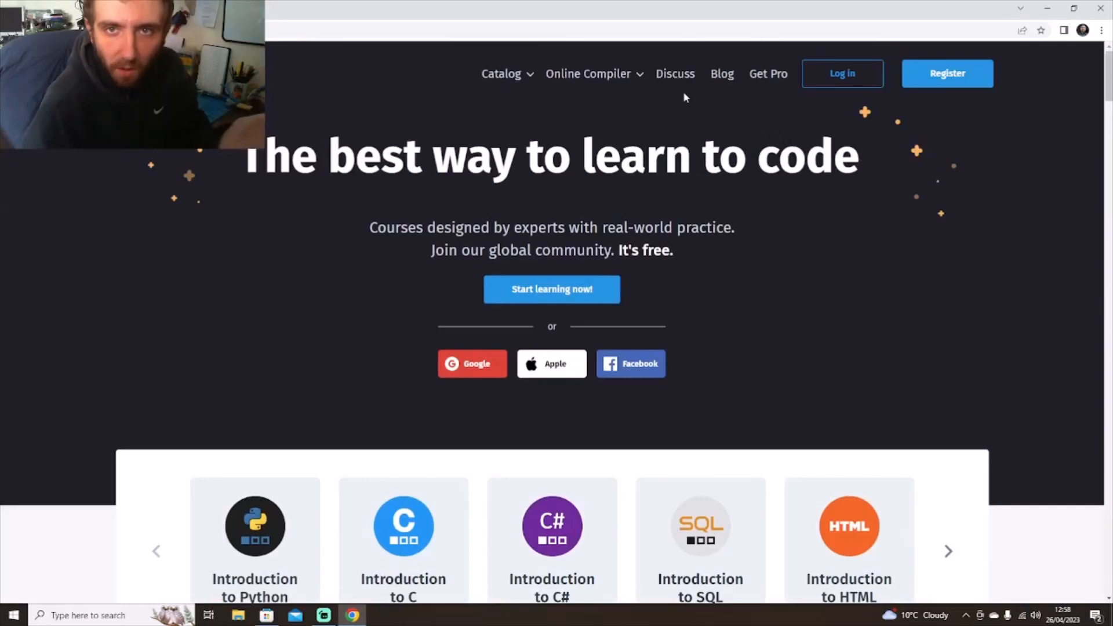
pyautogui.moveTo(420, 70)
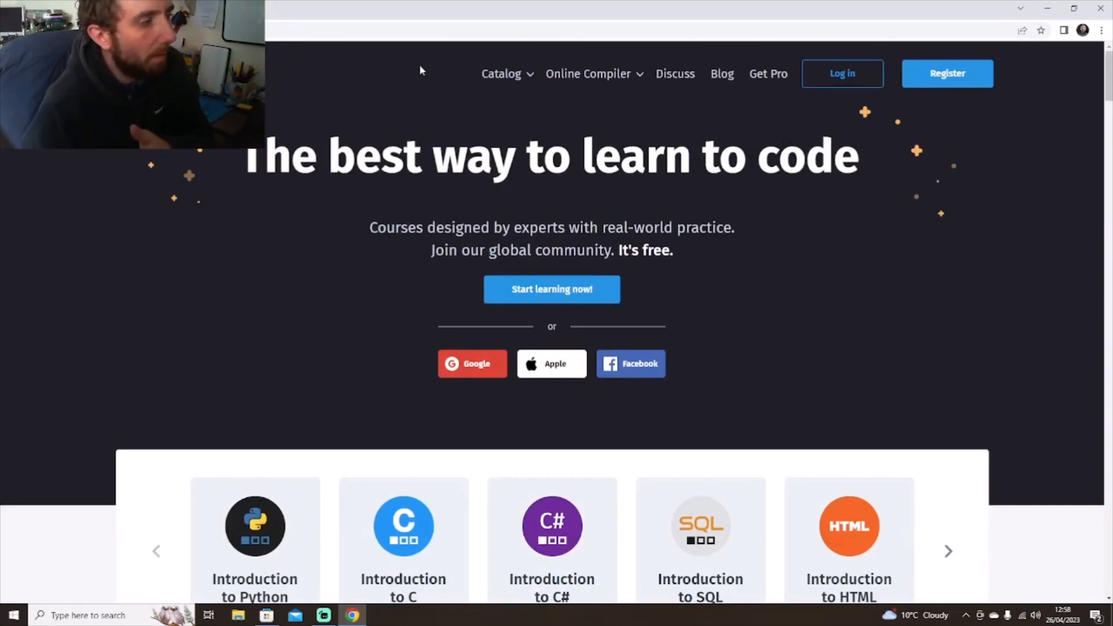
pyautogui.moveTo(381, 54)
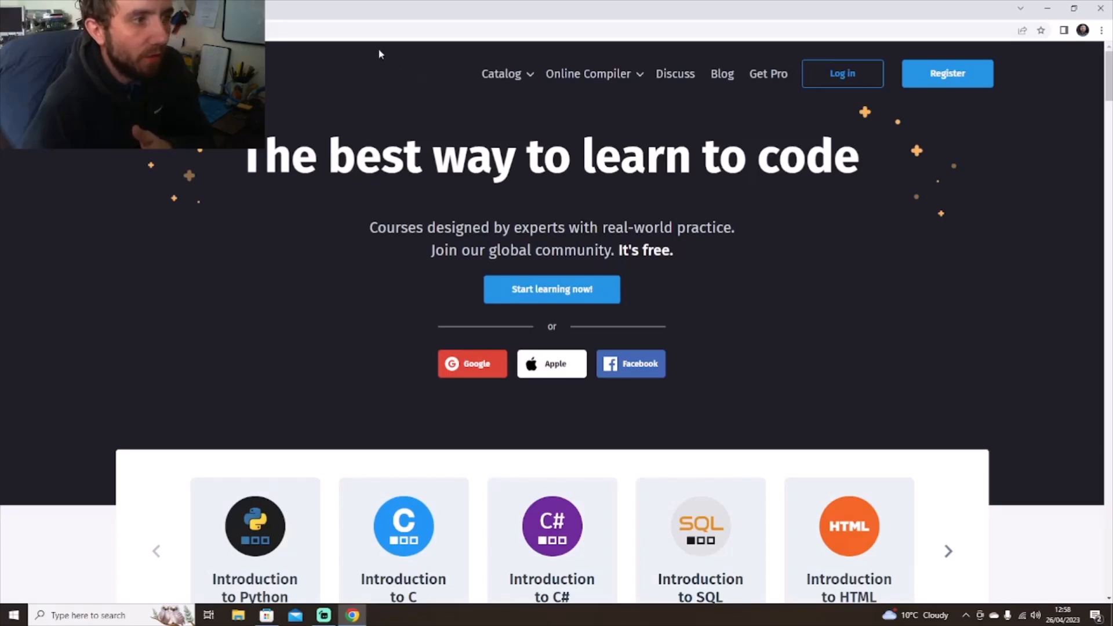
pyautogui.moveTo(394, 48)
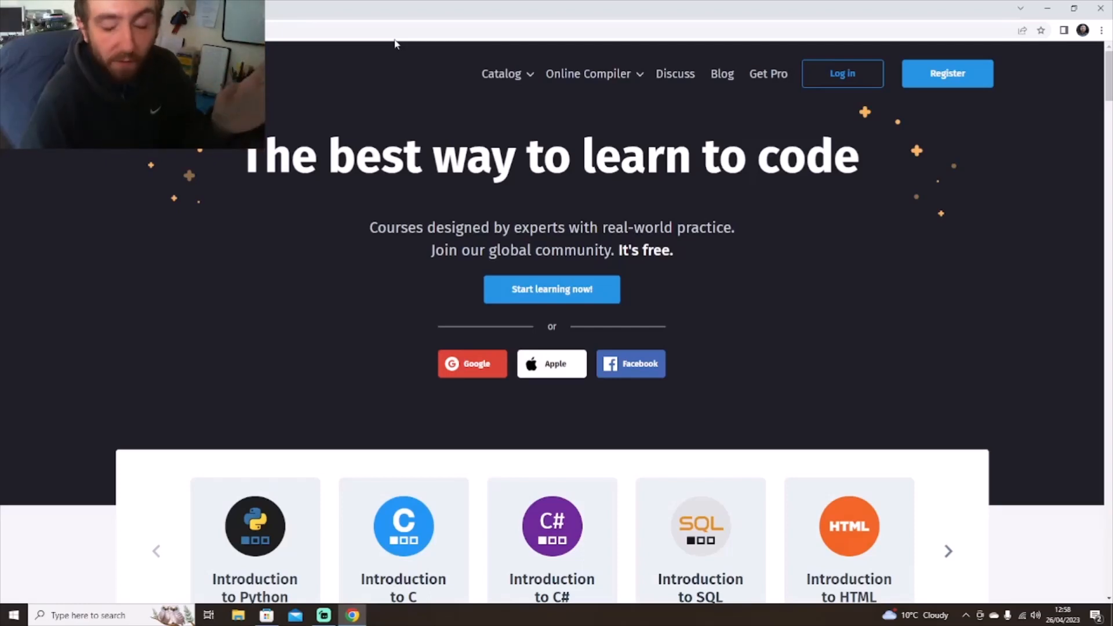
pyautogui.moveTo(402, 92)
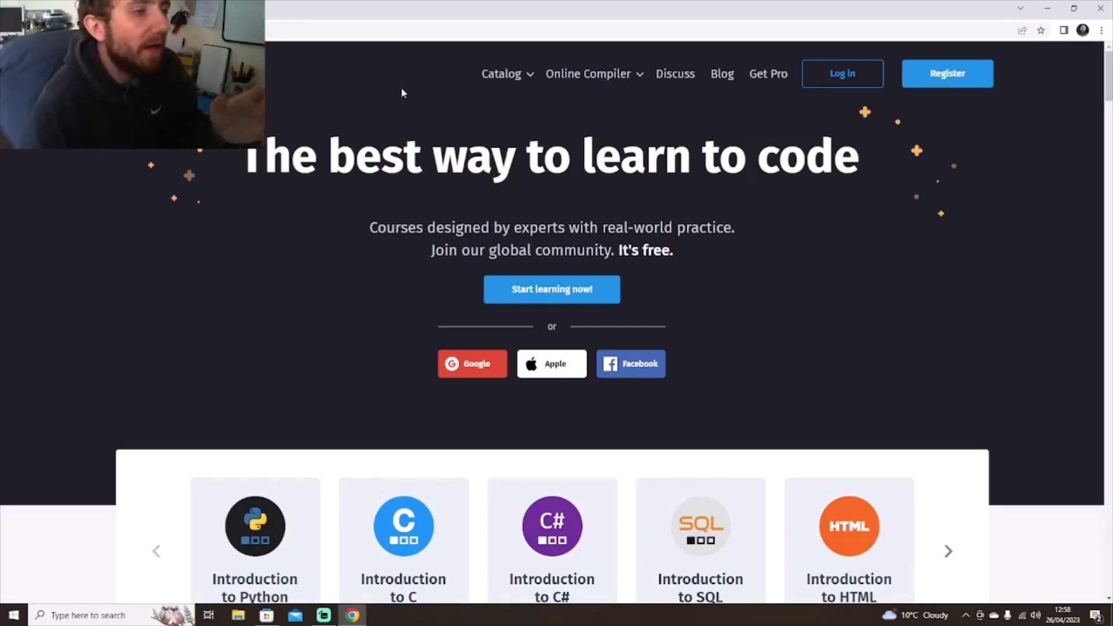
pyautogui.moveTo(344, 263)
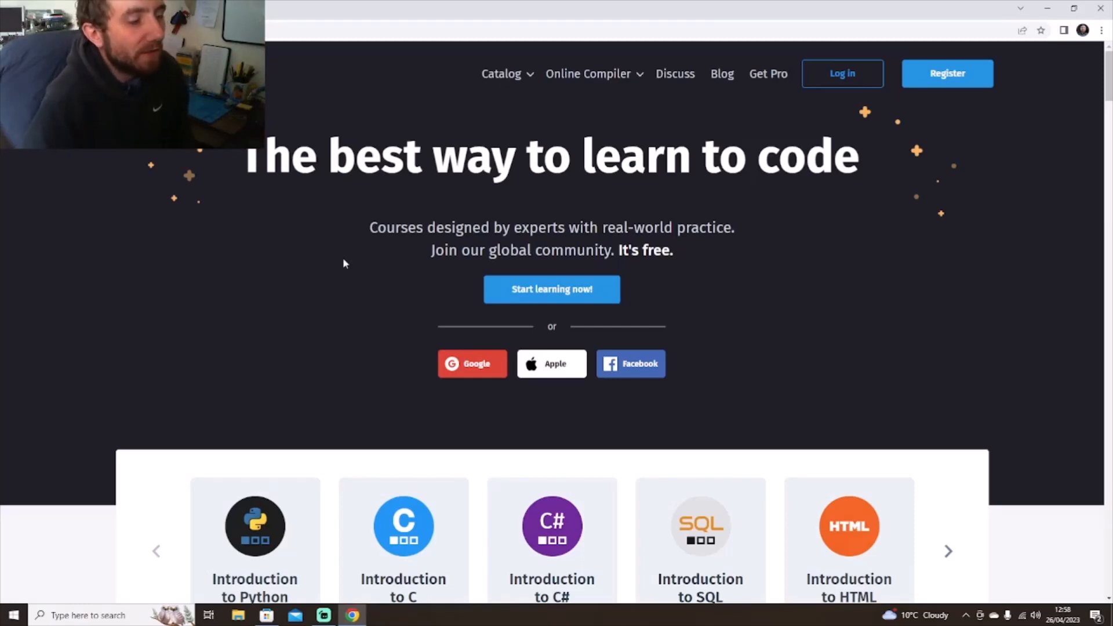
pyautogui.moveTo(102, 305)
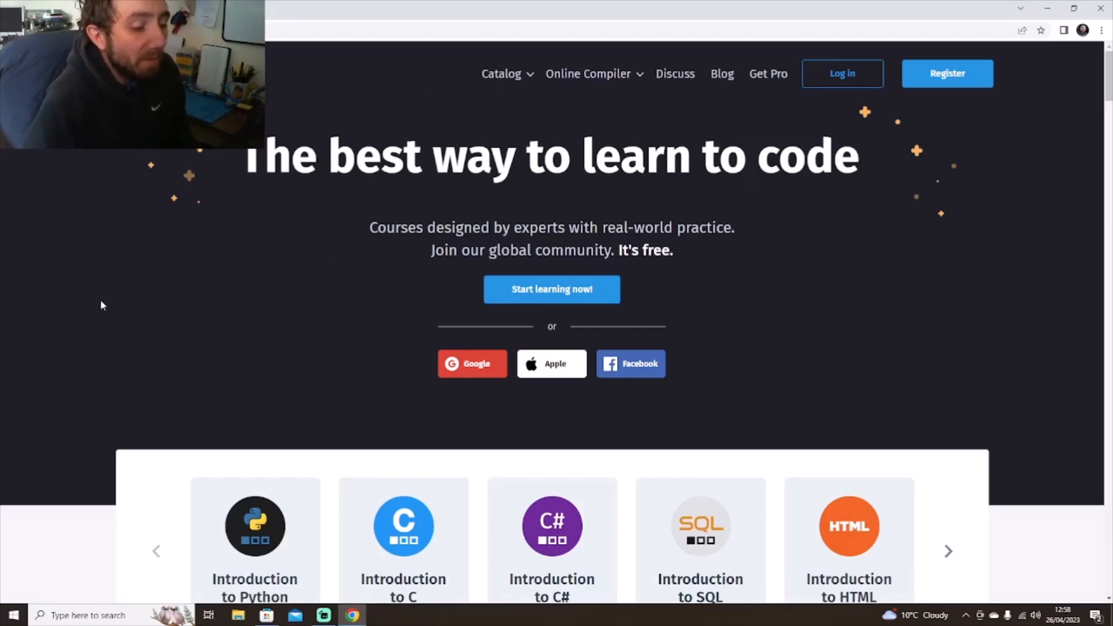
pyautogui.moveTo(140, 286)
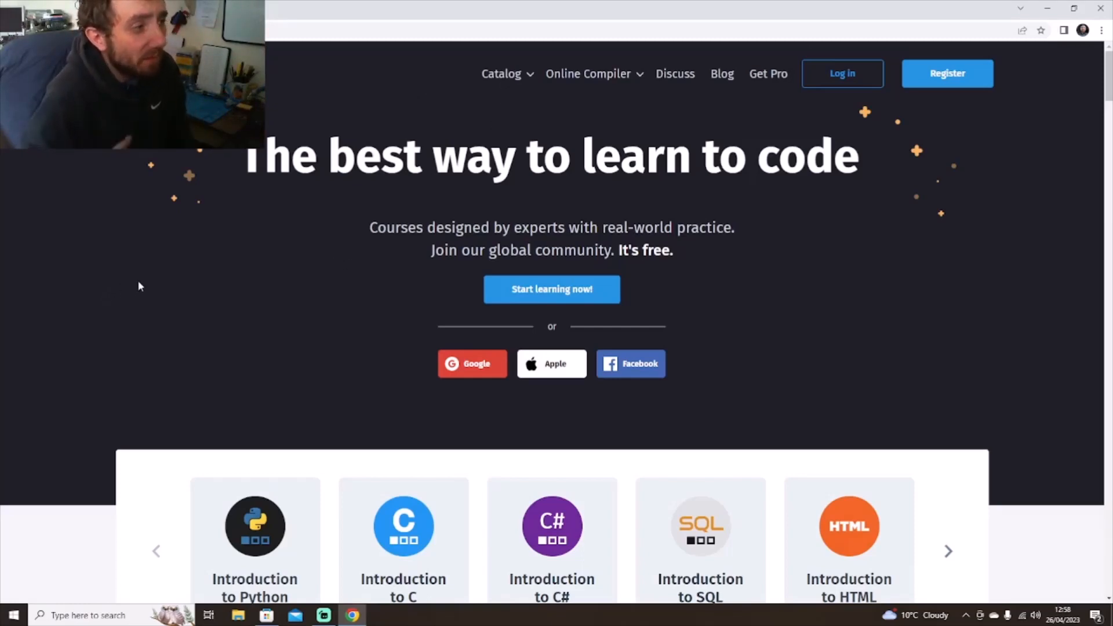
# Search Google for Codecademy from a fresh tab.
pyautogui.click(295, 9)
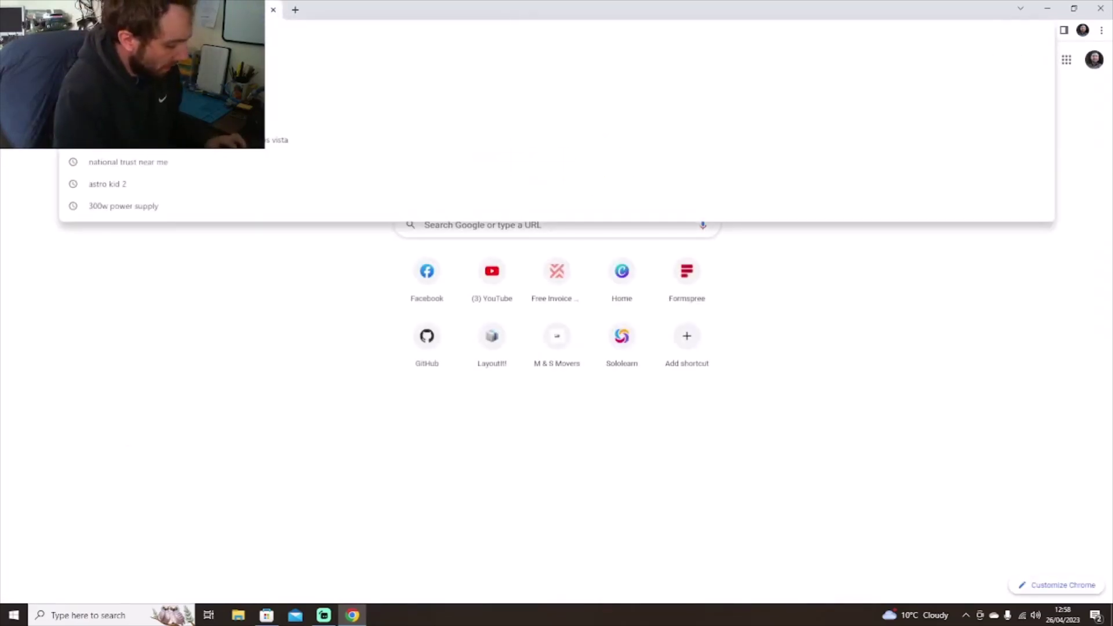
pyautogui.write('code')
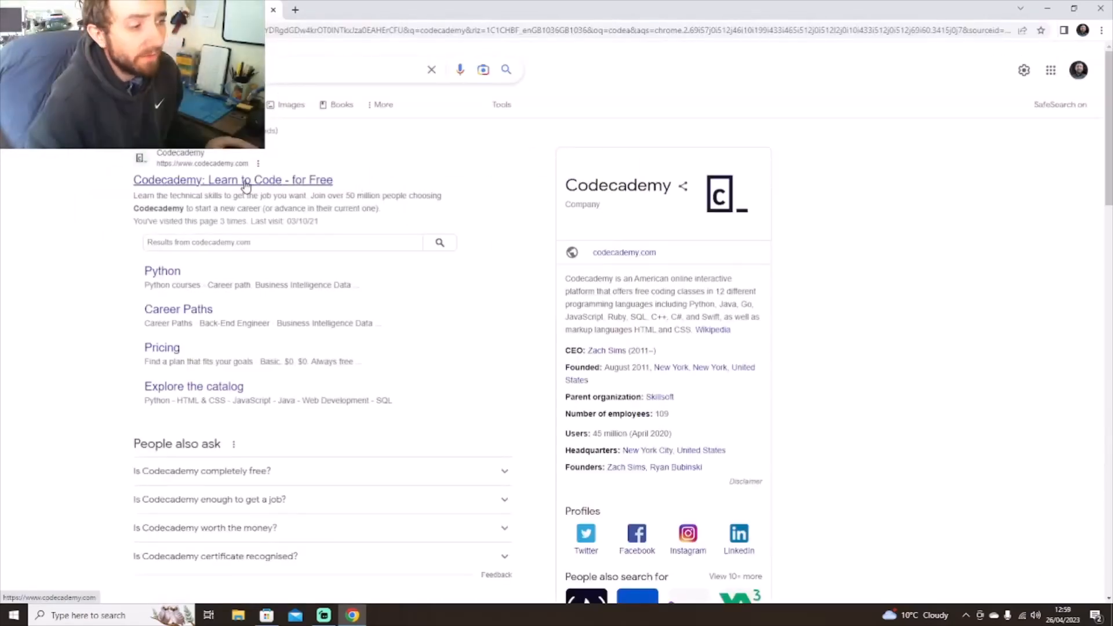
# Open the Codecademy home page from the results and scroll to Popular Courses.
pyautogui.click(233, 179)
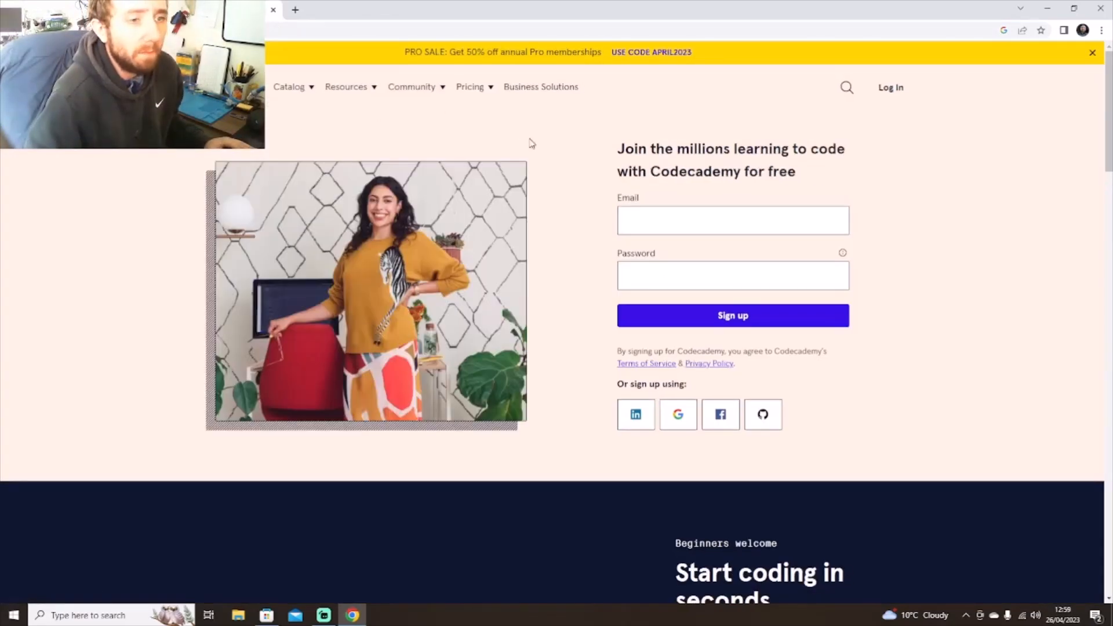
pyautogui.scroll(-3)
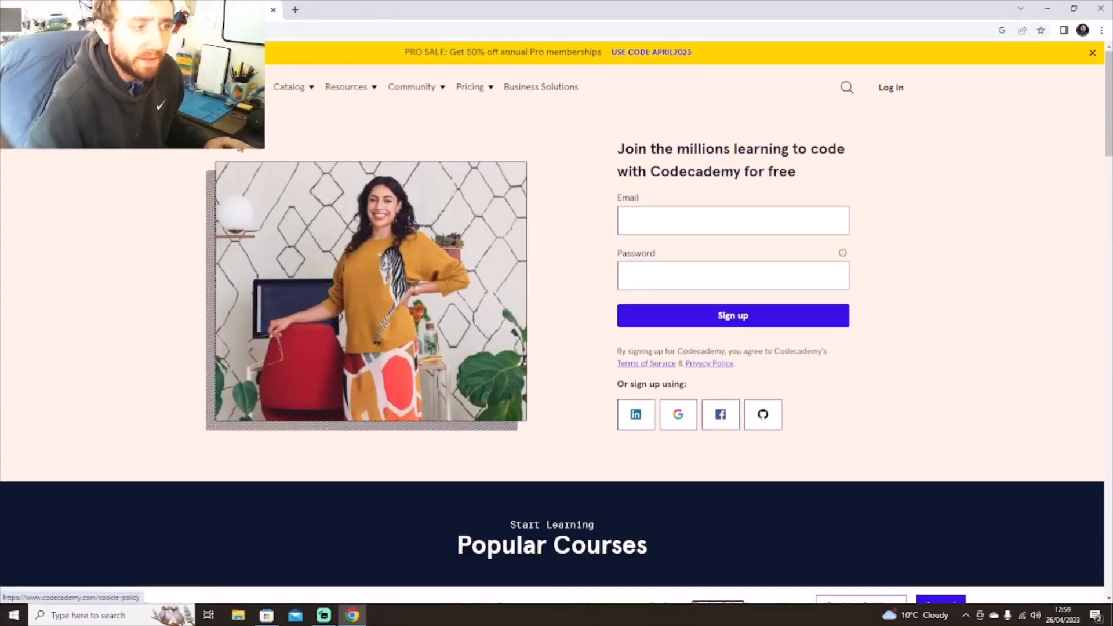
pyautogui.scroll(-3)
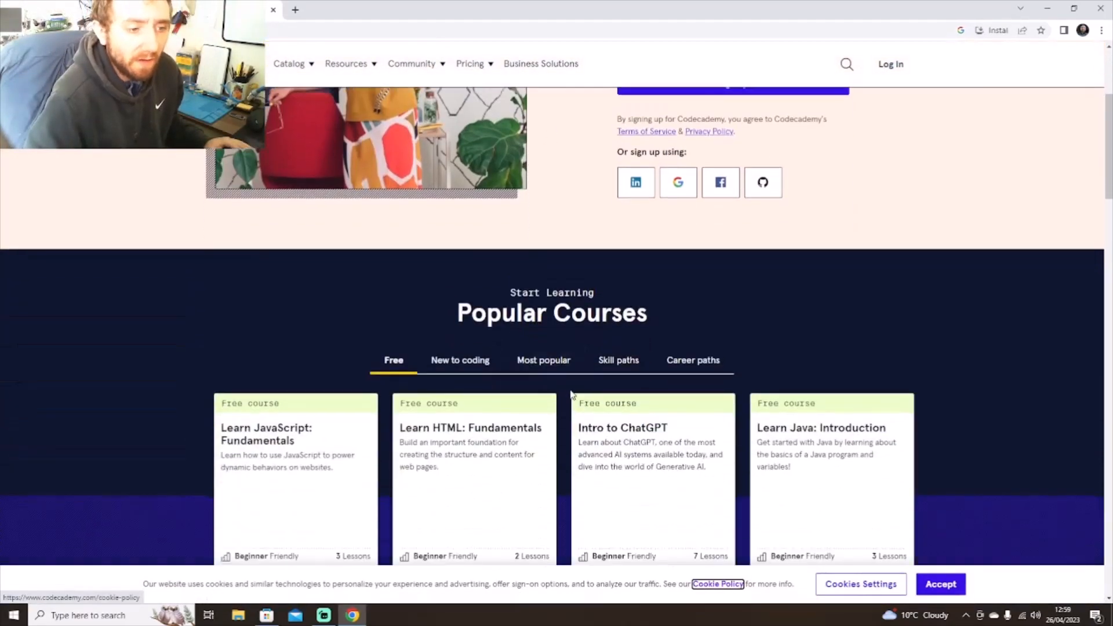
pyautogui.scroll(-3)
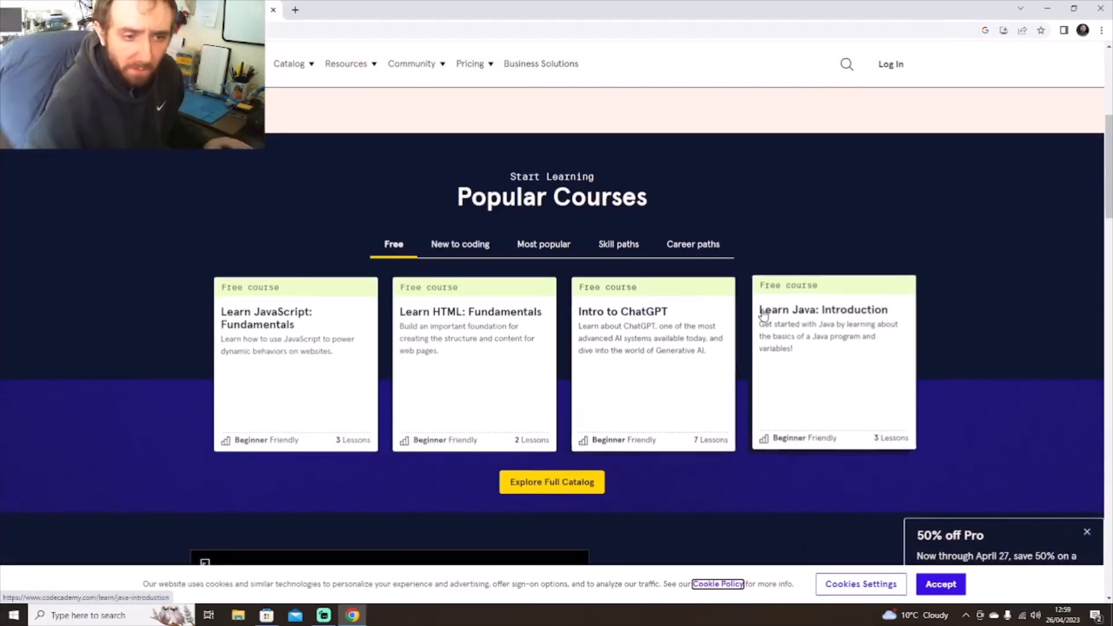
pyautogui.moveTo(187, 343)
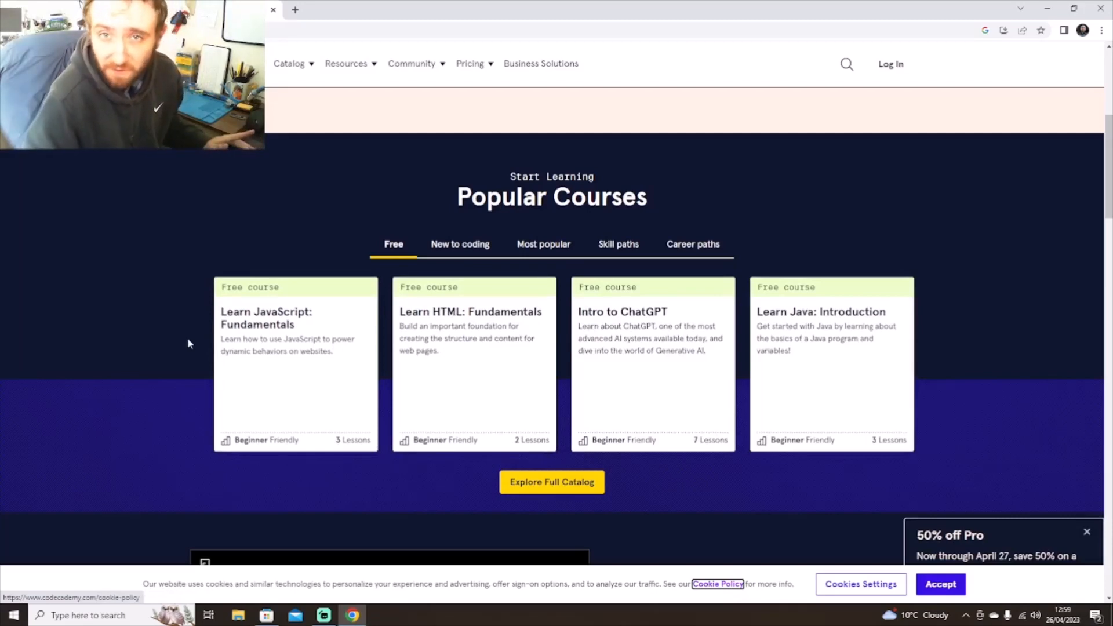
pyautogui.moveTo(180, 333)
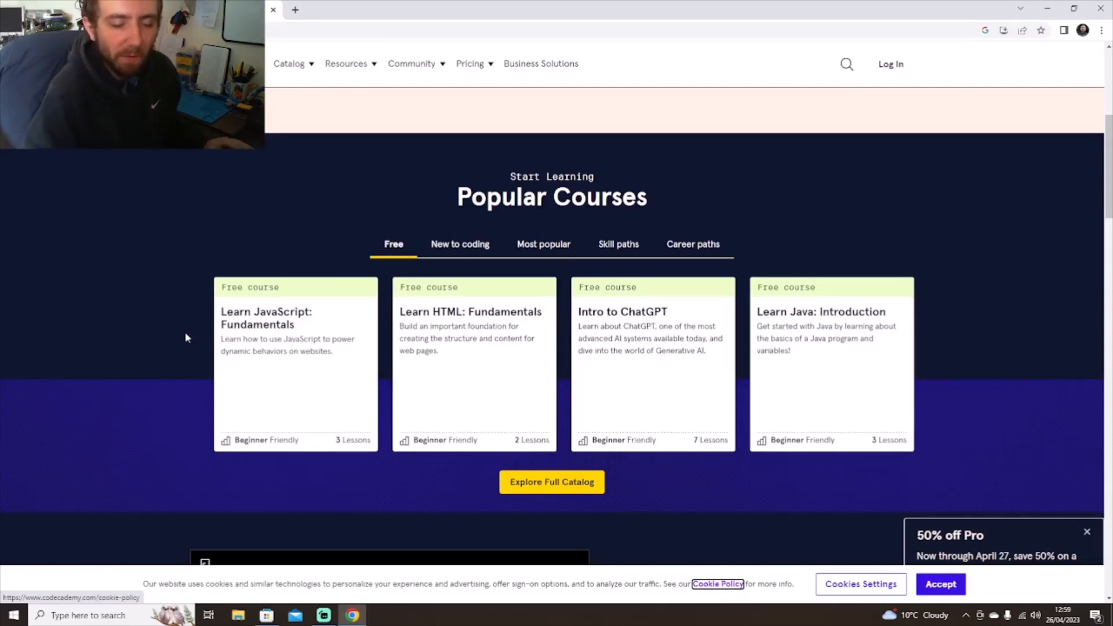
pyautogui.scroll(3)
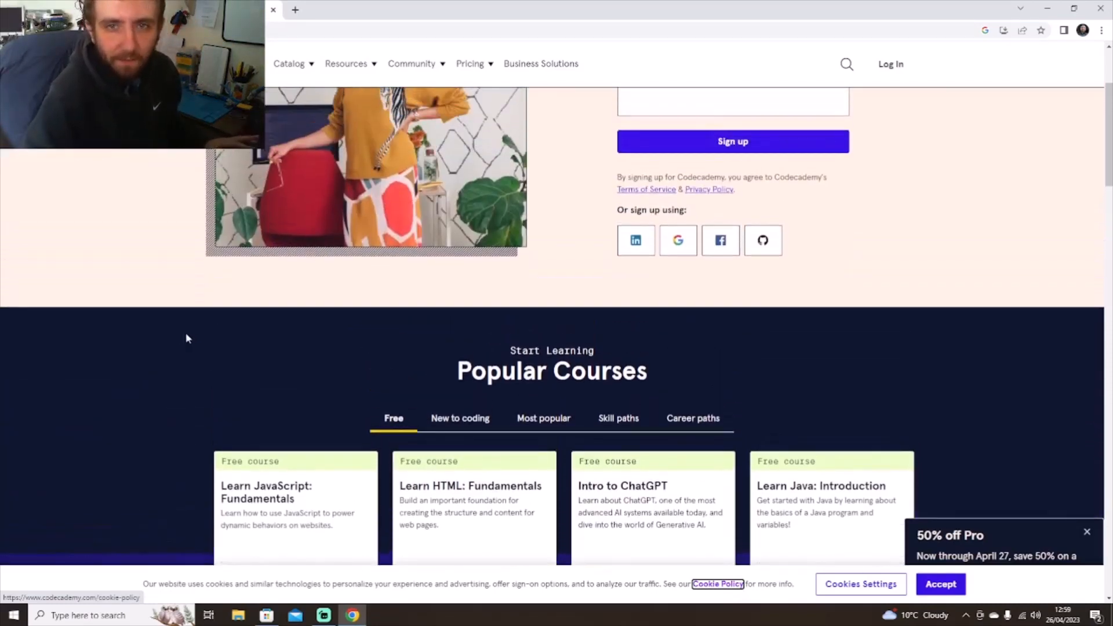
pyautogui.scroll(3)
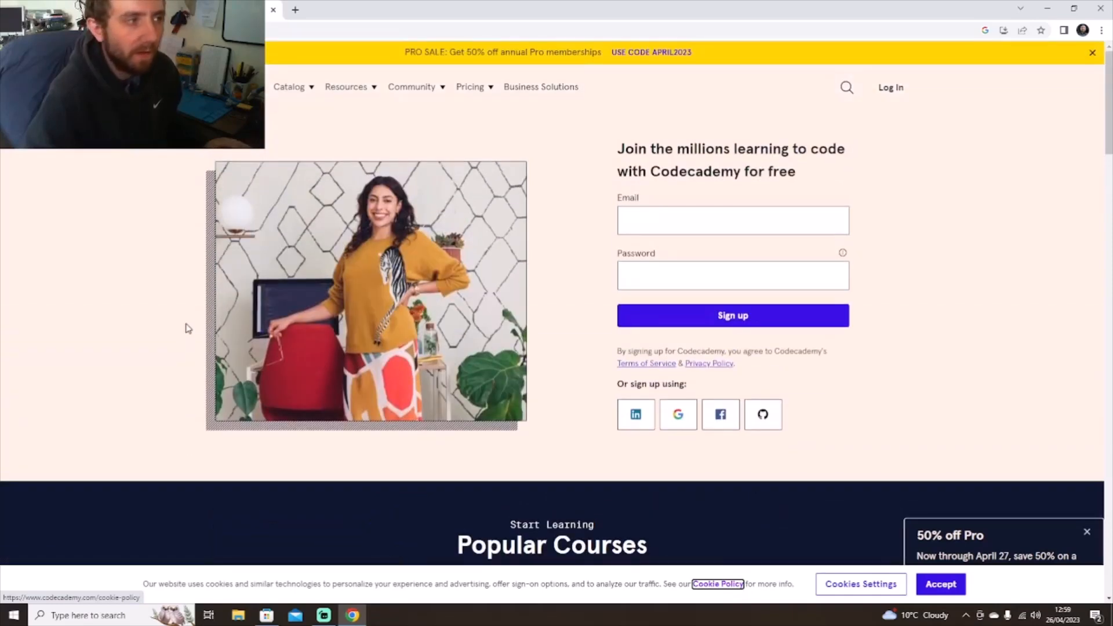
pyautogui.moveTo(136, 214)
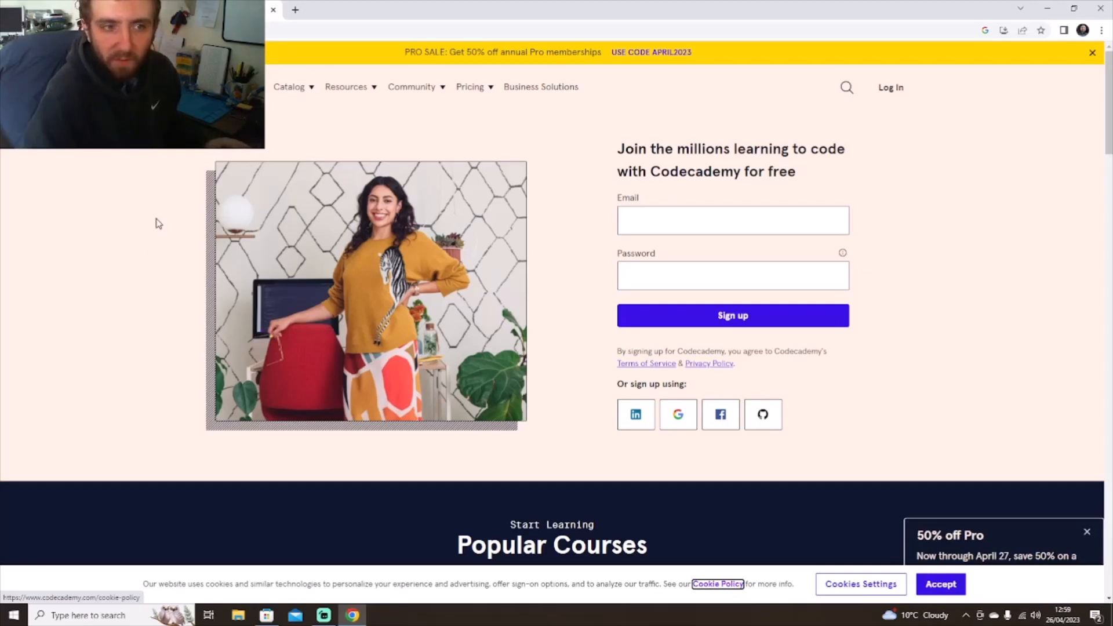
pyautogui.moveTo(157, 190)
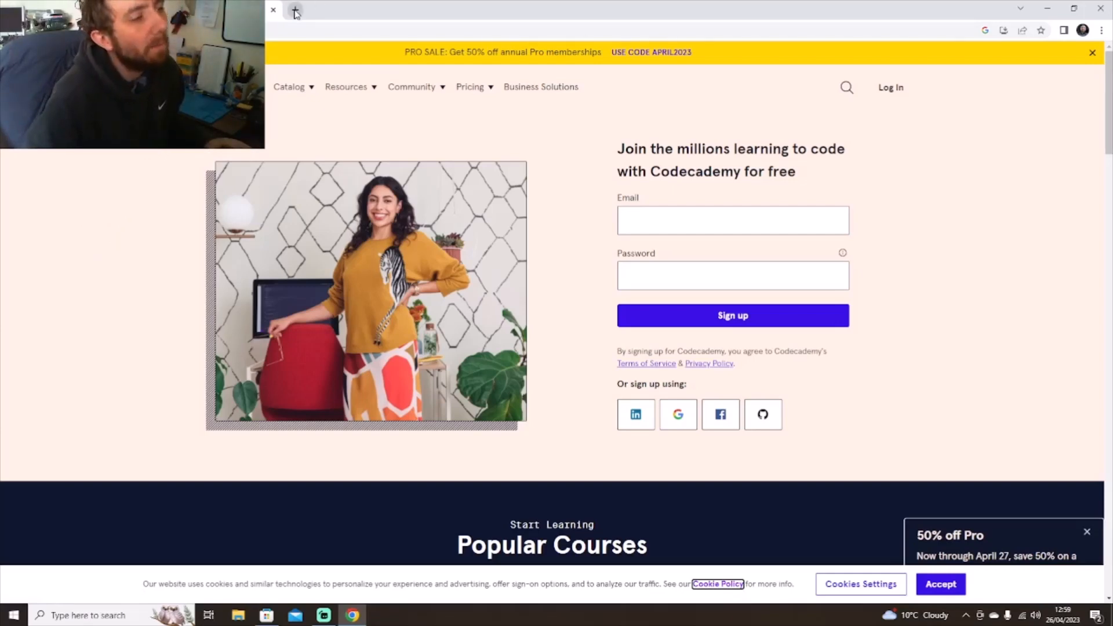
pyautogui.moveTo(294, 12)
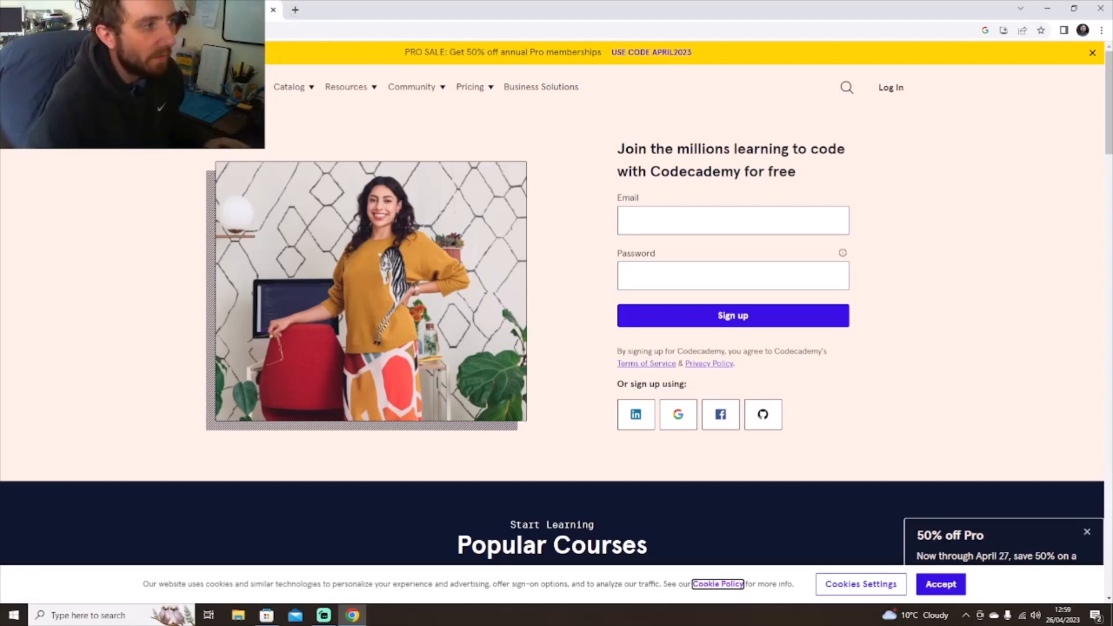
pyautogui.moveTo(289, 87)
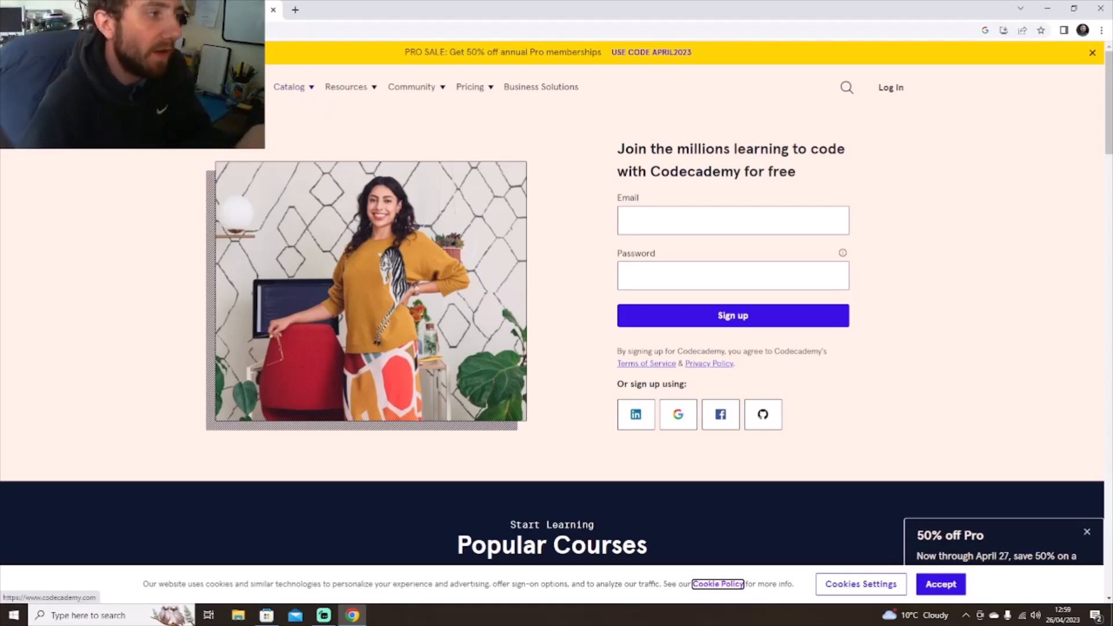
# Review Codecademy's Popular Courses, then Sololearn's introductory course carousel.
pyautogui.scroll(-3)
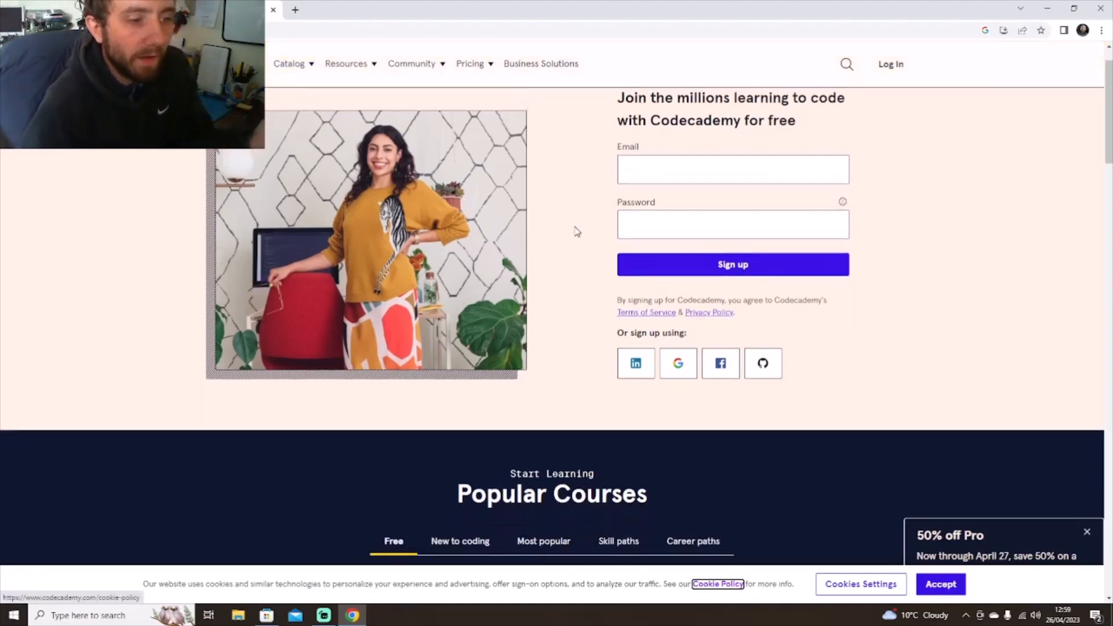
pyautogui.scroll(-3)
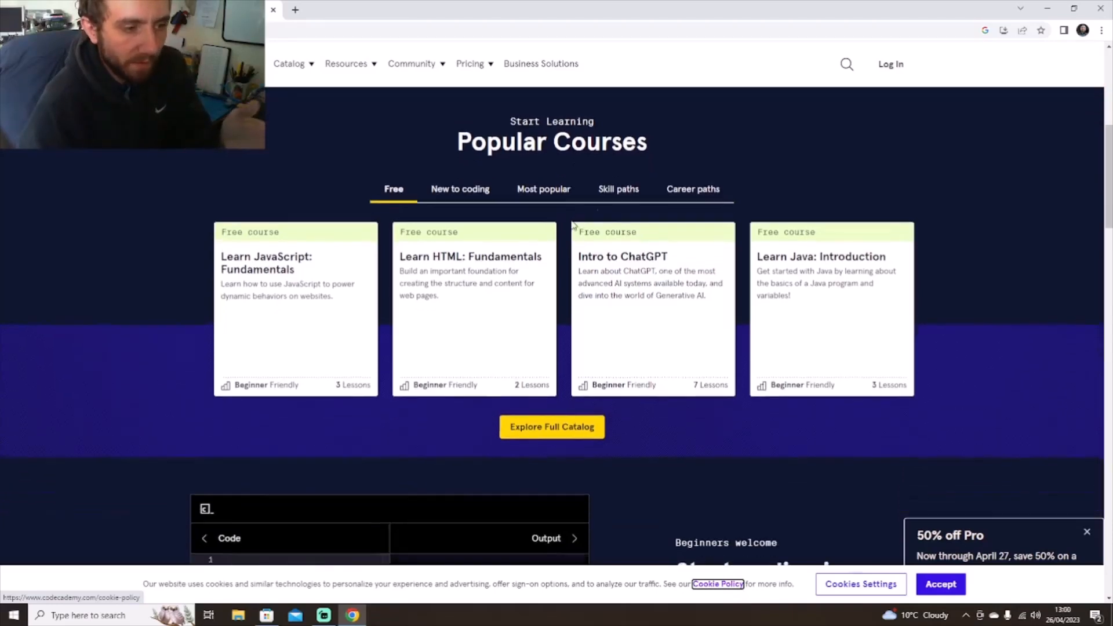
pyautogui.scroll(-3)
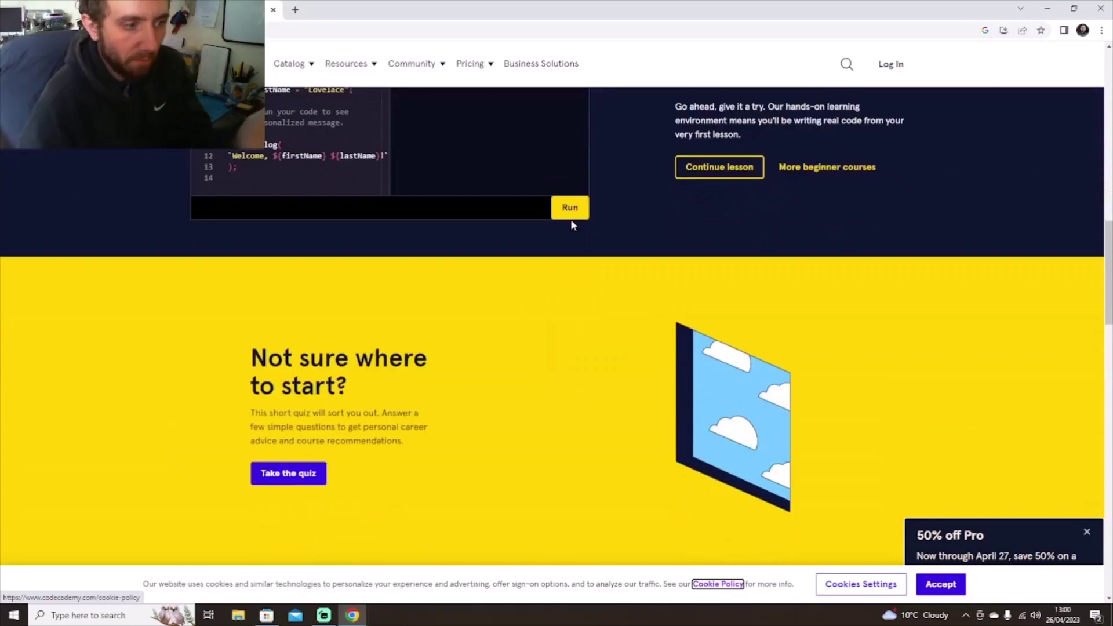
pyautogui.scroll(3)
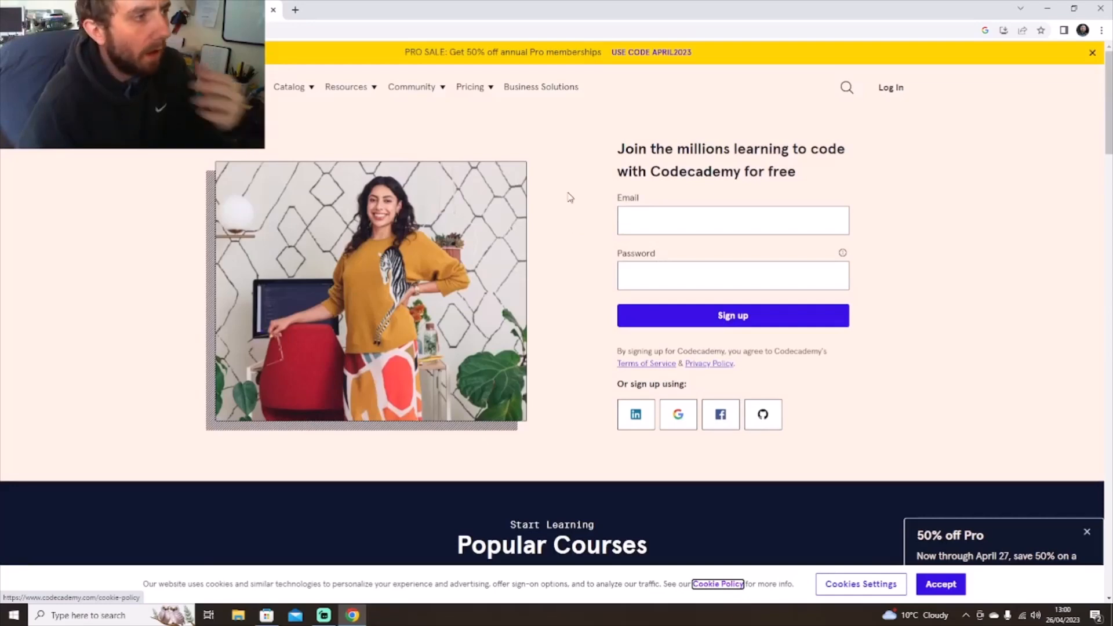
pyautogui.moveTo(295, 9)
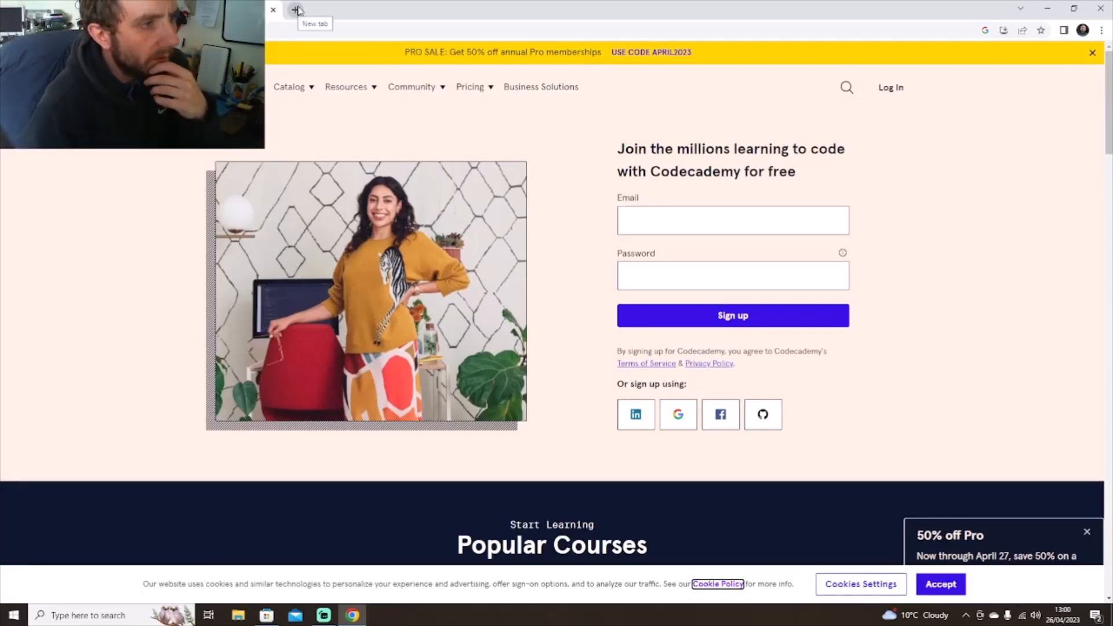
pyautogui.moveTo(410, 276)
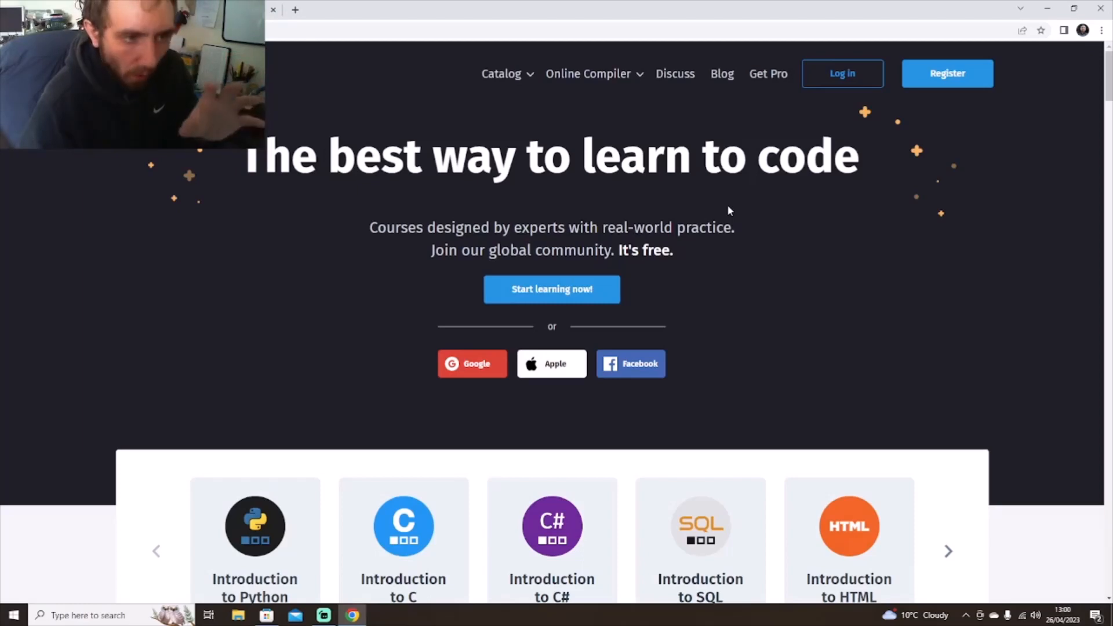
pyautogui.moveTo(728, 211)
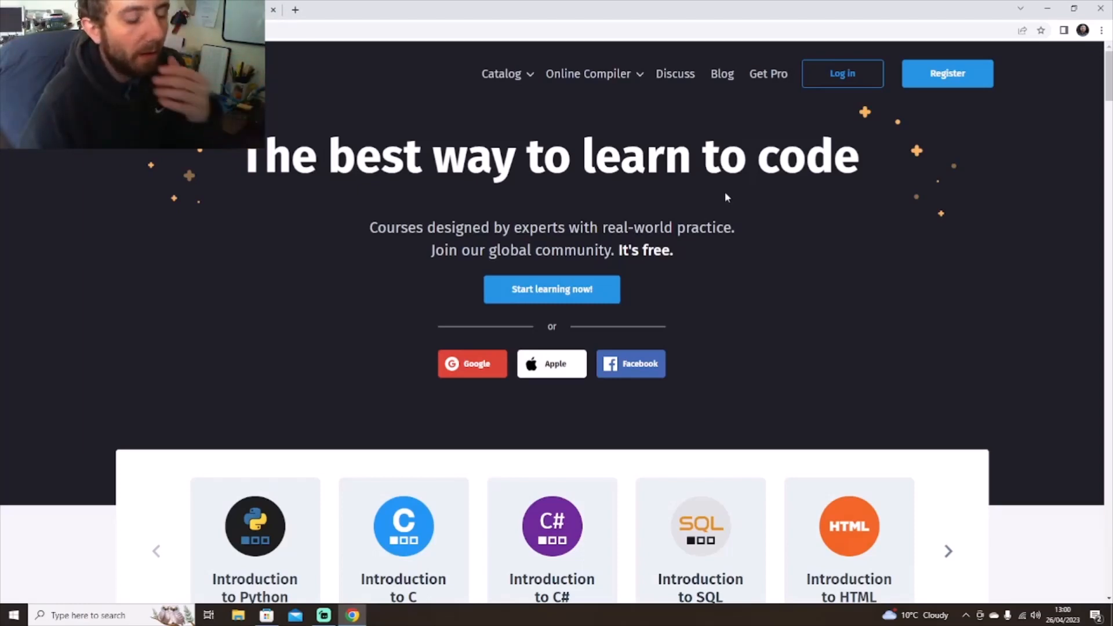
pyautogui.scroll(-3)
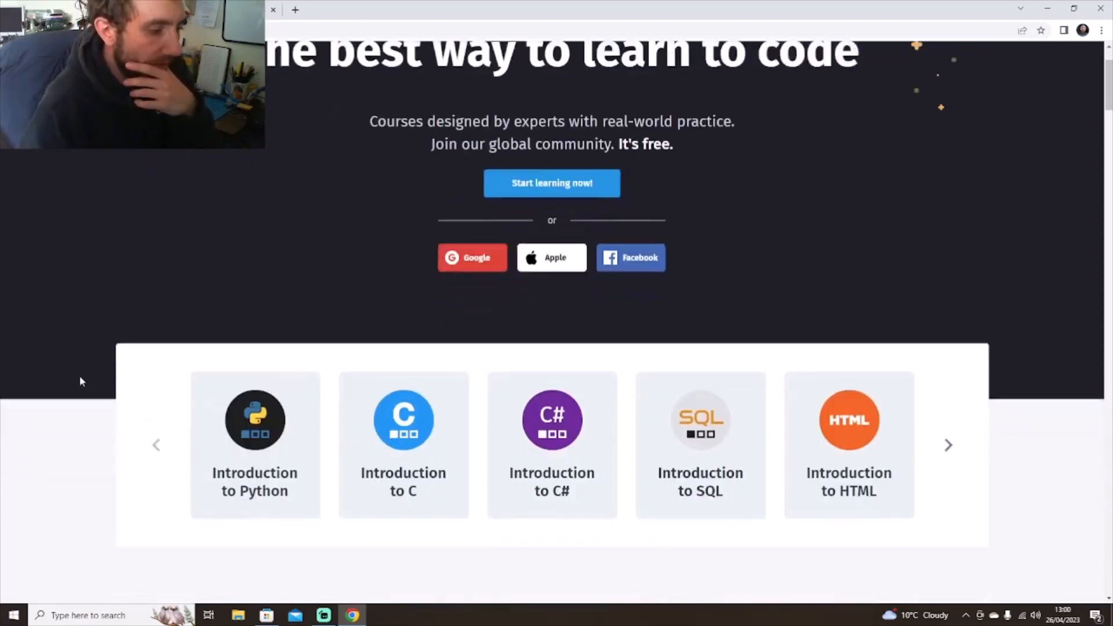
pyautogui.scroll(3)
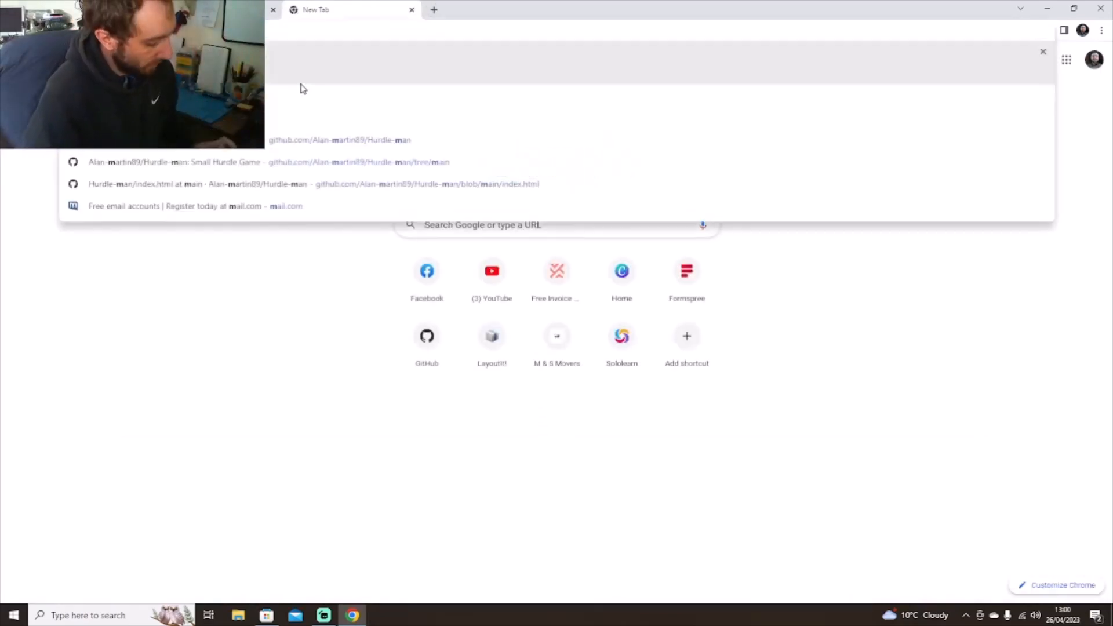
# Search 'mdn', open MDN Web Docs and browse its featured articles and news.
pyautogui.write('dn')
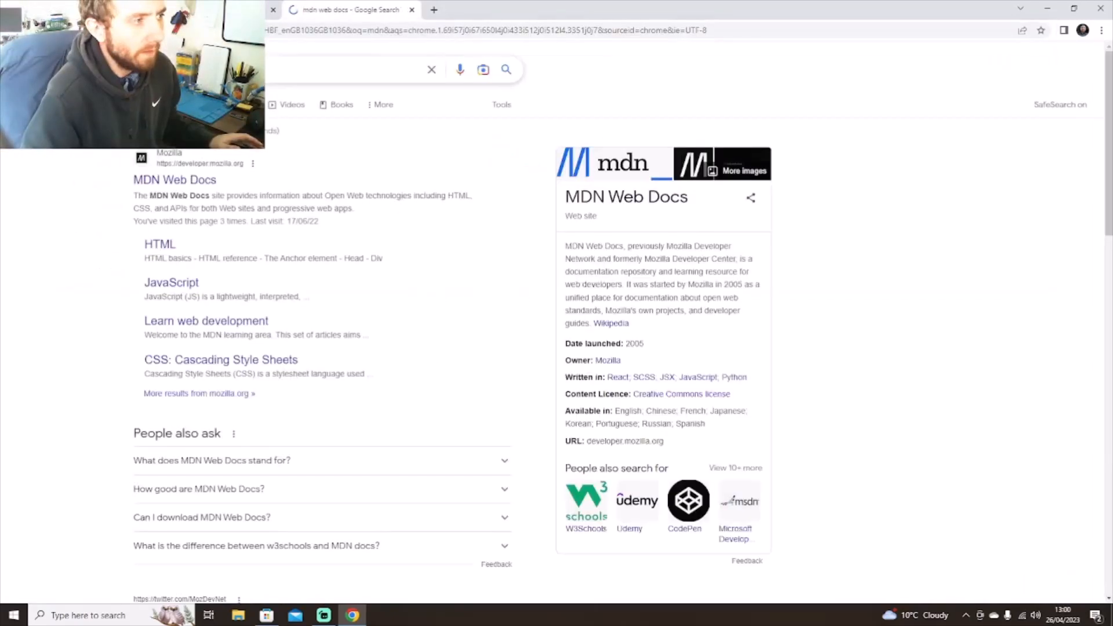
pyautogui.click(174, 179)
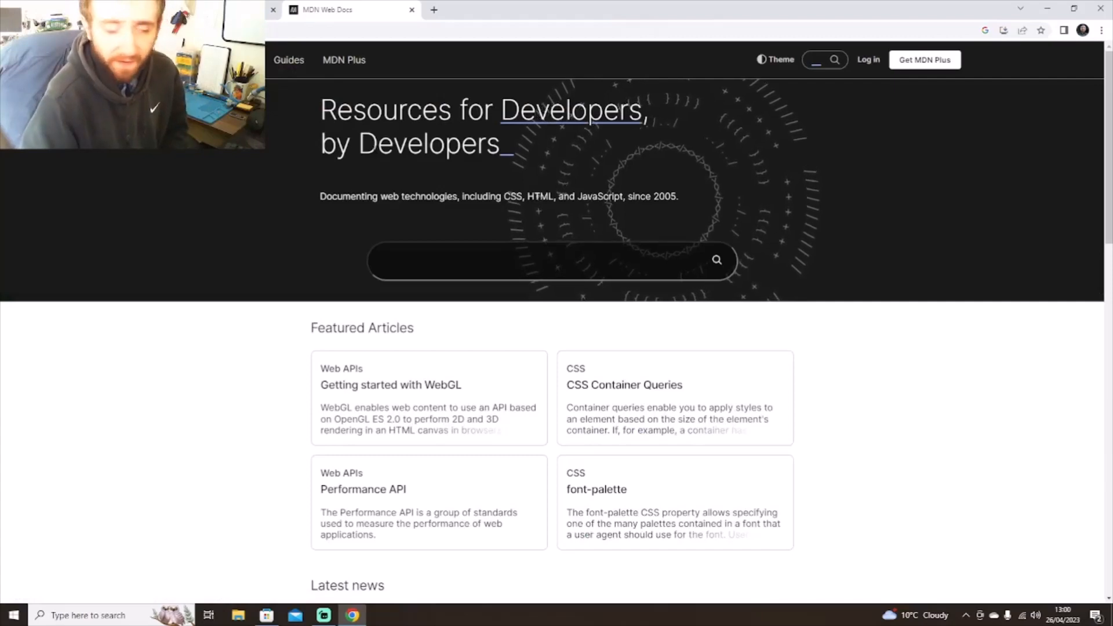
pyautogui.scroll(-3)
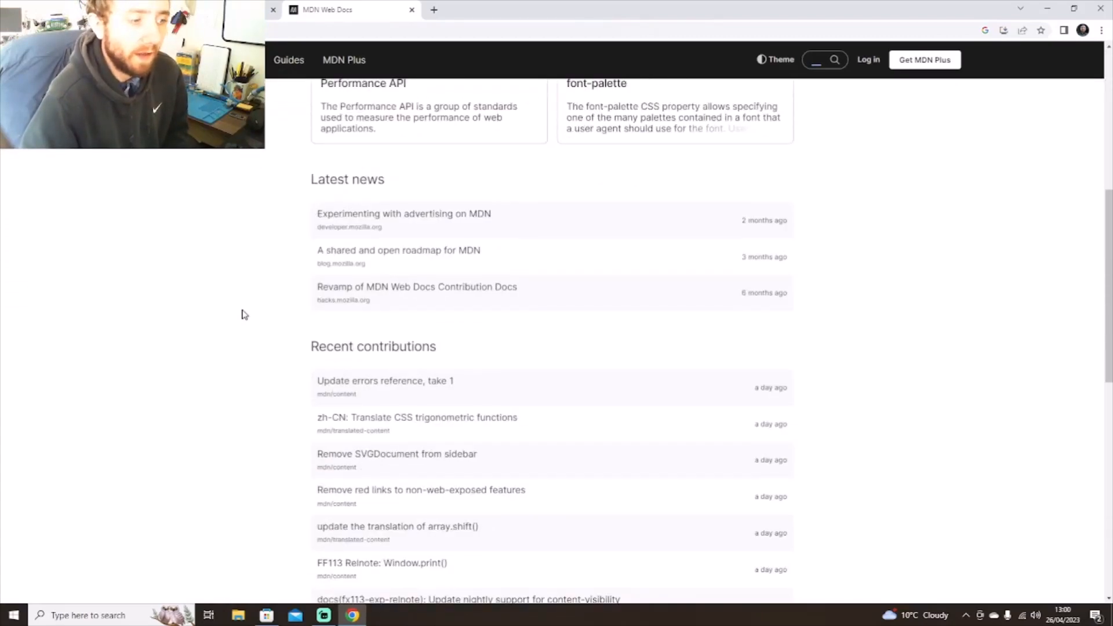
pyautogui.scroll(3)
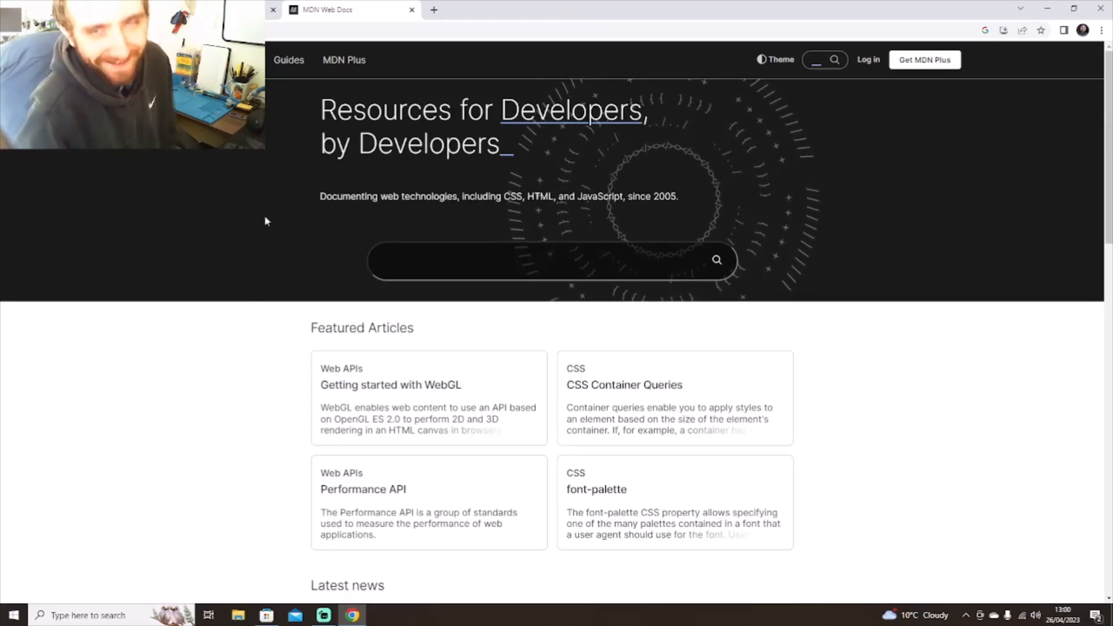
pyautogui.moveTo(308, 233)
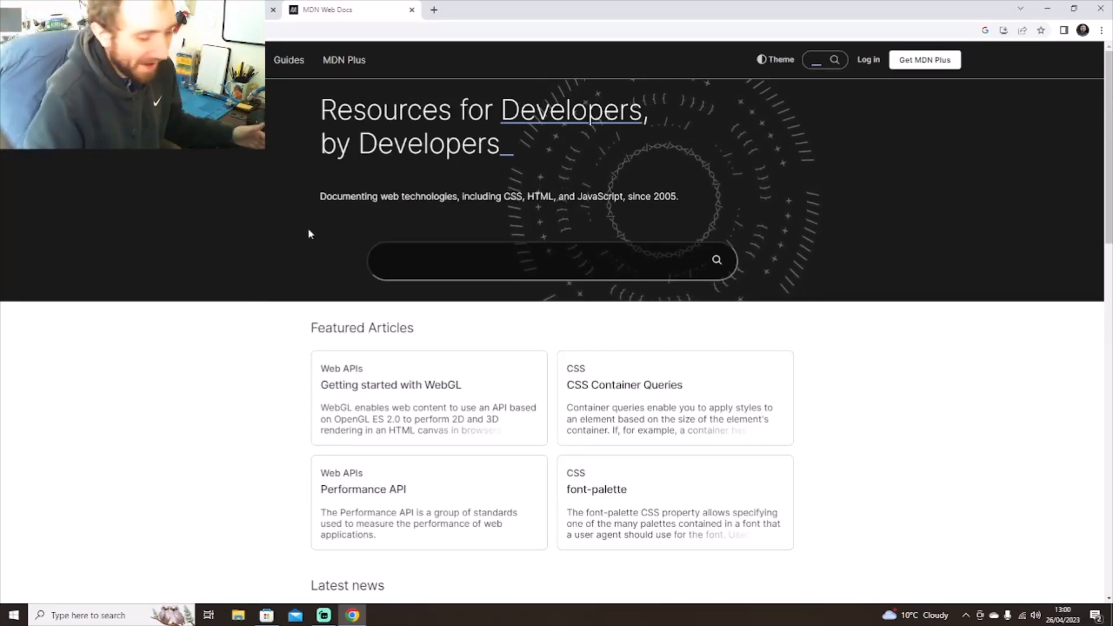
pyautogui.moveTo(624, 385)
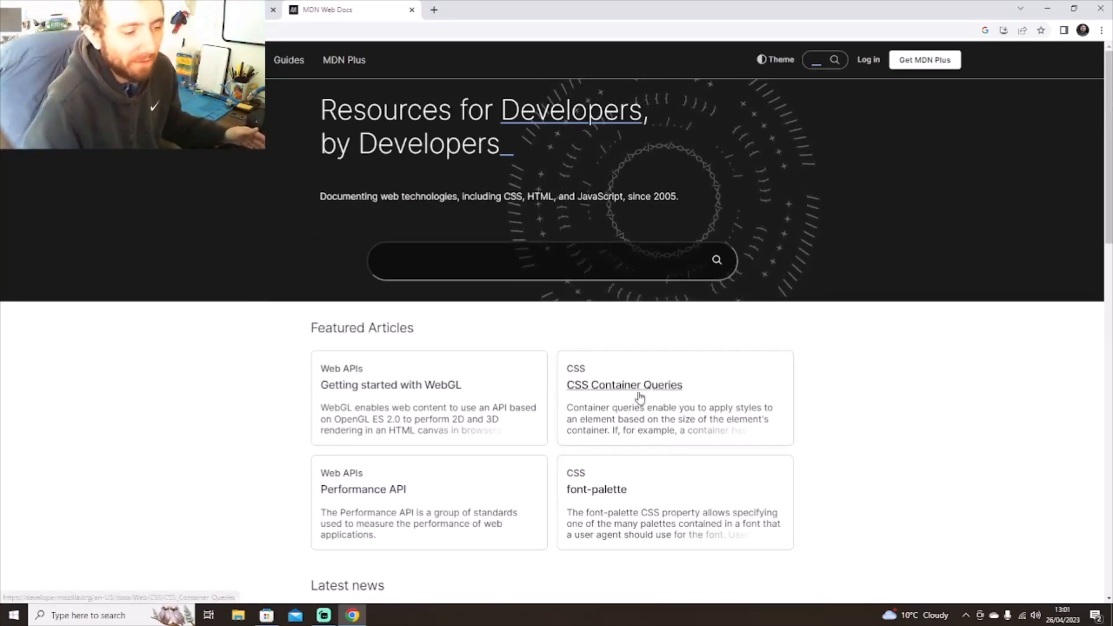
pyautogui.scroll(-3)
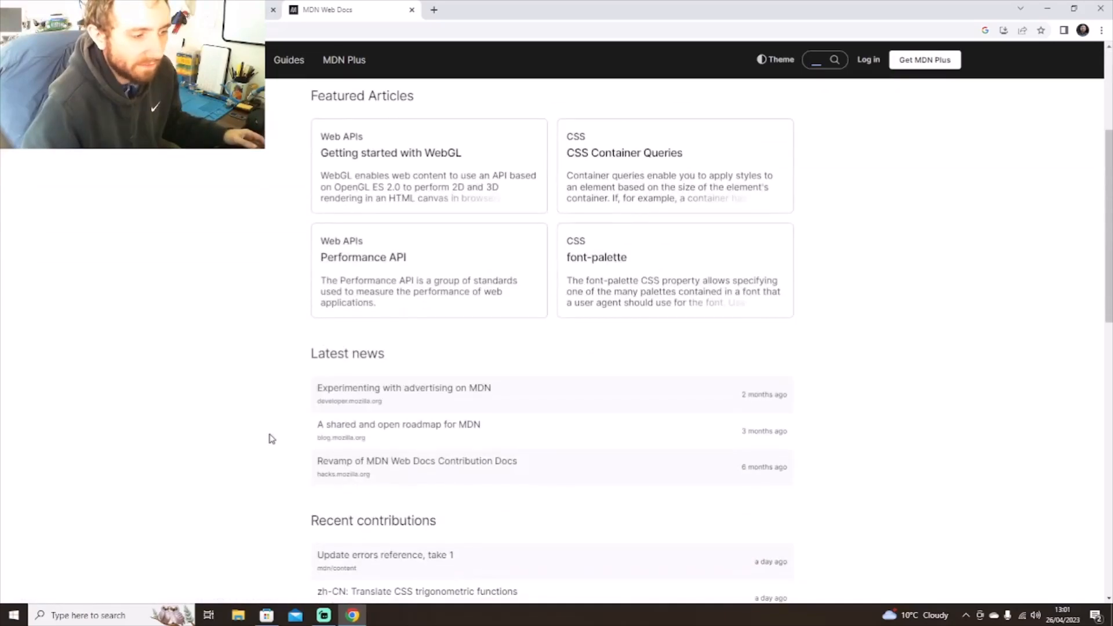
pyautogui.scroll(3)
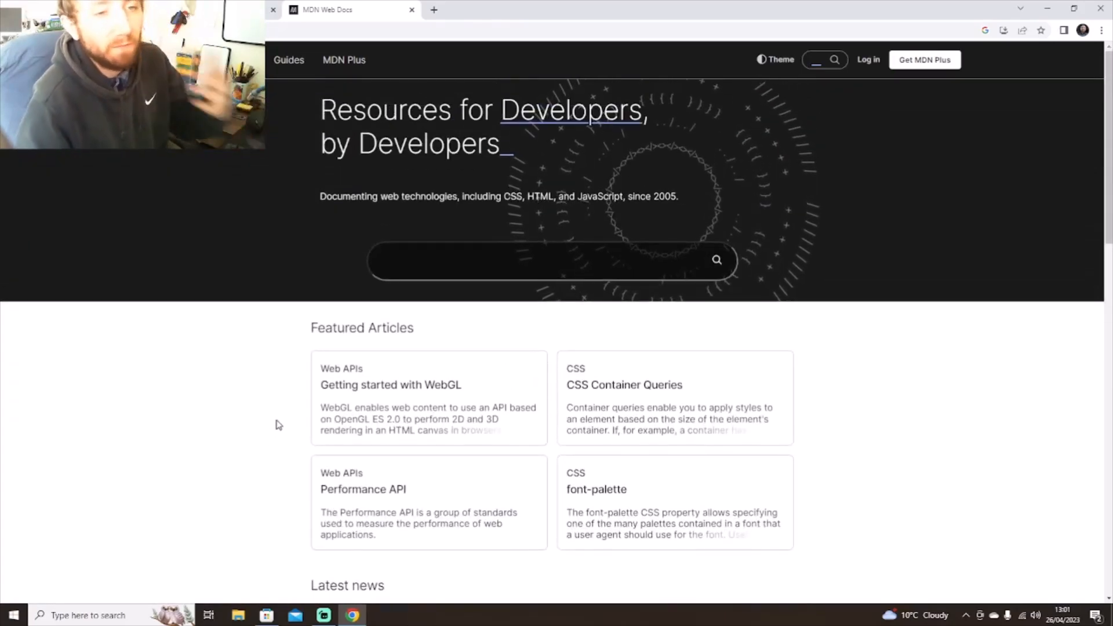
pyautogui.moveTo(279, 405)
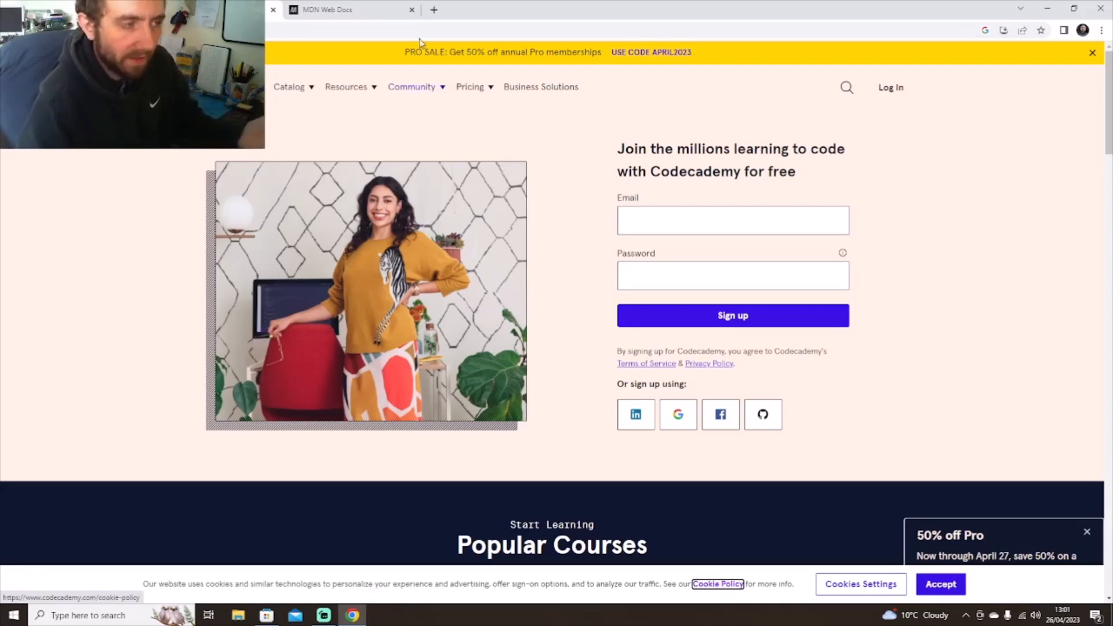
# Switch between Codecademy and MDN, glancing at MDN's References menu, ending on MDN.
pyautogui.click(348, 9)
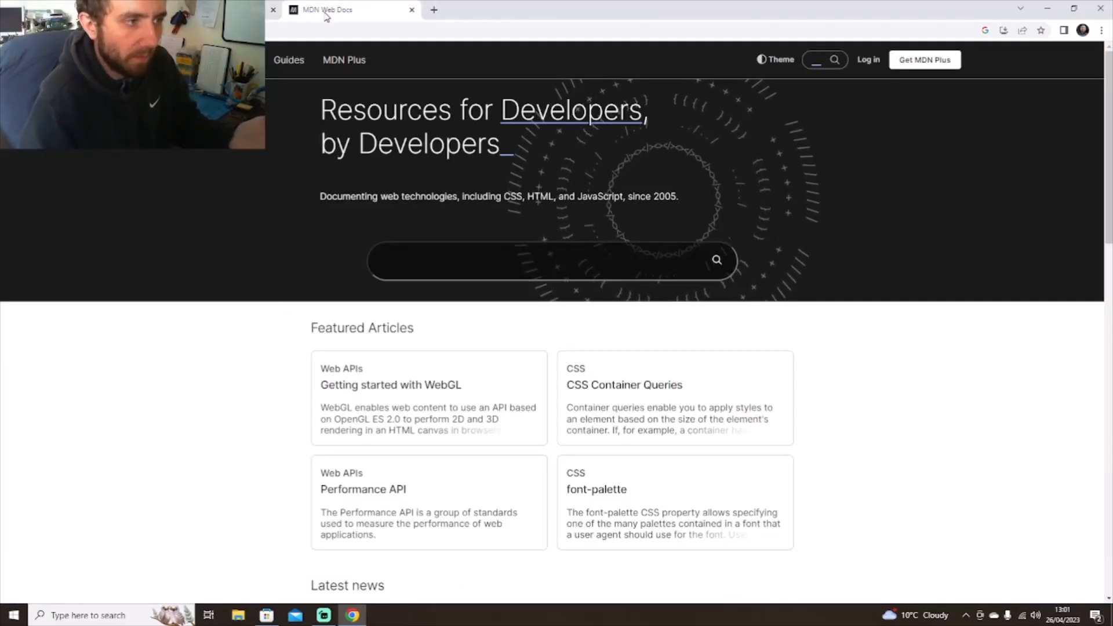
pyautogui.click(289, 59)
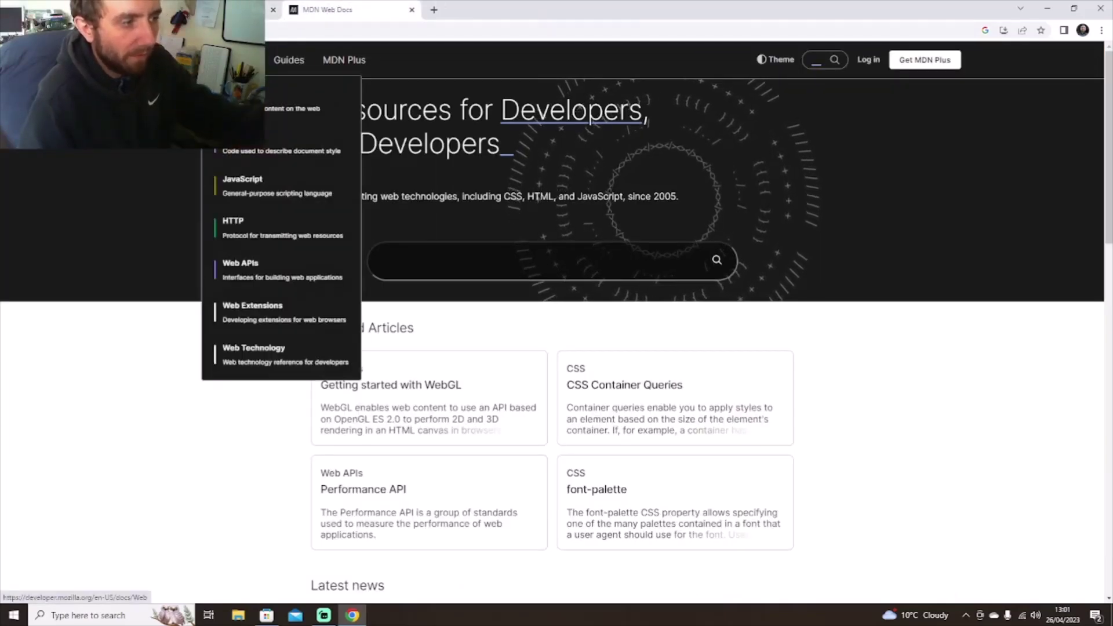
pyautogui.moveTo(268, 227)
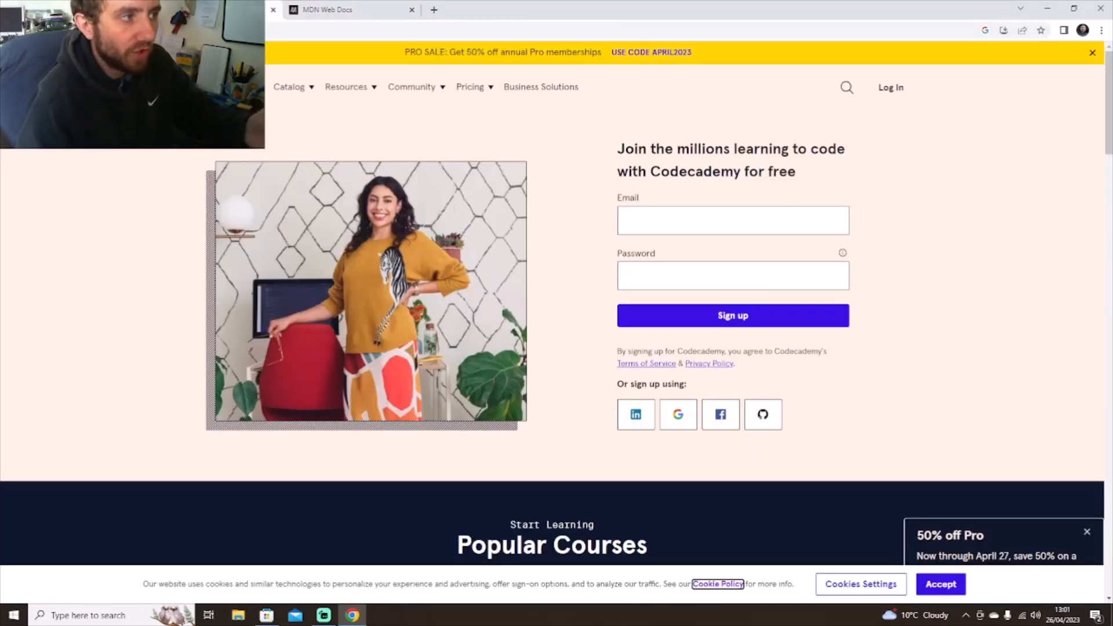
pyautogui.moveTo(561, 253)
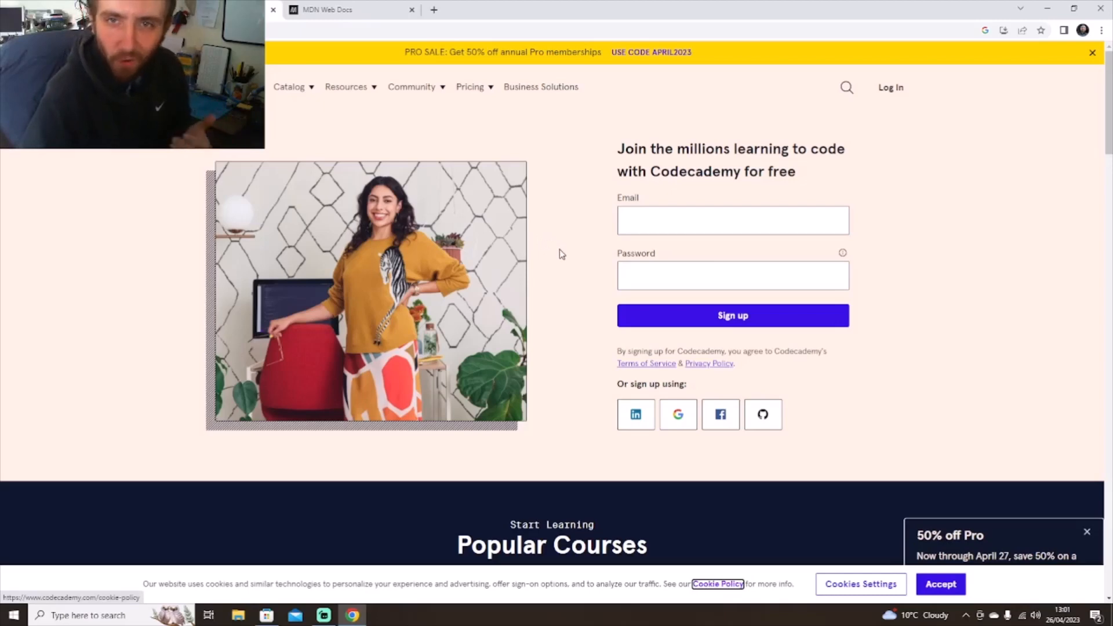
pyautogui.click(348, 9)
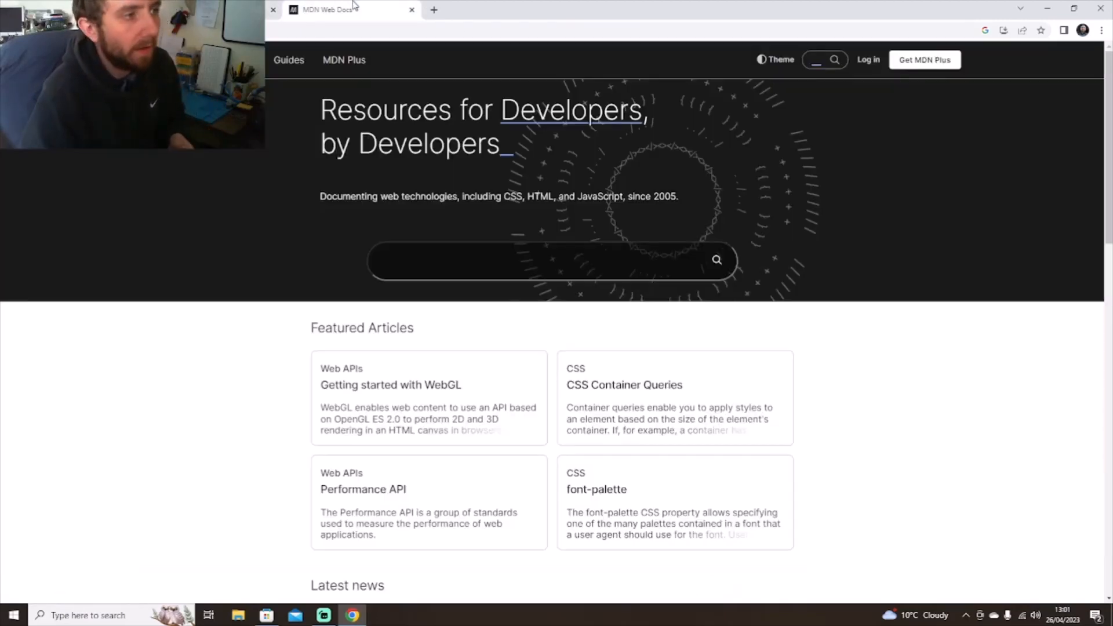
pyautogui.moveTo(253, 247)
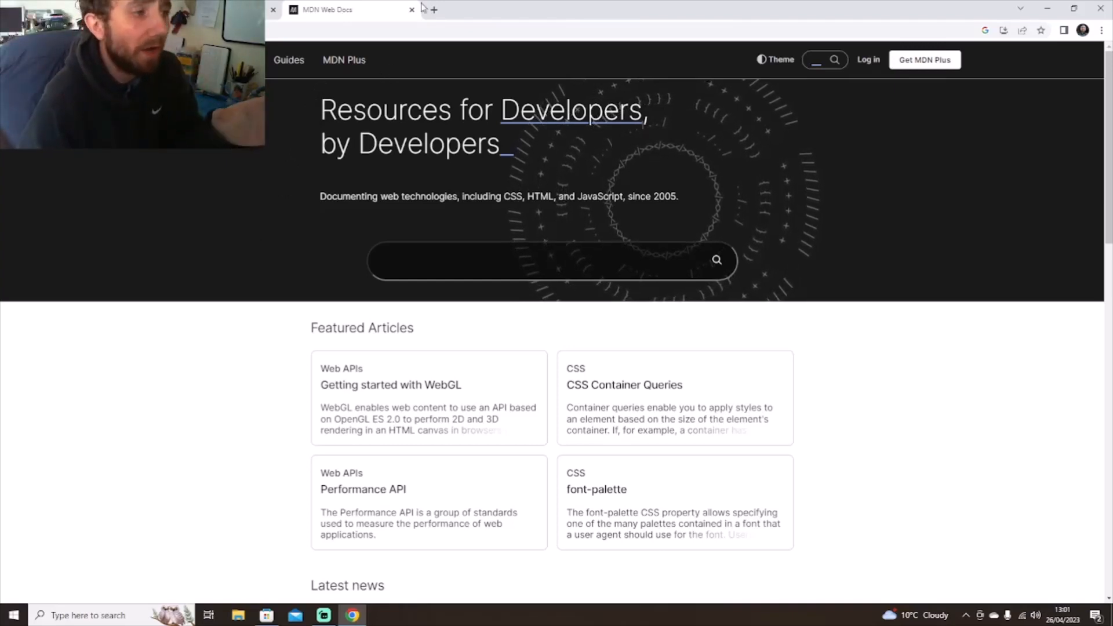
pyautogui.moveTo(433, 10)
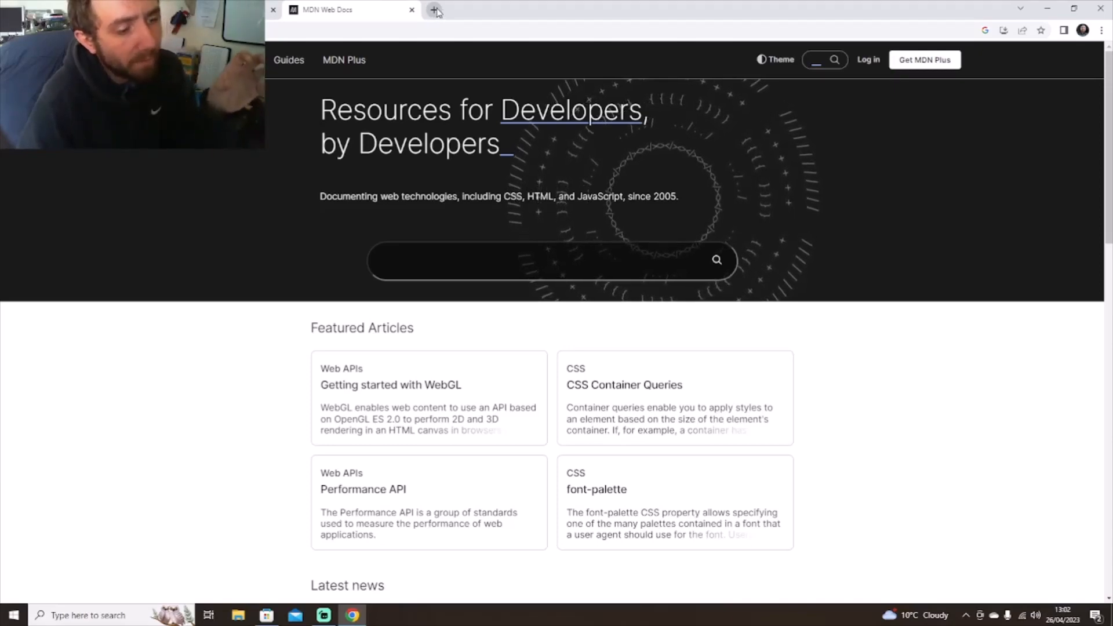
pyautogui.moveTo(476, 6)
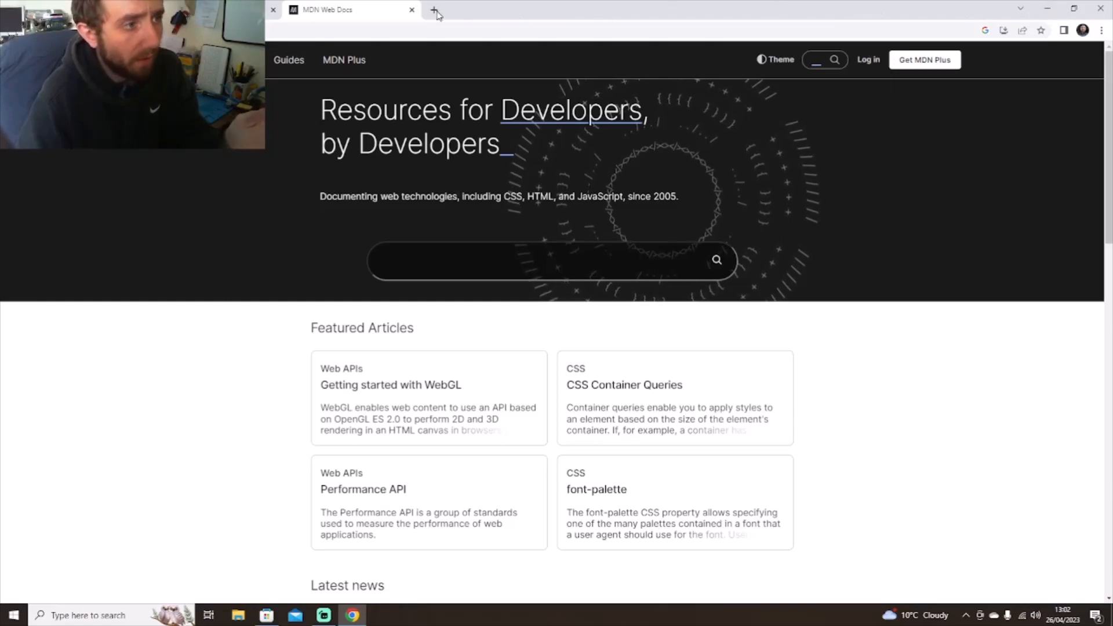
# Search 'arduino', reach the Arduino Store and dismiss the Select Your Location prompt.
pyautogui.click(436, 14)
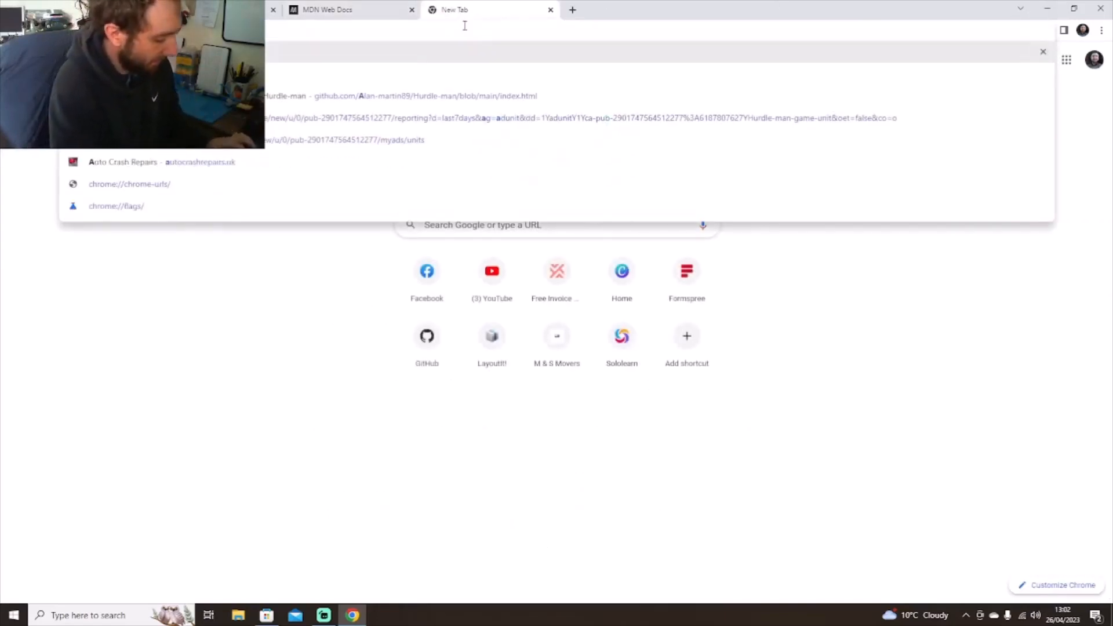
pyautogui.write('arduino')
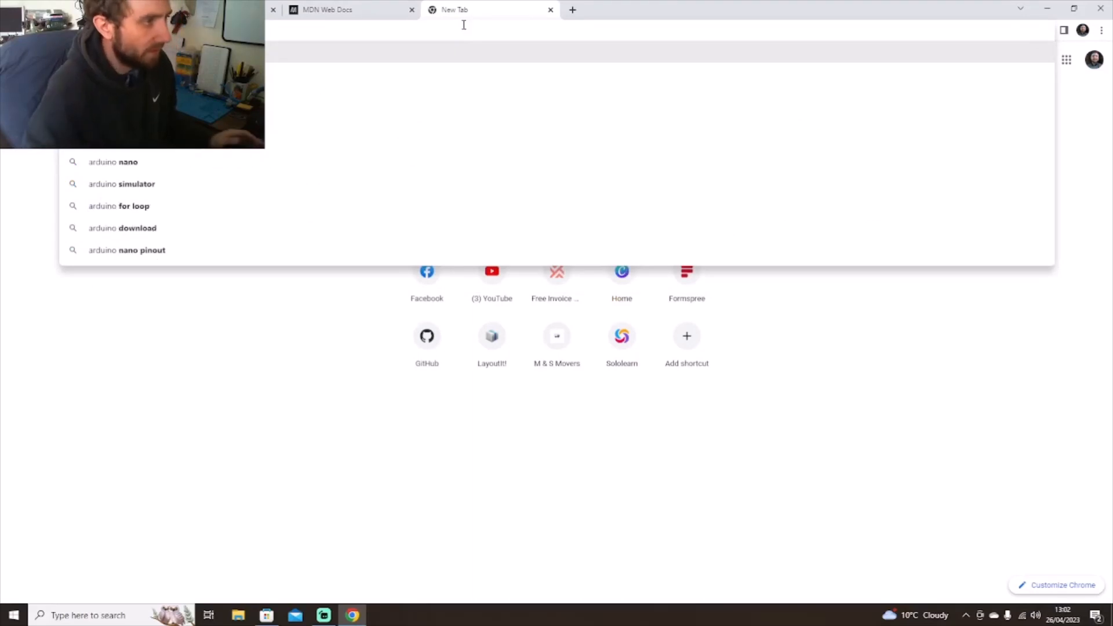
pyautogui.press('Return')
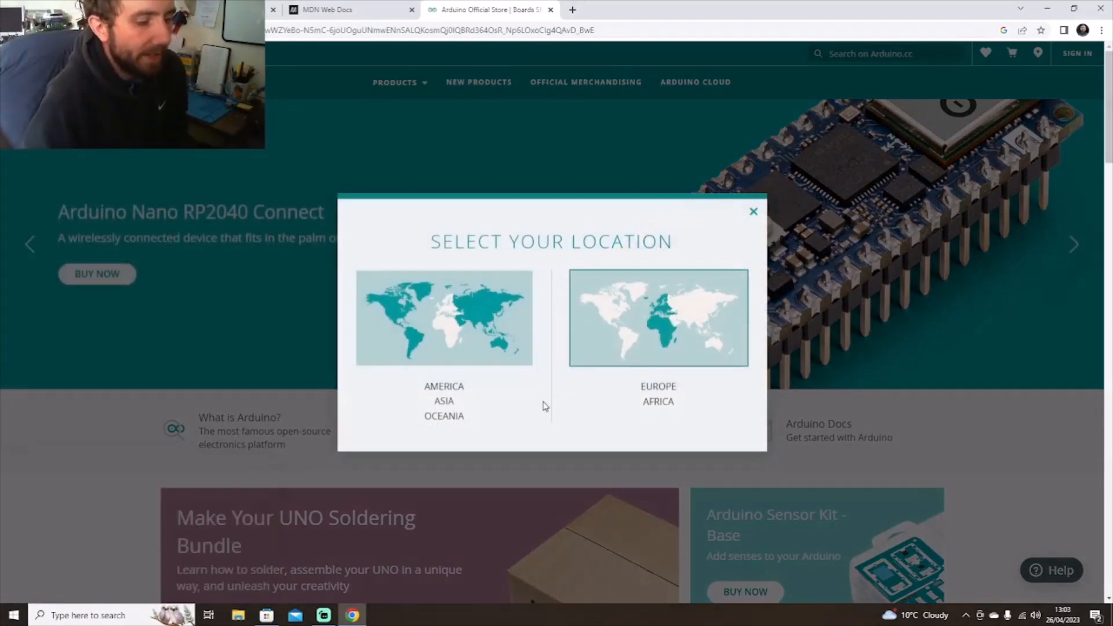
pyautogui.click(752, 211)
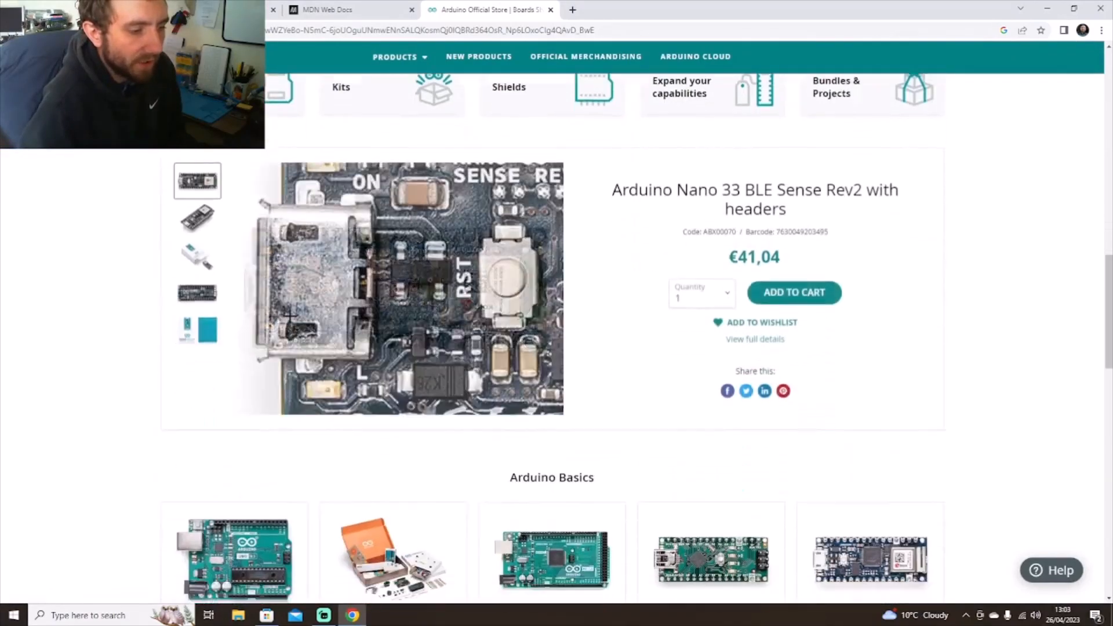
# Browse the store's featured boards and kits and select its web address.
pyautogui.scroll(-3)
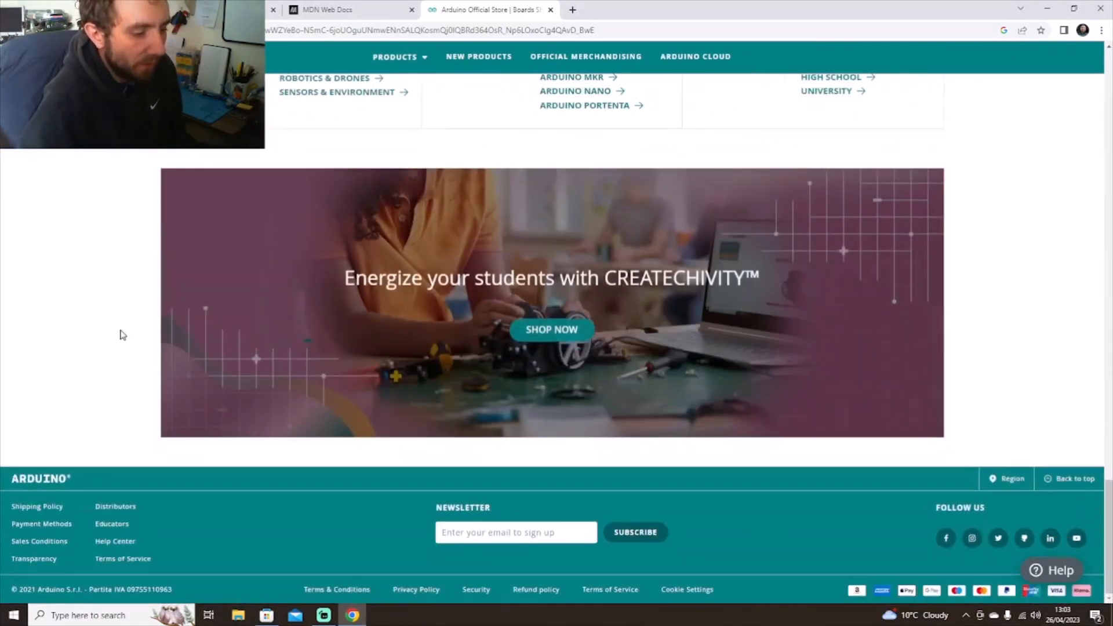
pyautogui.scroll(3)
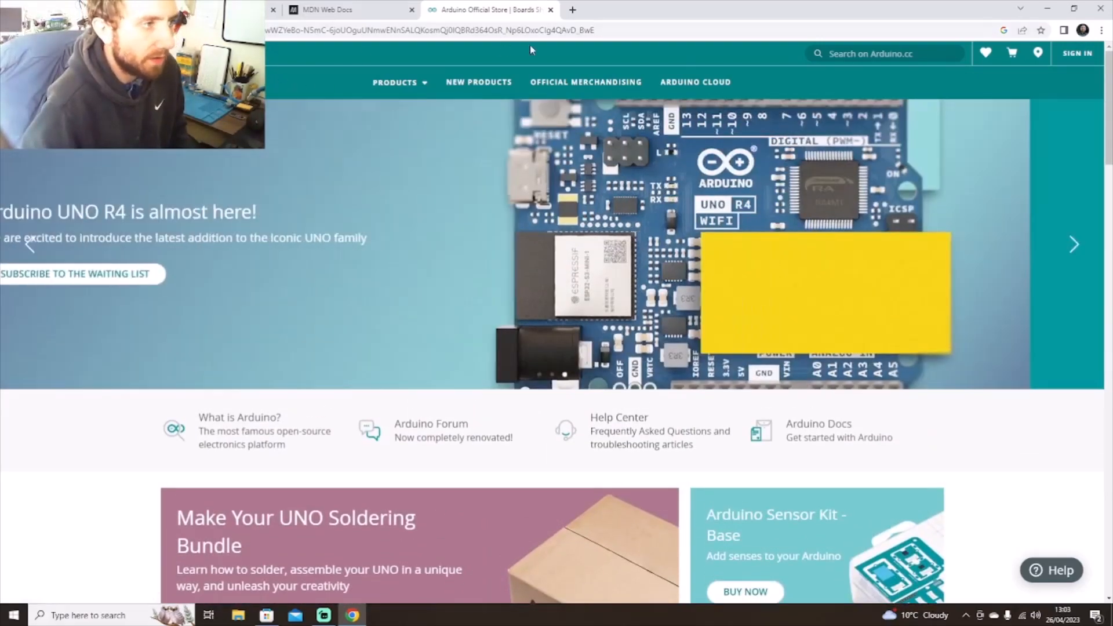
pyautogui.click(1073, 245)
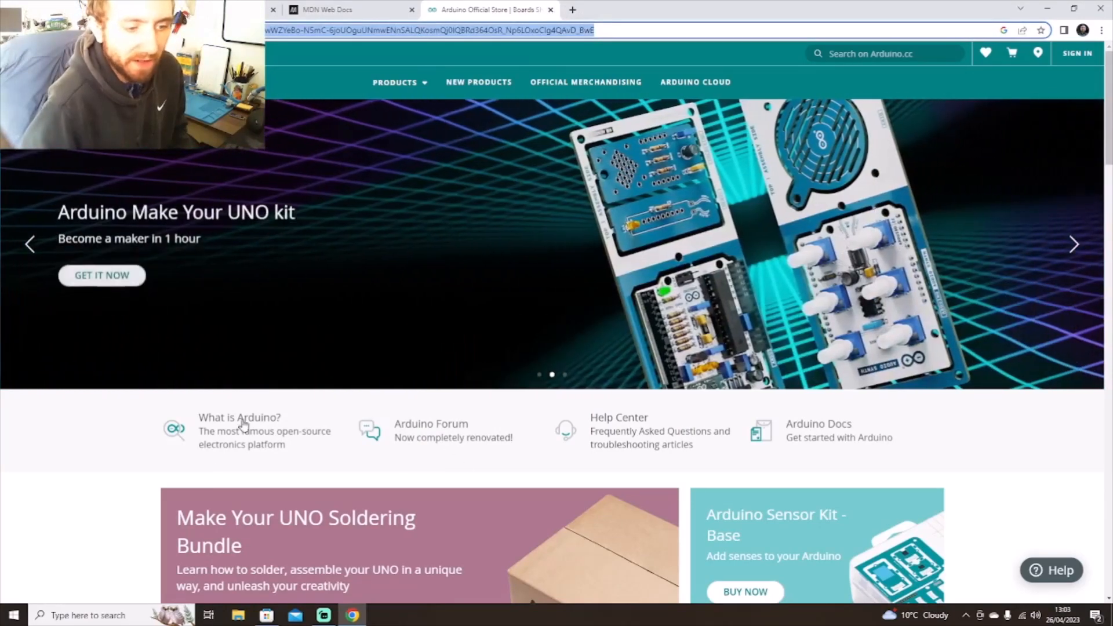
pyautogui.scroll(-3)
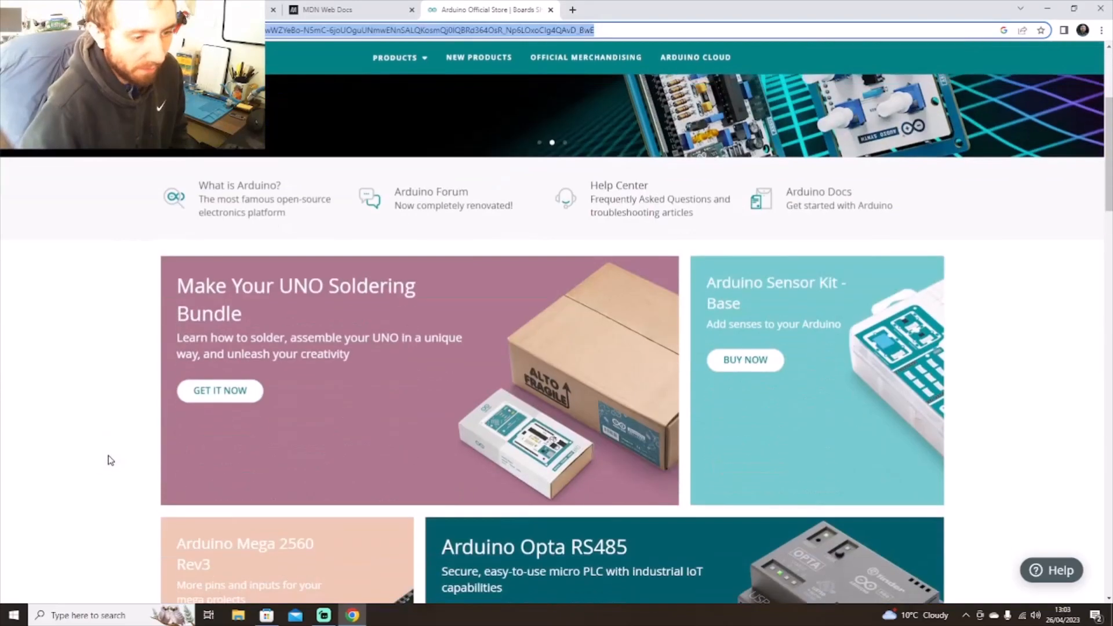
pyautogui.scroll(3)
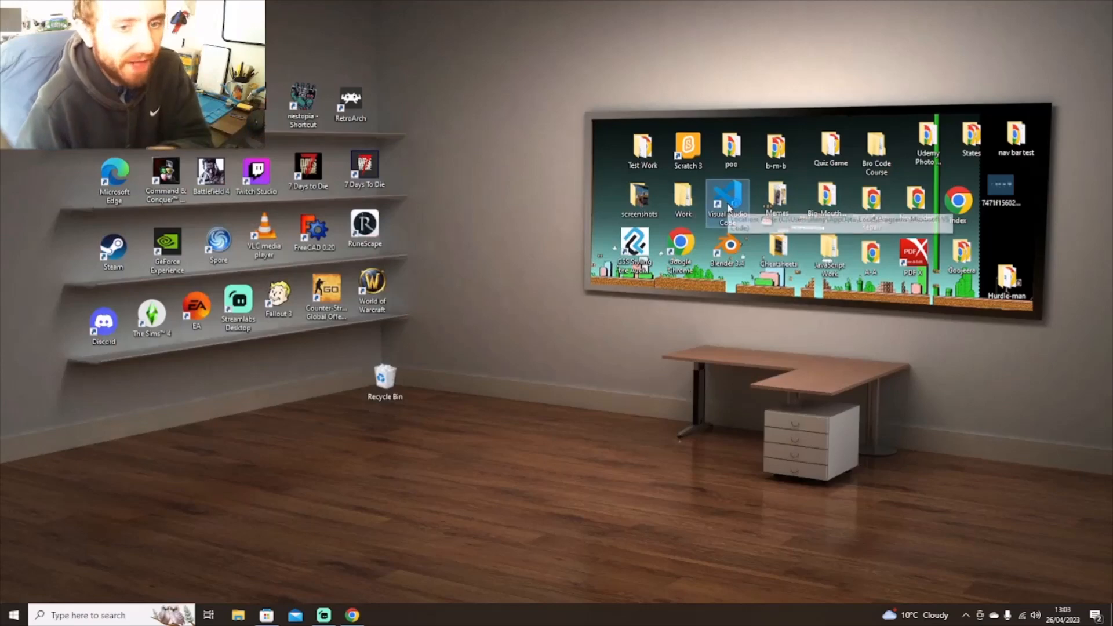
pyautogui.moveTo(728, 201)
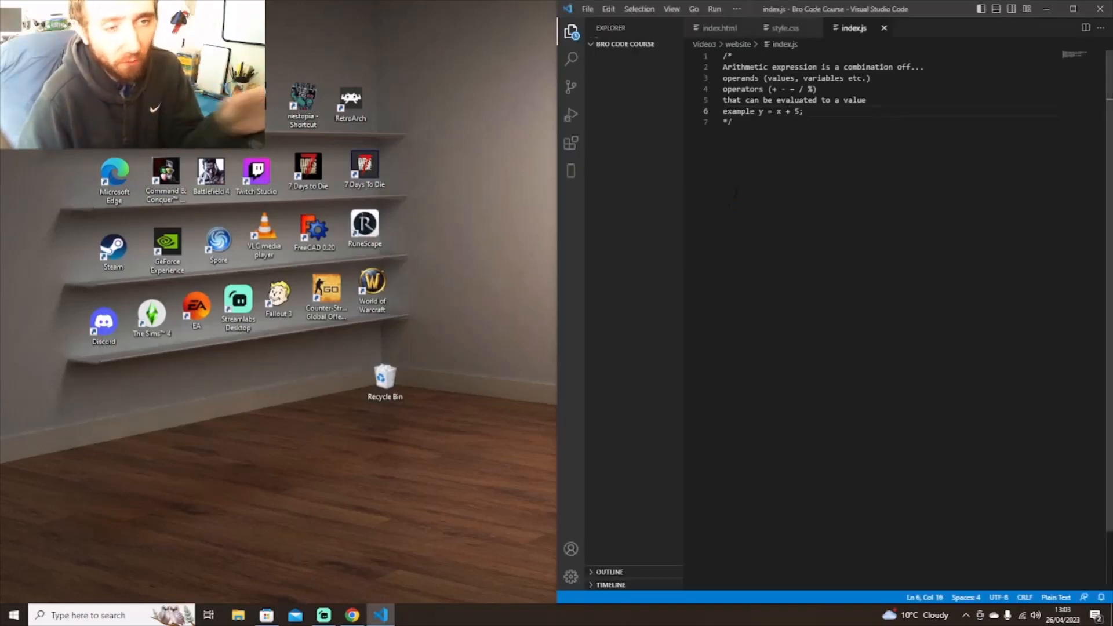
# Close the Bro Code Course folder in VS Code, leaving the Welcome page.
pyautogui.click(625, 43)
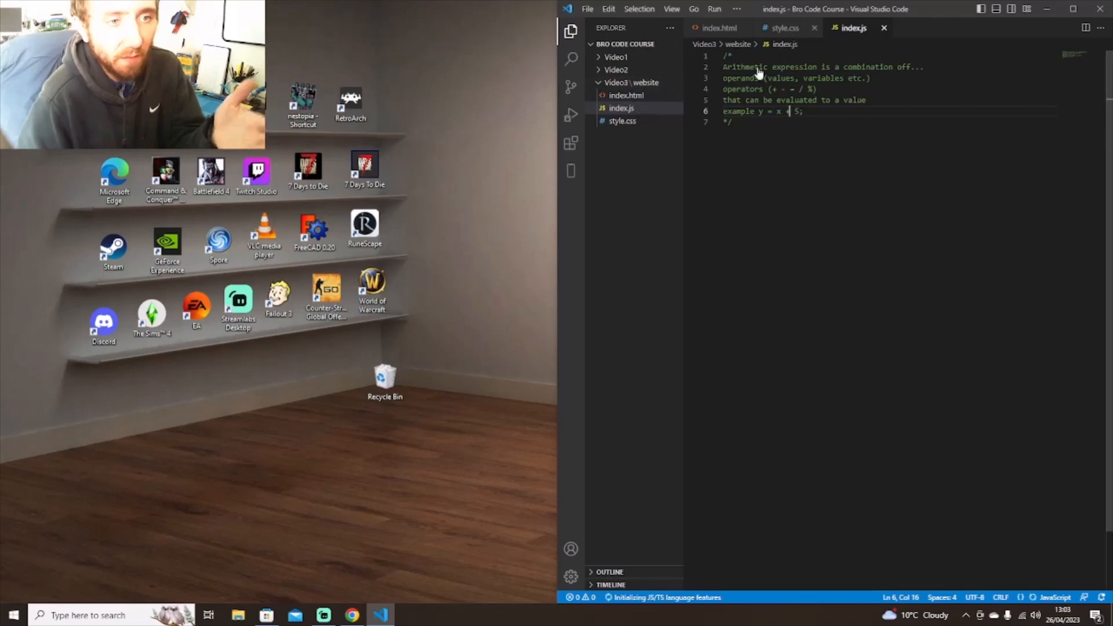
pyautogui.moveTo(638, 44)
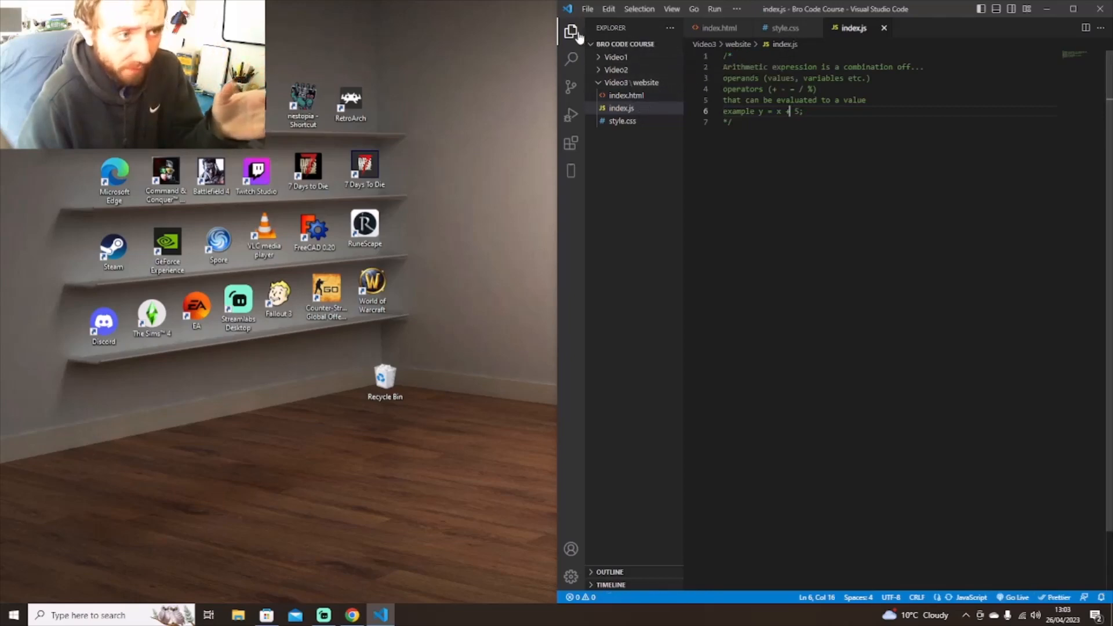
pyautogui.click(587, 9)
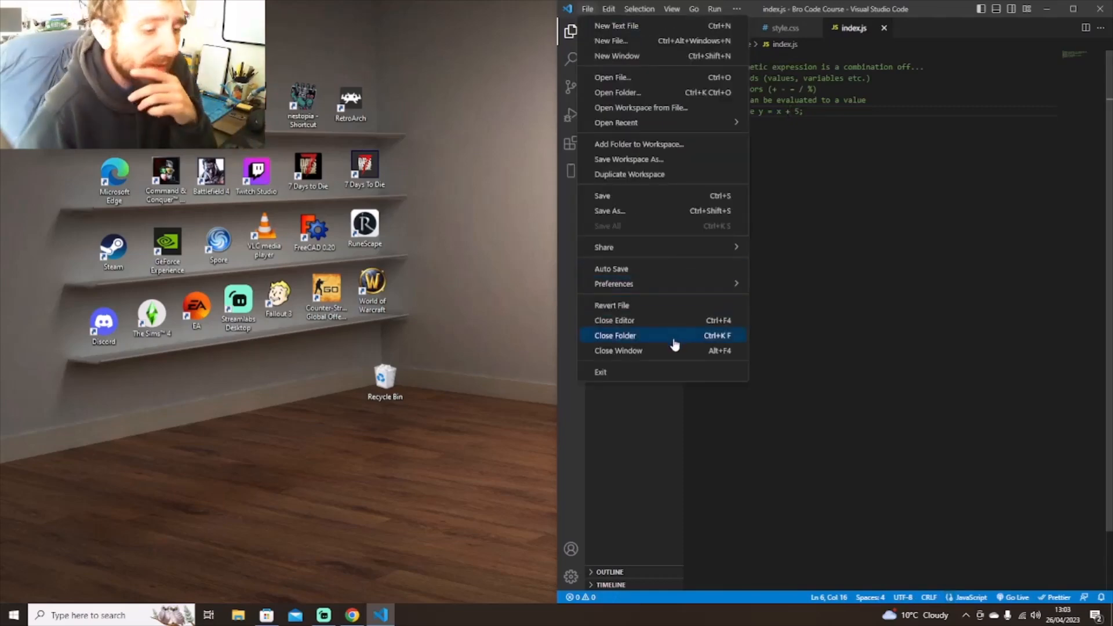
pyautogui.click(615, 335)
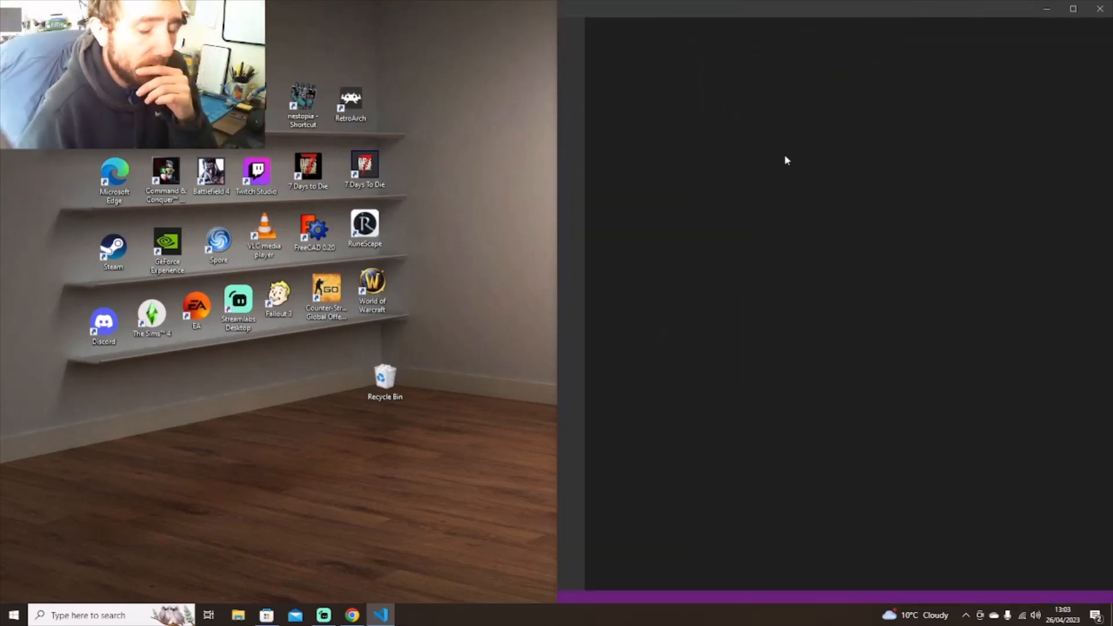
pyautogui.click(380, 614)
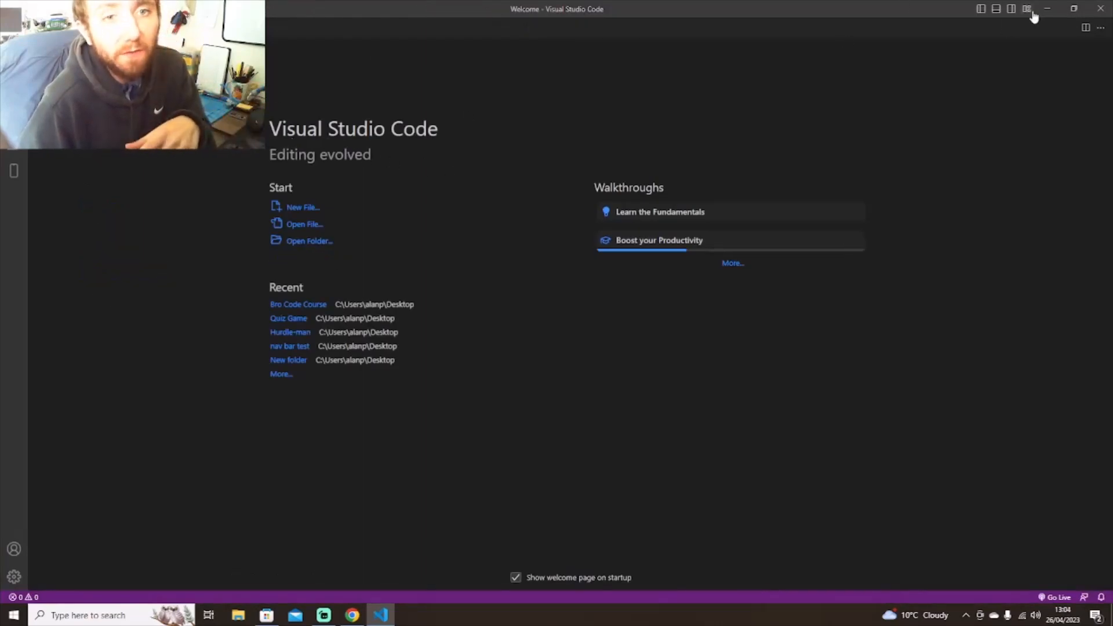
# Minimise VS Code, open the official Visual Studio Code site in Chrome and look over its homepage.
pyautogui.click(1046, 8)
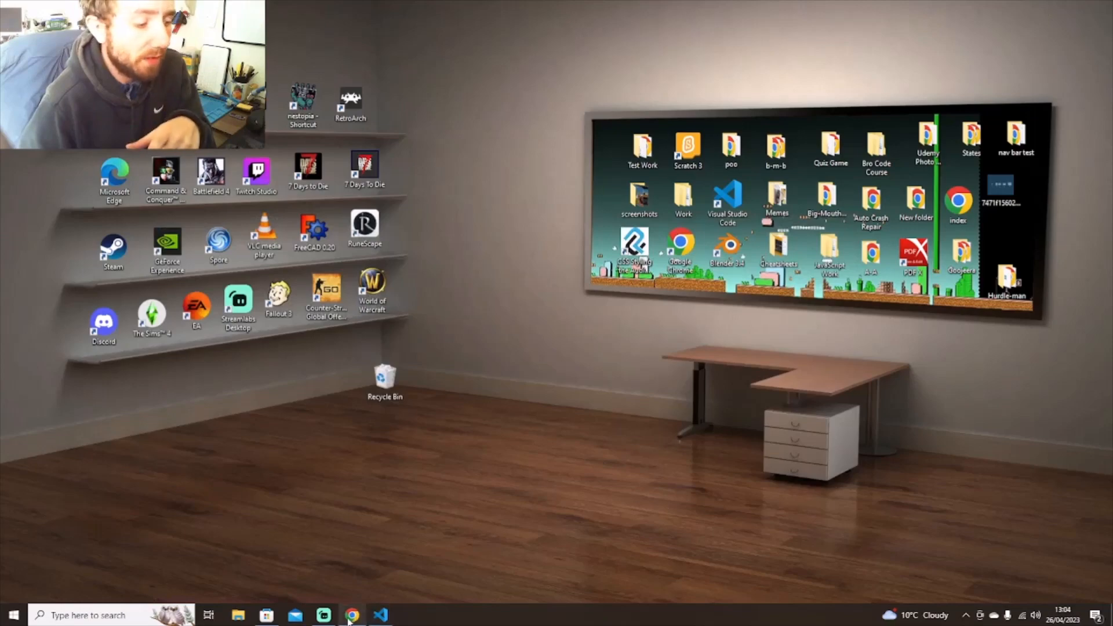
pyautogui.click(352, 615)
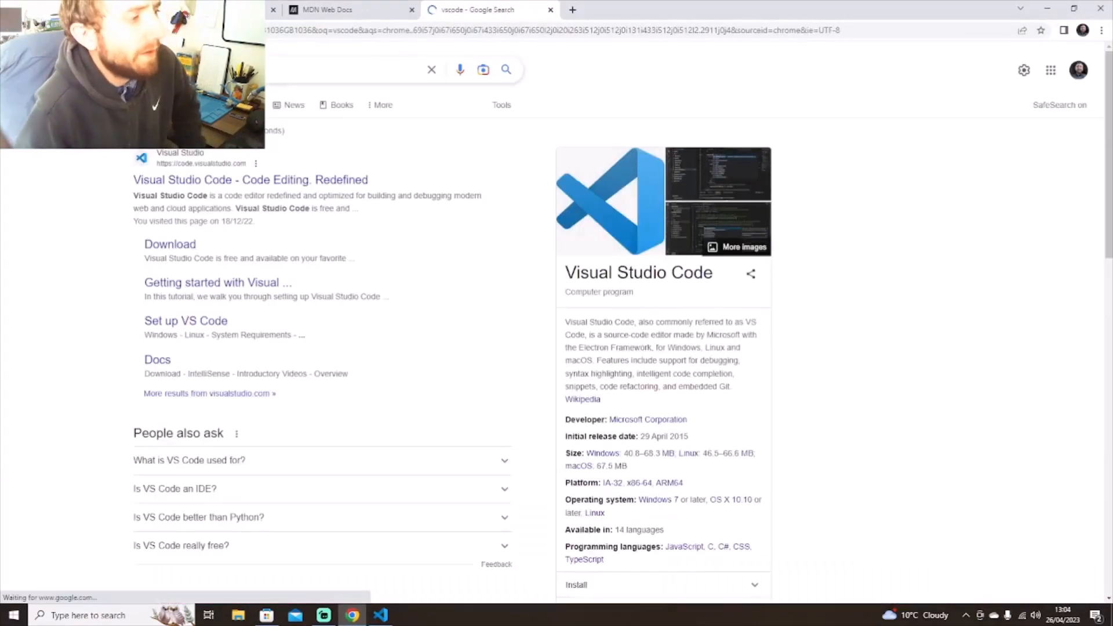
pyautogui.click(250, 180)
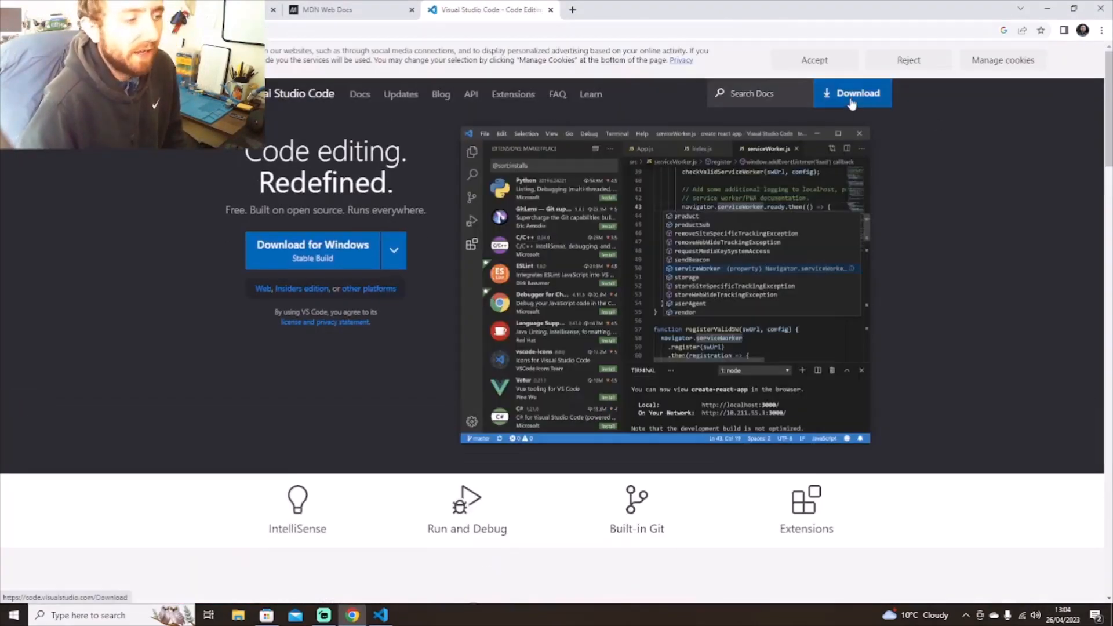
pyautogui.moveTo(756, 59)
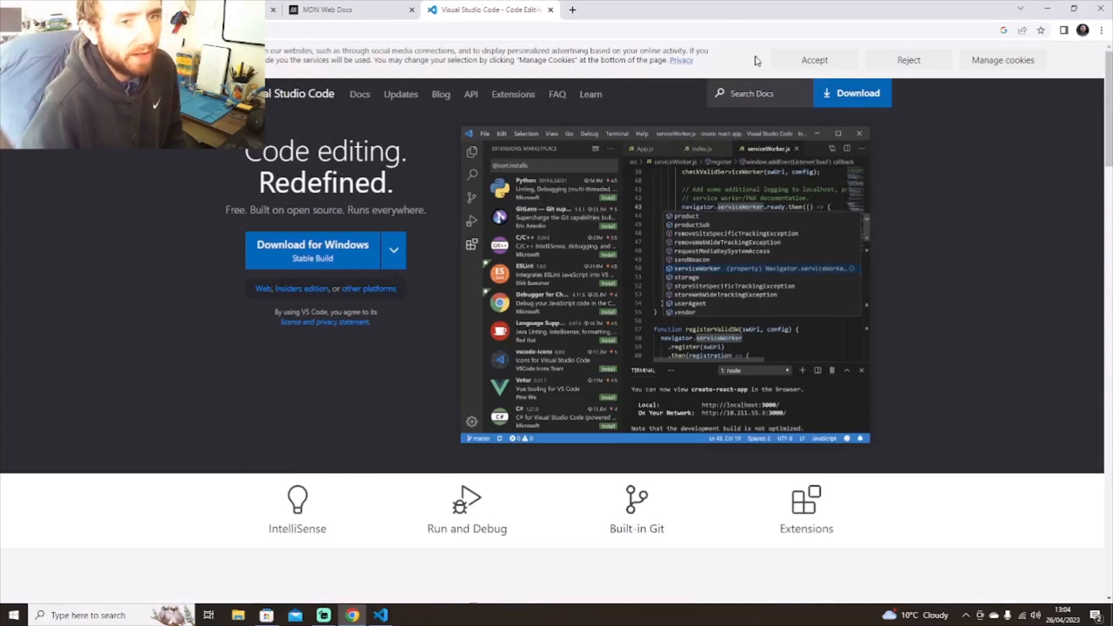
pyautogui.scroll(-3)
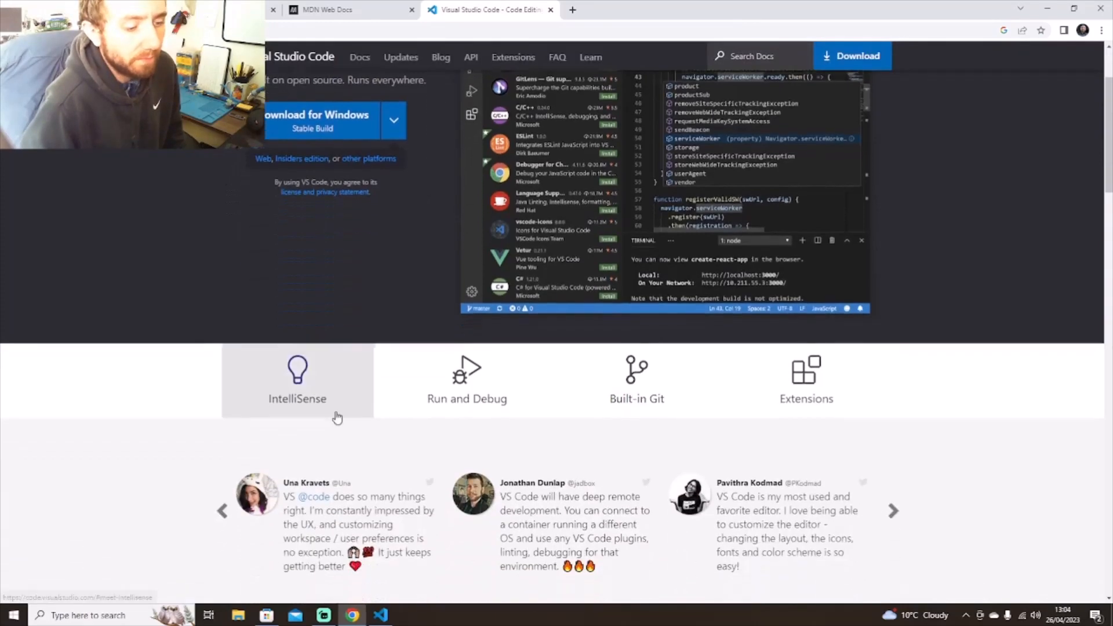
pyautogui.scroll(3)
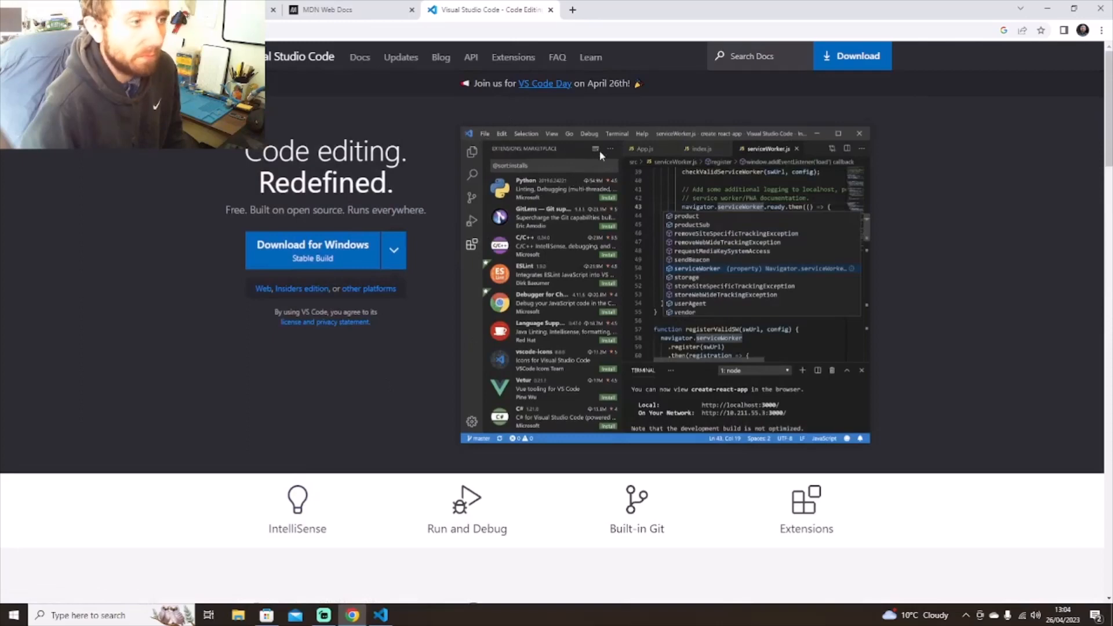
pyautogui.moveTo(561, 23)
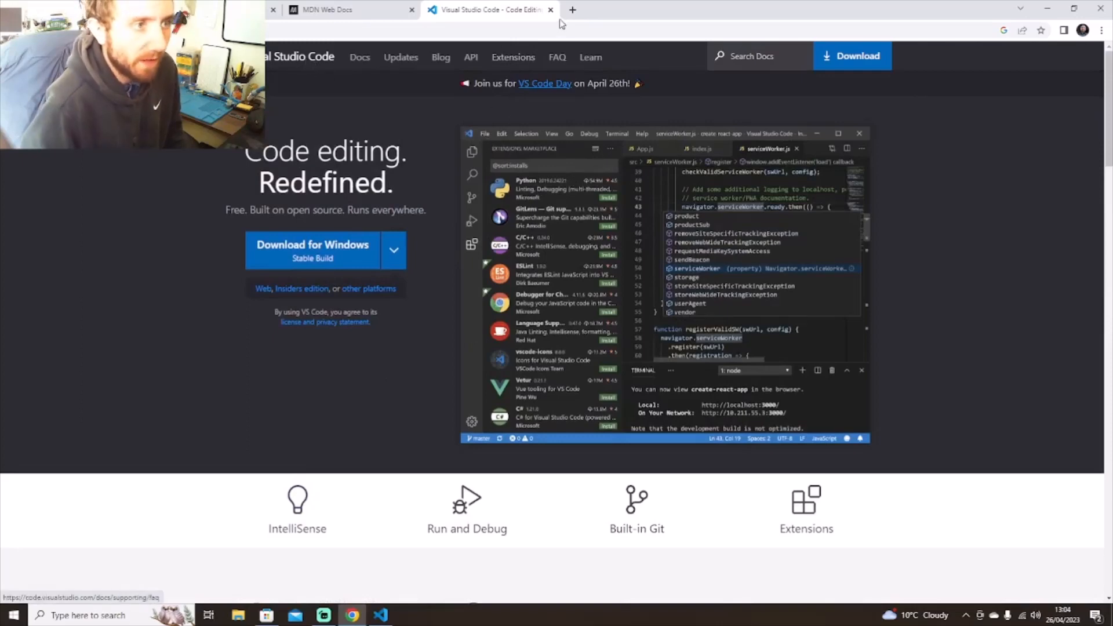
pyautogui.moveTo(550, 11)
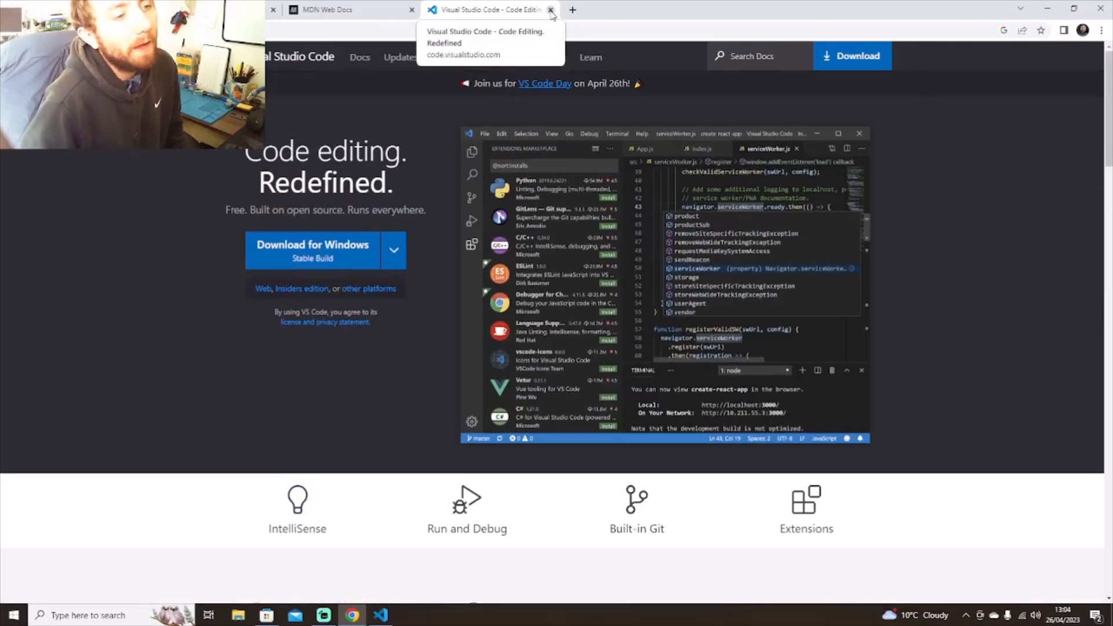
# Close the VS Code website tab and bring the editor's Welcome page back to the front.
pyautogui.click(551, 9)
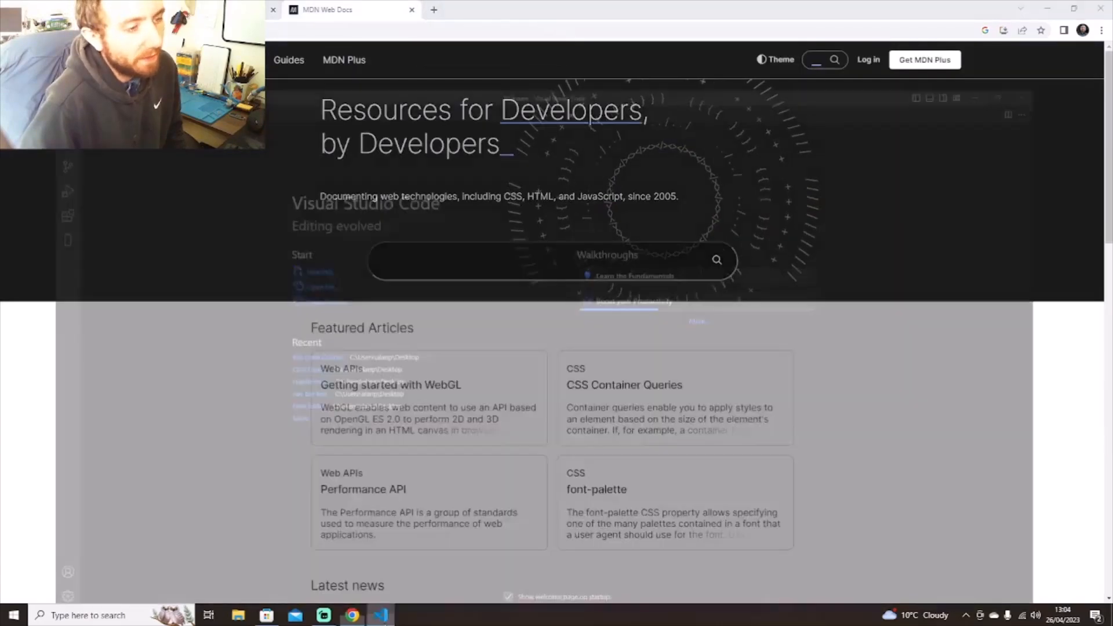
pyautogui.click(381, 616)
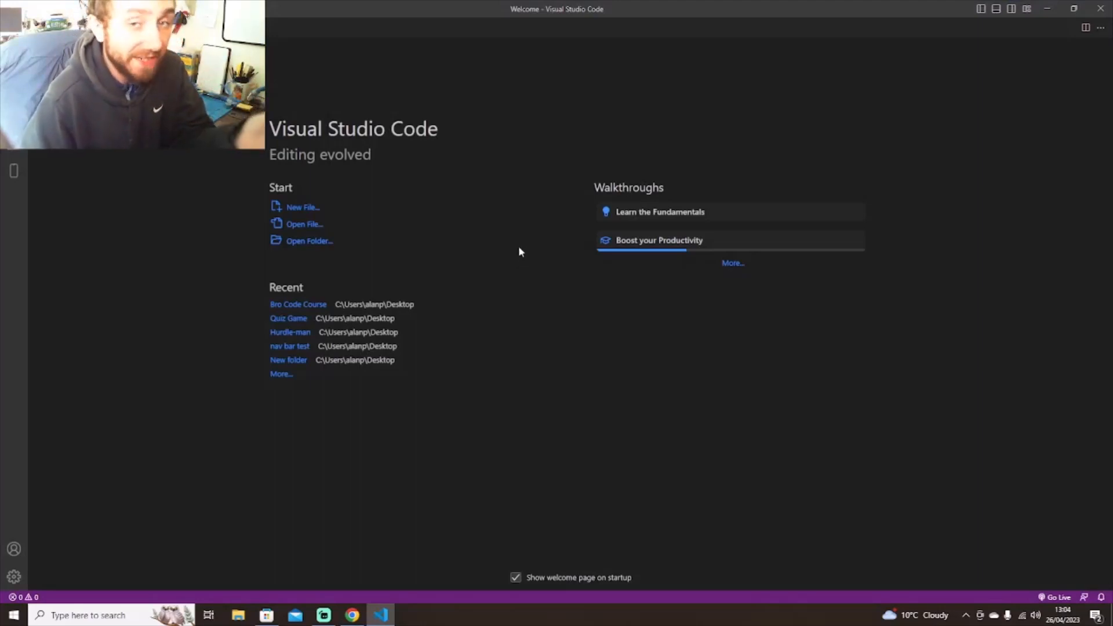
pyautogui.moveTo(535, 236)
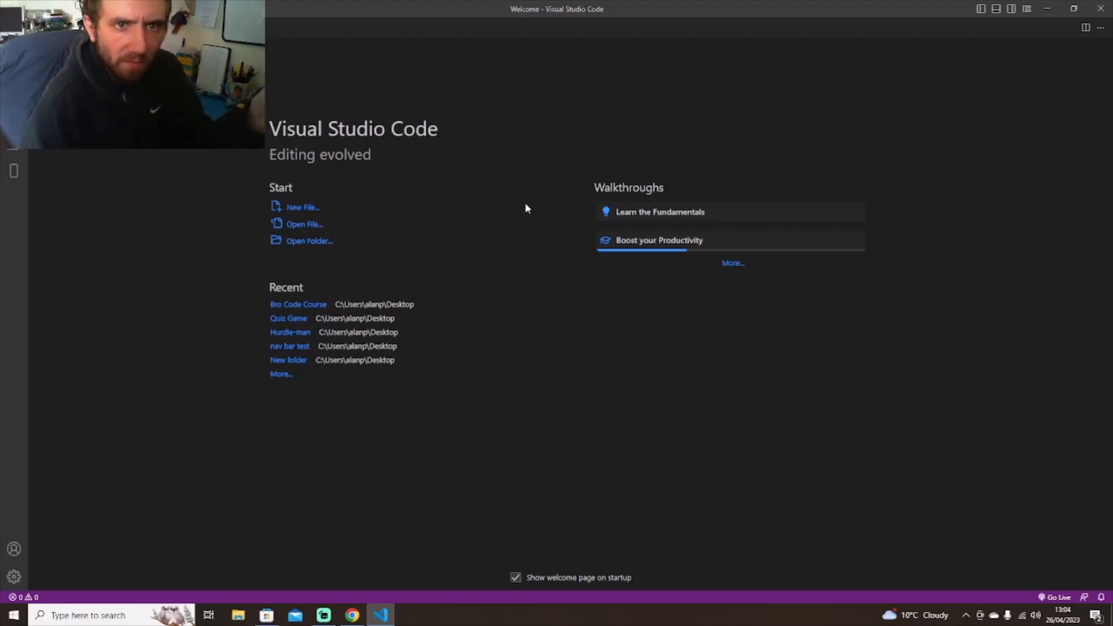
pyautogui.moveTo(548, 196)
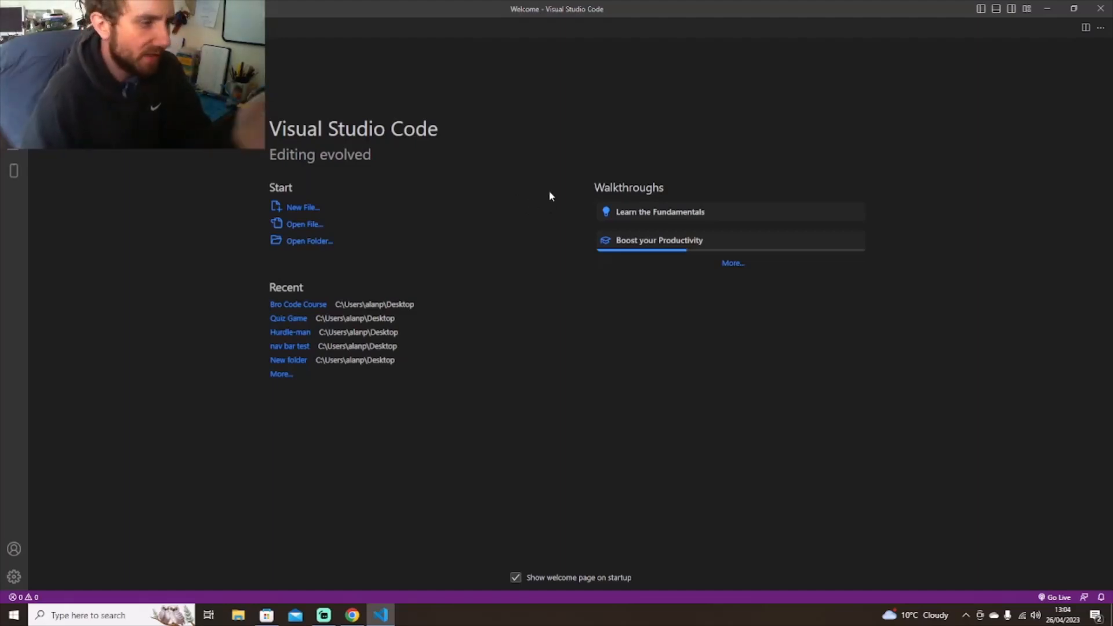
pyautogui.moveTo(588, 197)
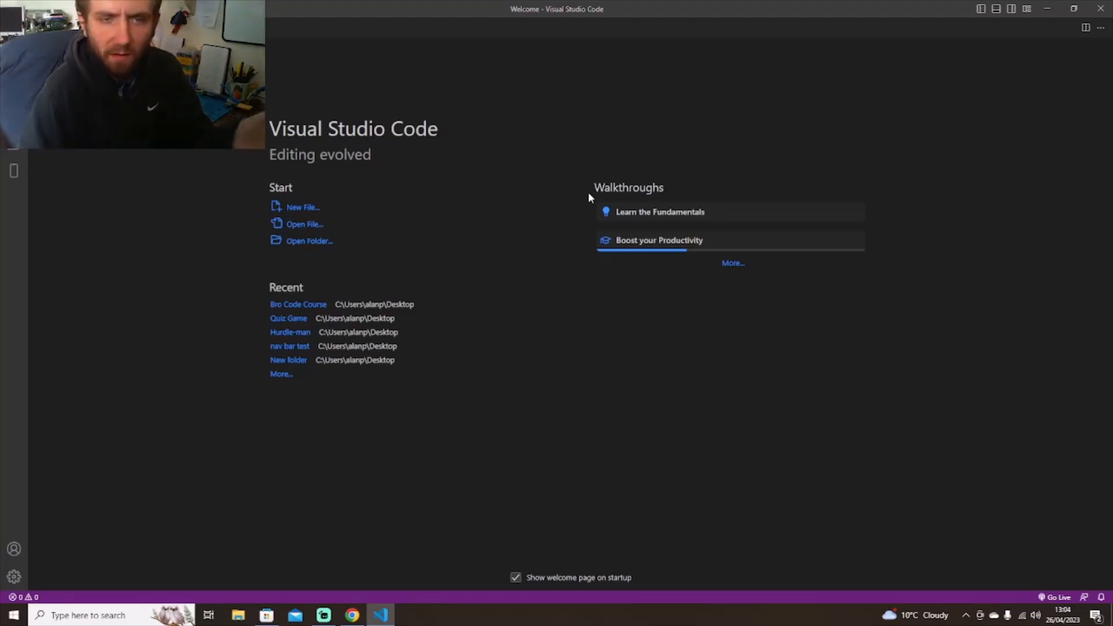
pyautogui.moveTo(594, 190)
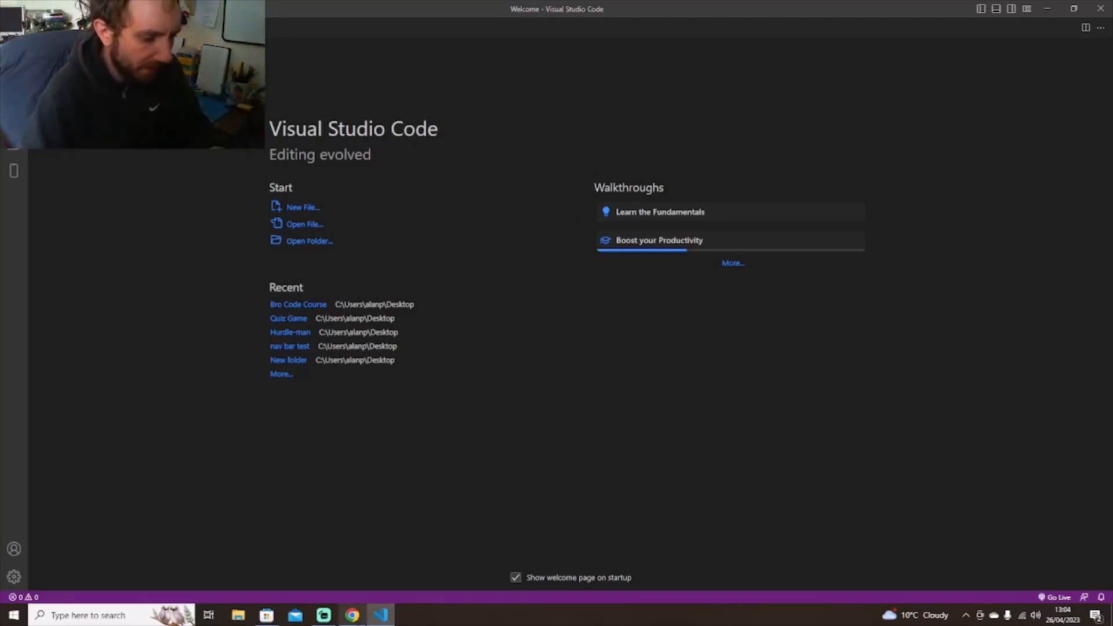
# Run a Google search for 'coding resources' in a new browser tab.
pyautogui.click(353, 615)
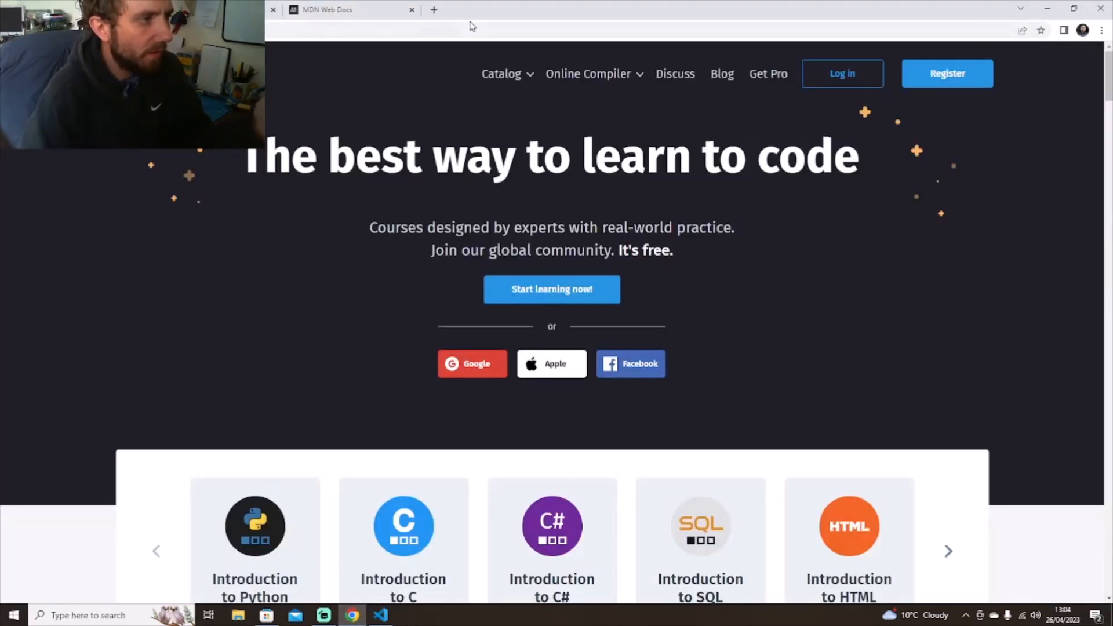
pyautogui.click(433, 9)
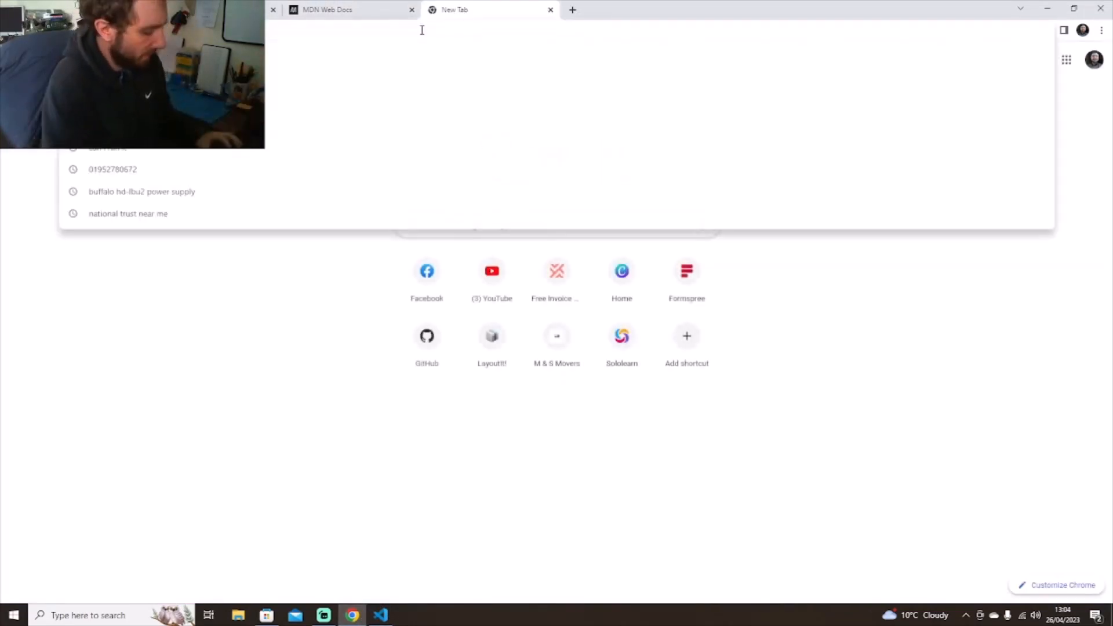
pyautogui.write('coding re')
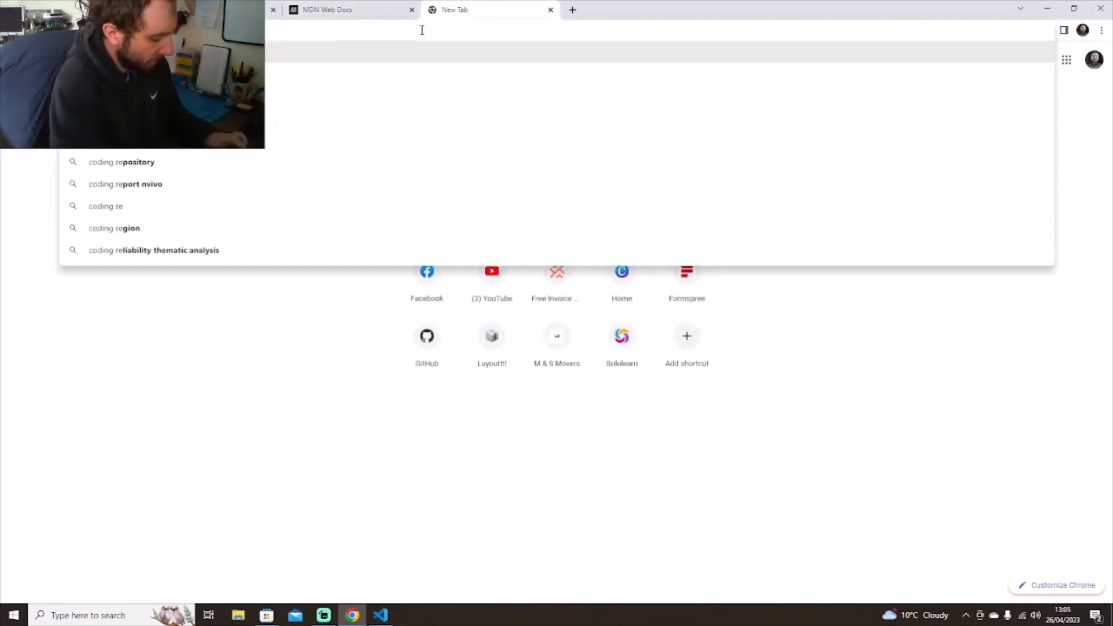
pyautogui.press('Return')
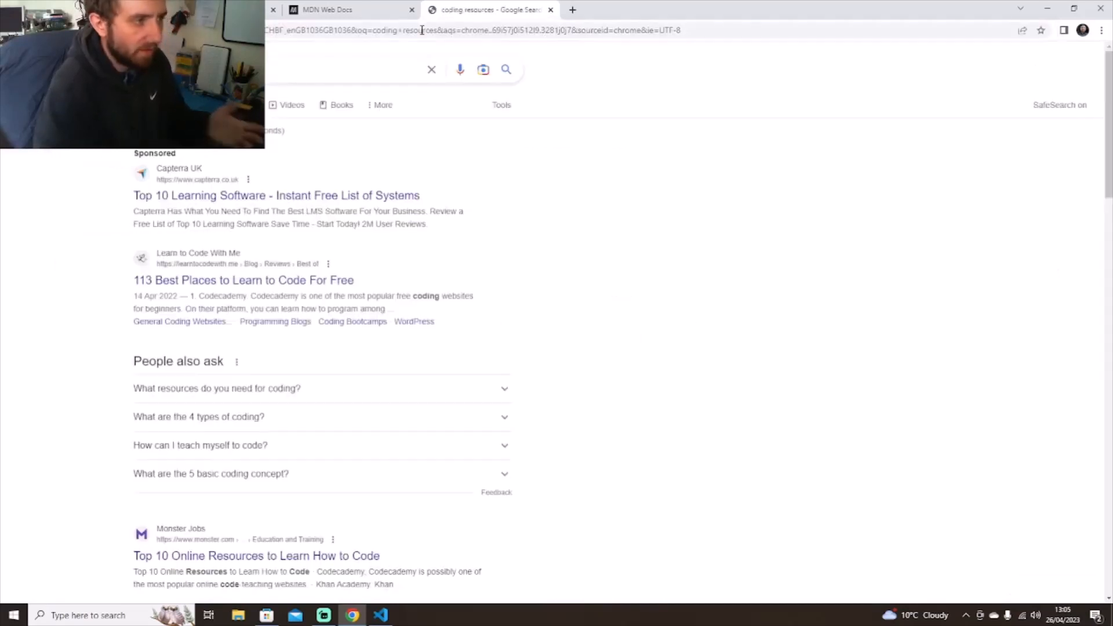
# Read down the results past the listed sites and videos to the Related searches section.
pyautogui.scroll(-3)
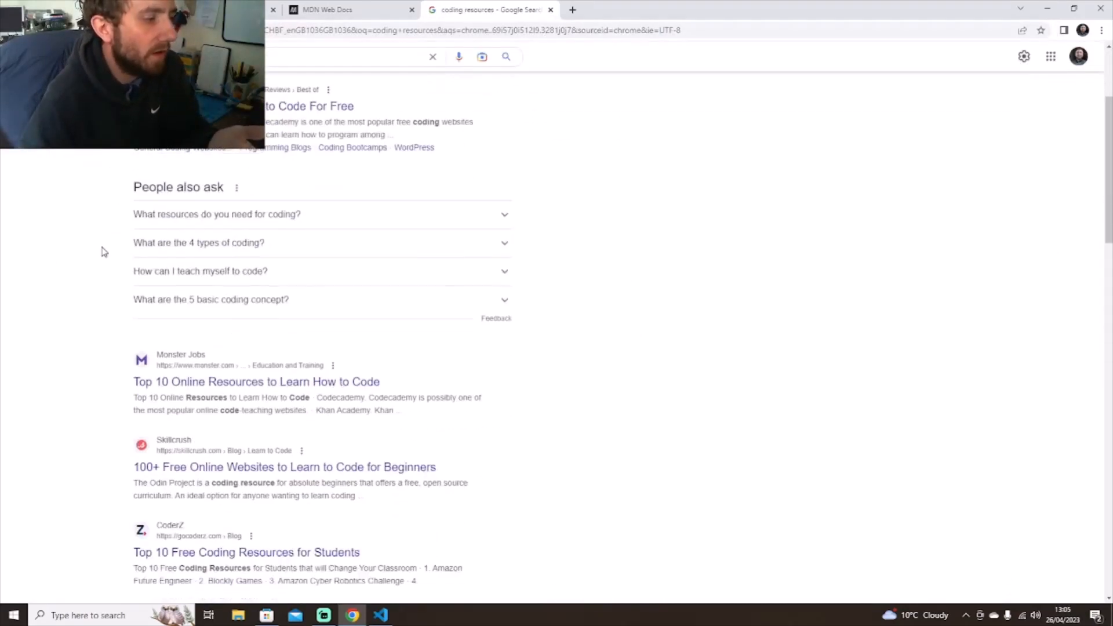
pyautogui.scroll(-3)
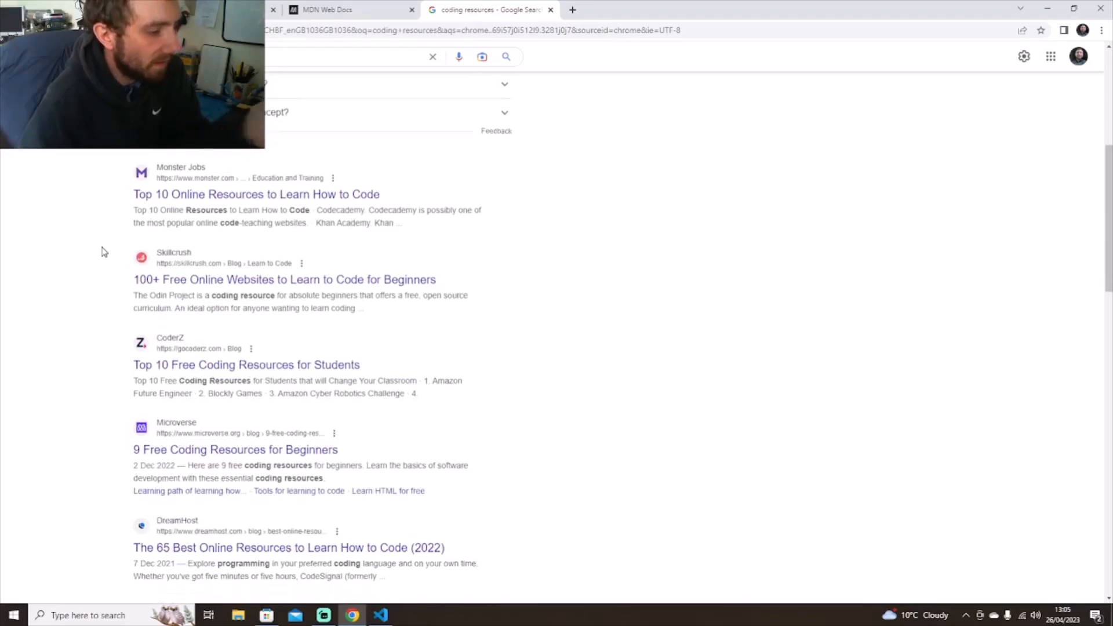
pyautogui.scroll(-3)
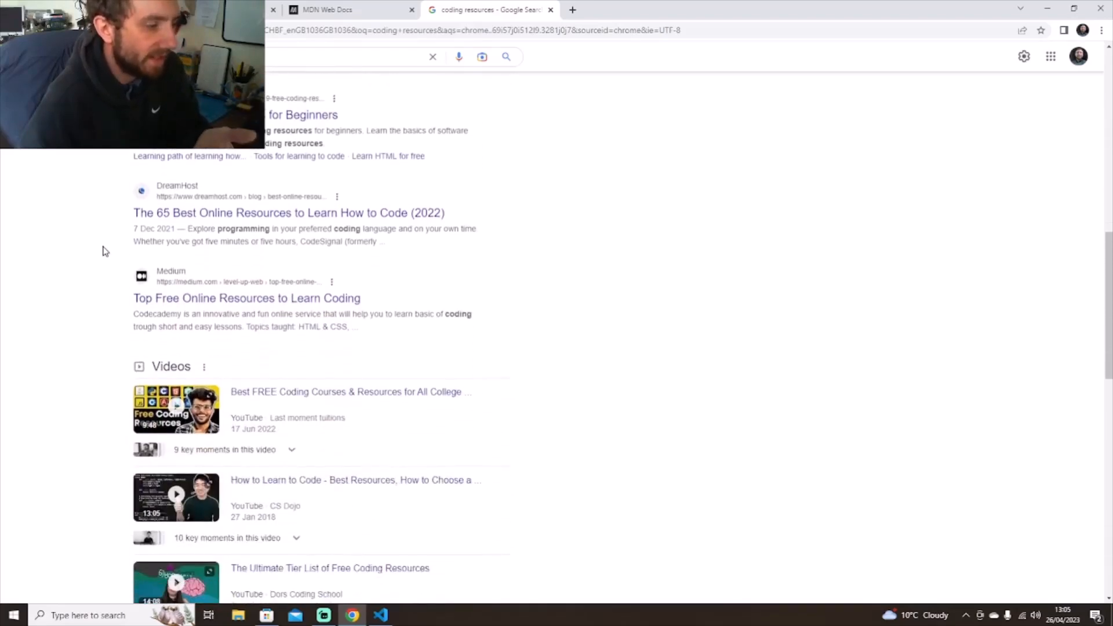
pyautogui.scroll(-3)
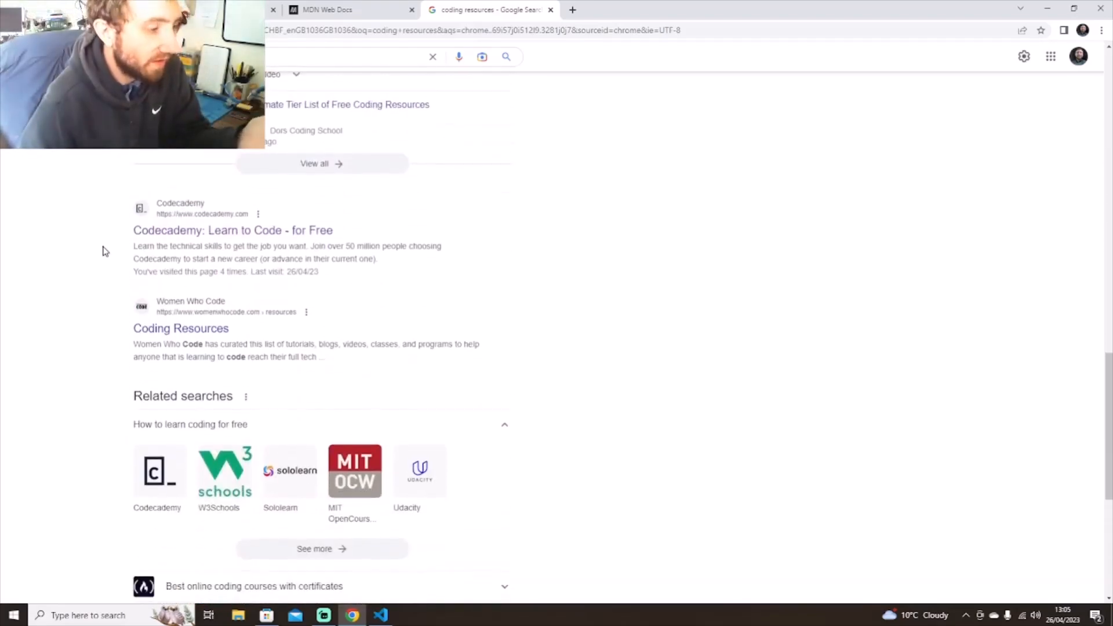
pyautogui.scroll(-3)
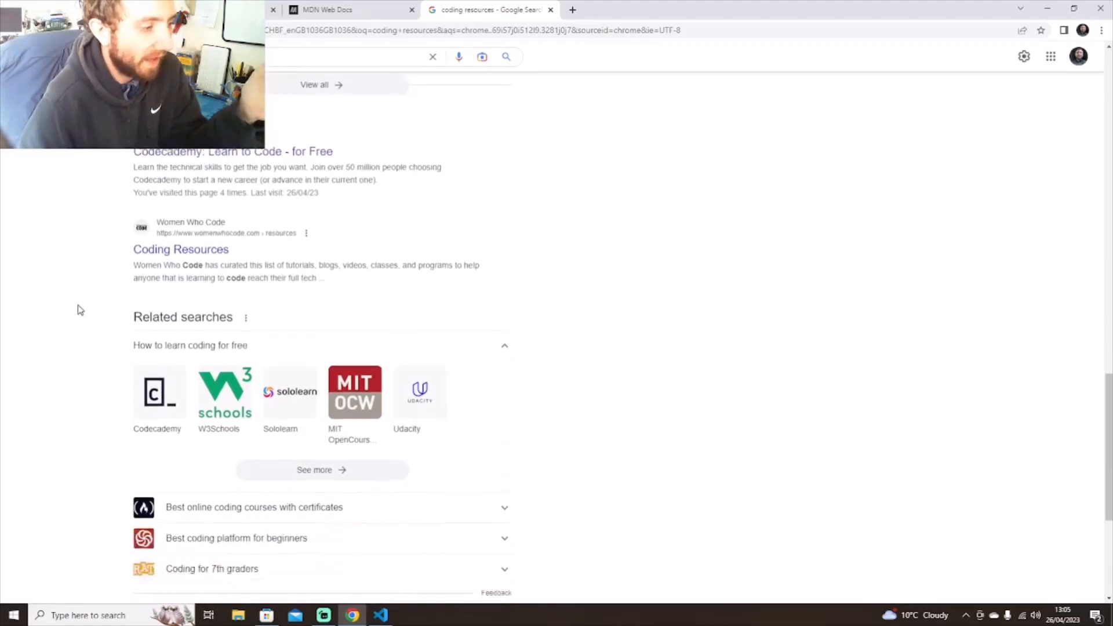
# Search W3Schools from the related-searches tile and look over its official site and info panel.
pyautogui.click(223, 392)
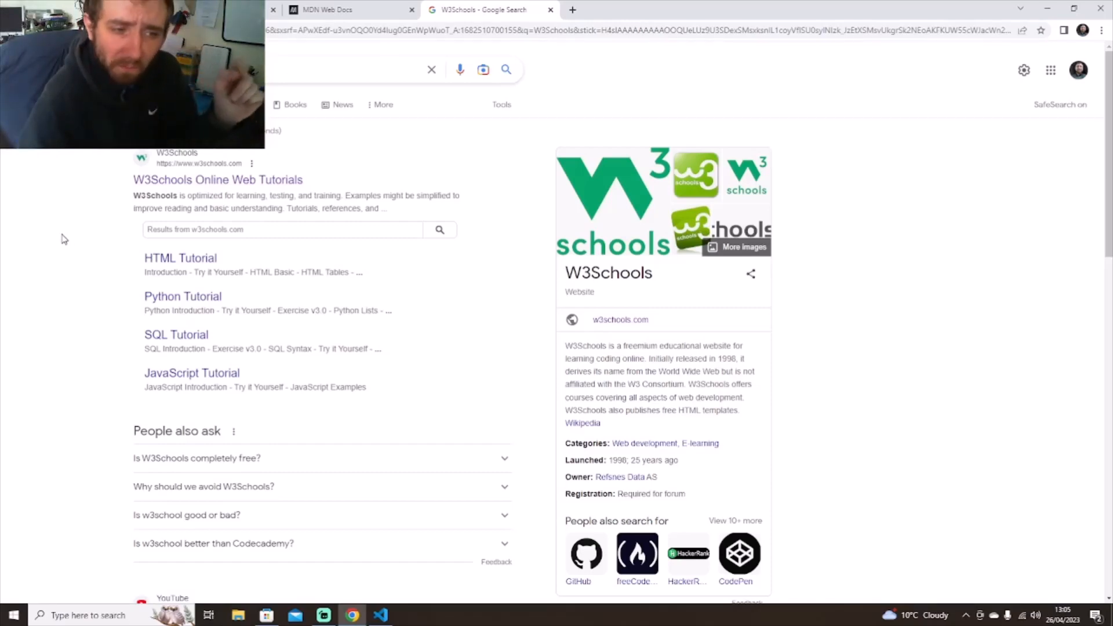
pyautogui.moveTo(66, 216)
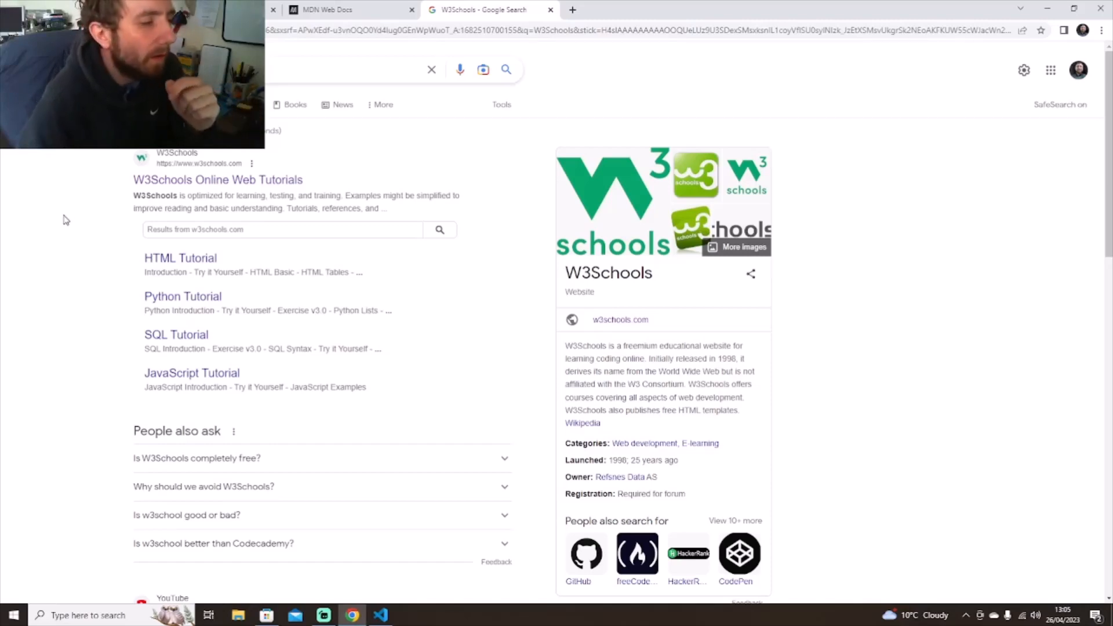
pyautogui.scroll(-3)
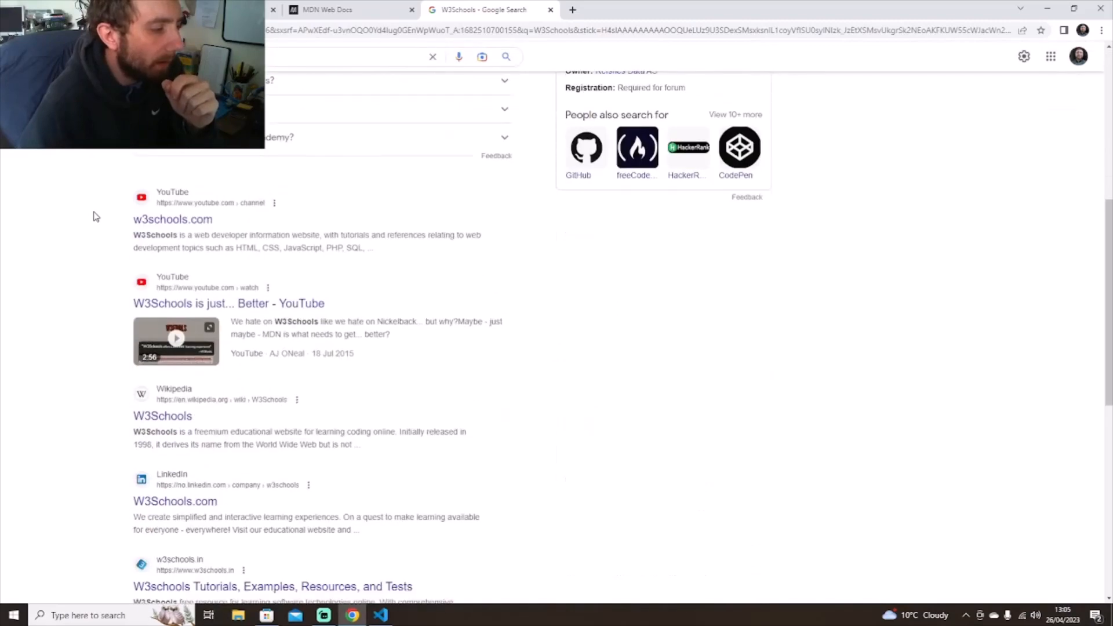
pyautogui.scroll(-3)
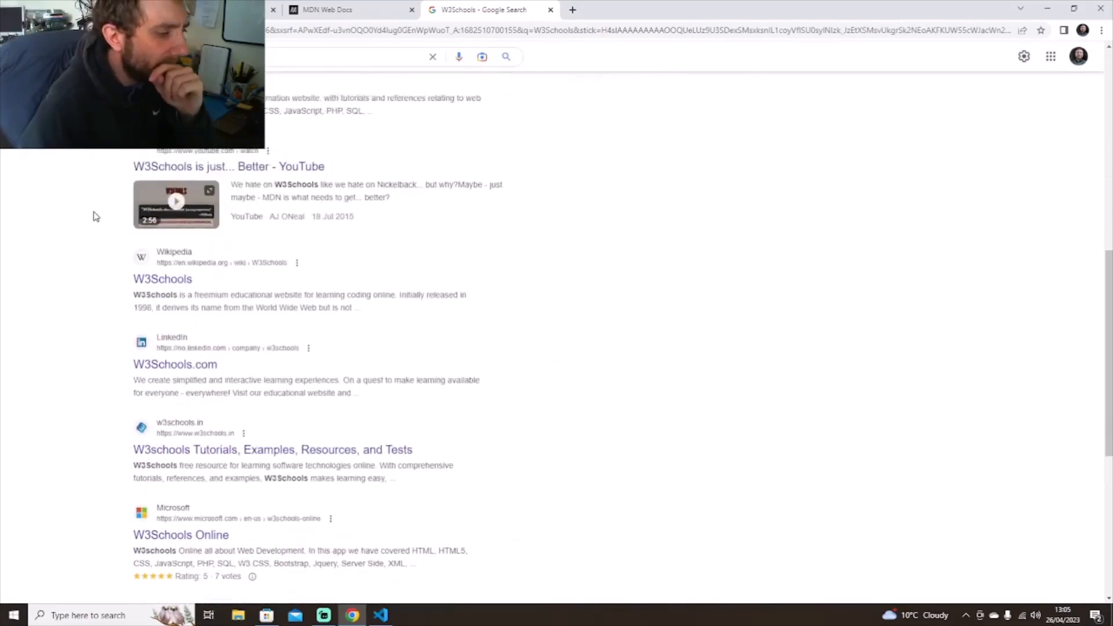
pyautogui.scroll(3)
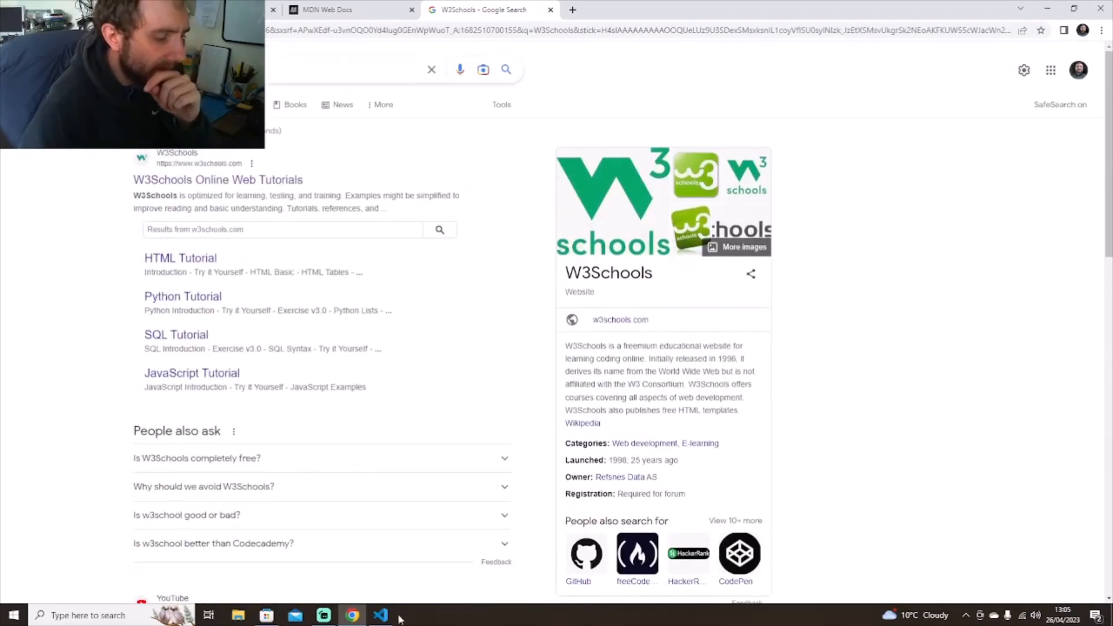
# Review the installed and recommended extensions in VS Code, then collapse the Extensions panel.
pyautogui.click(380, 616)
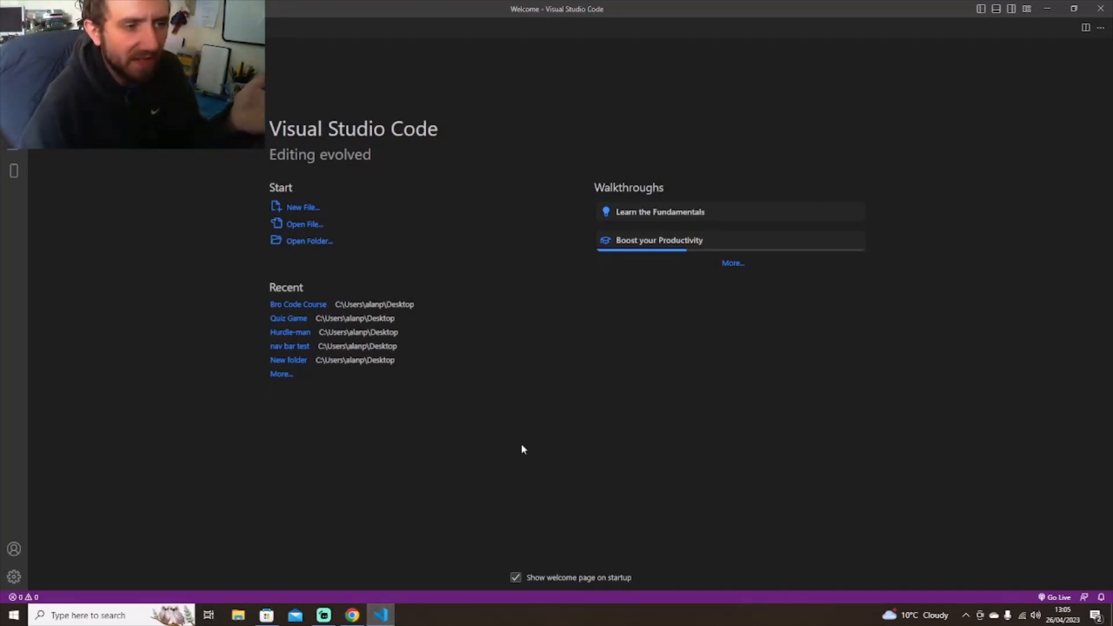
pyautogui.moveTo(521, 288)
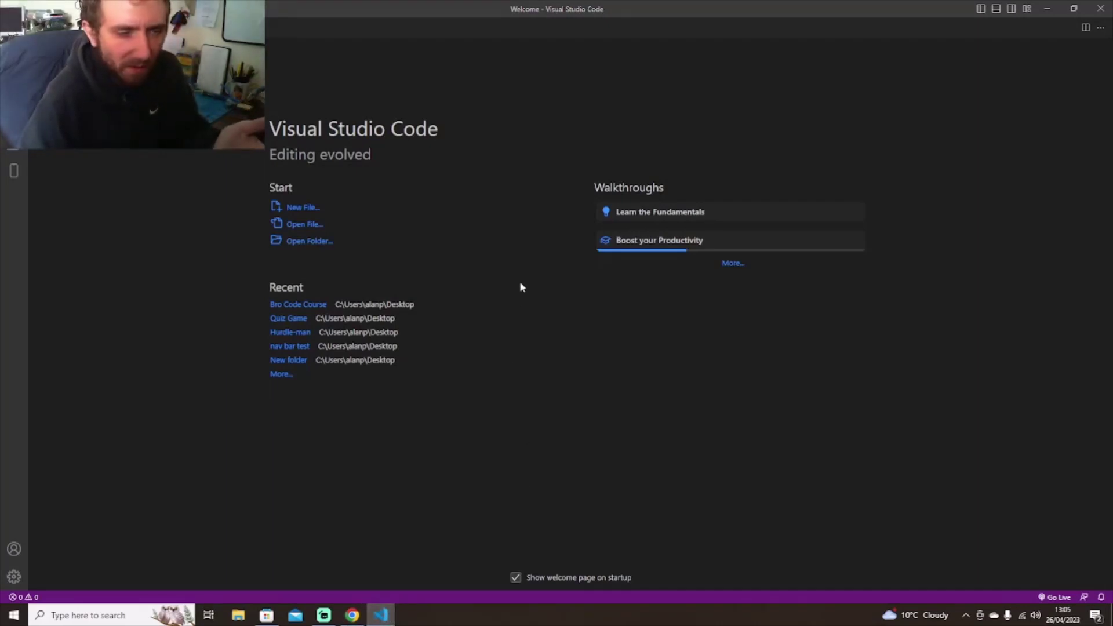
pyautogui.moveTo(520, 270)
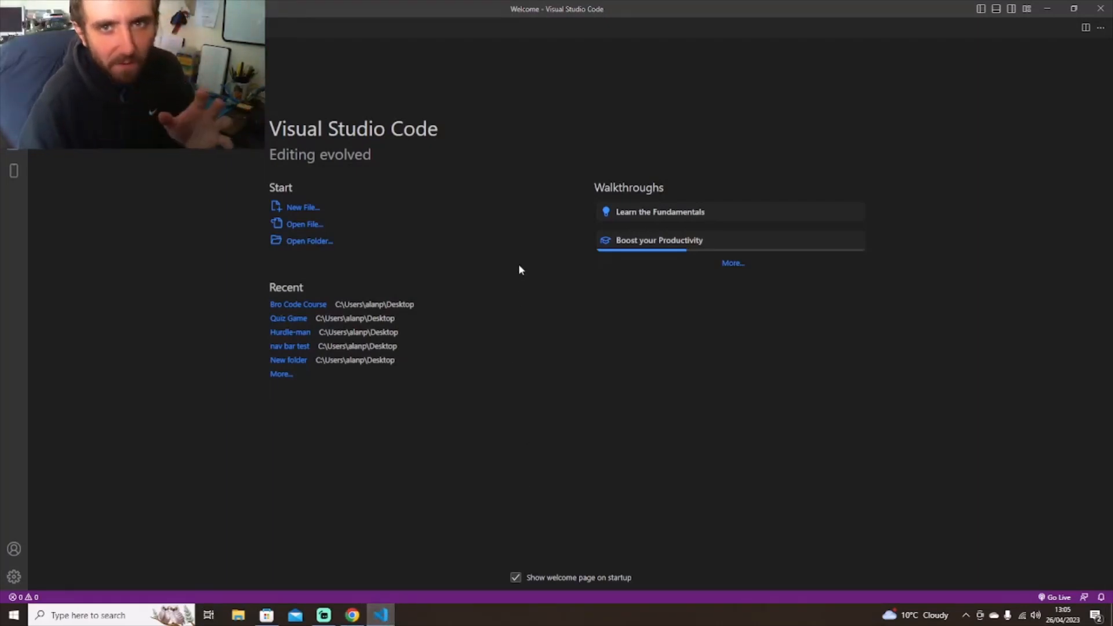
pyautogui.moveTo(556, 273)
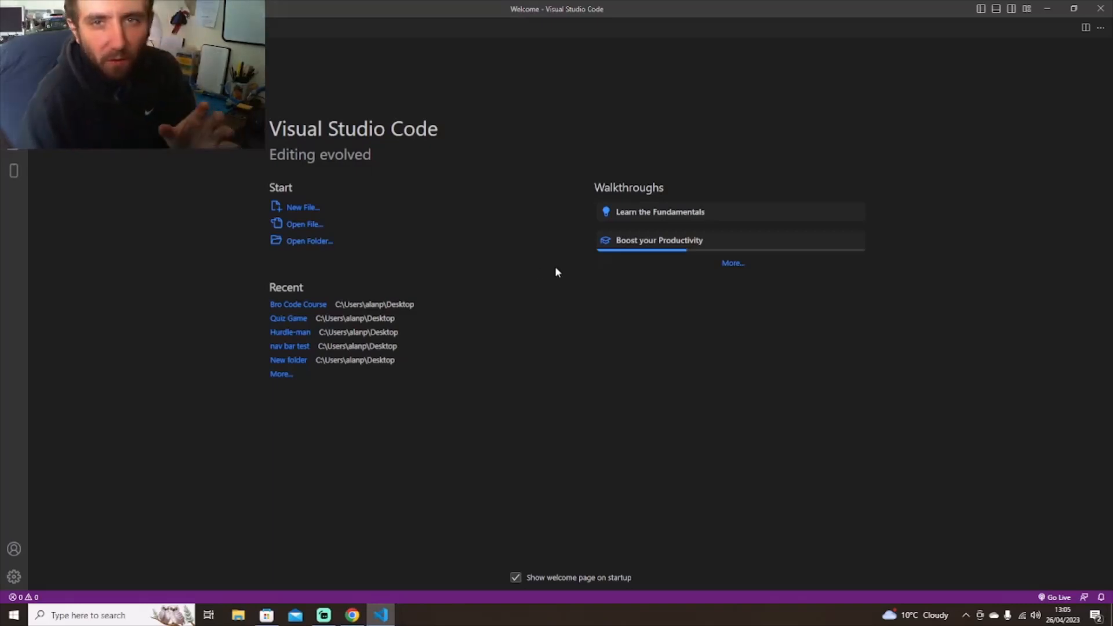
pyautogui.moveTo(504, 218)
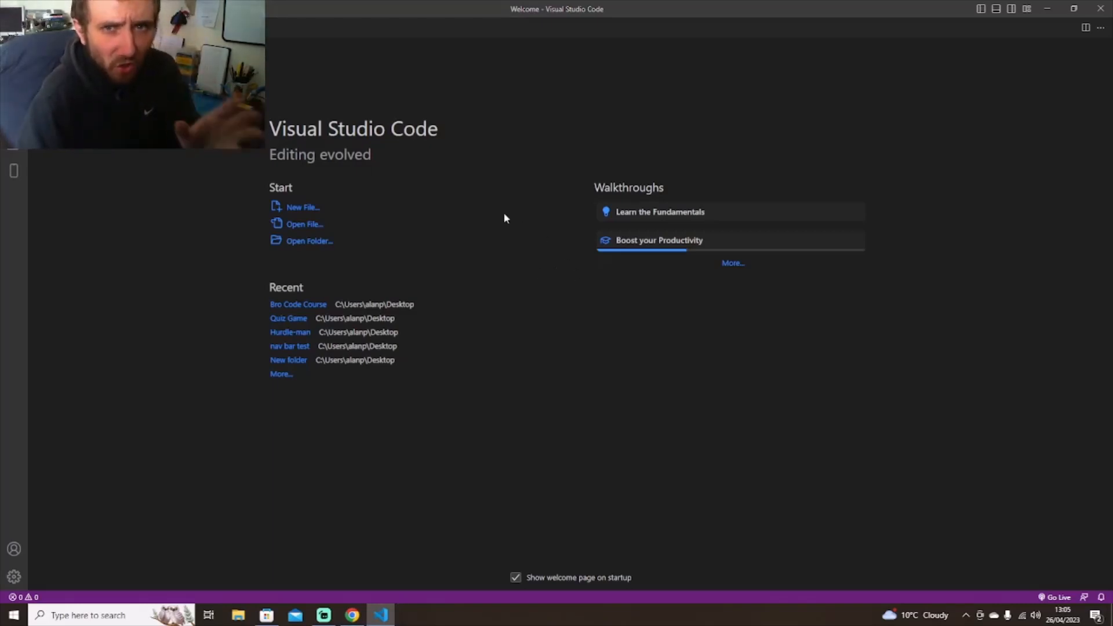
pyautogui.moveTo(516, 214)
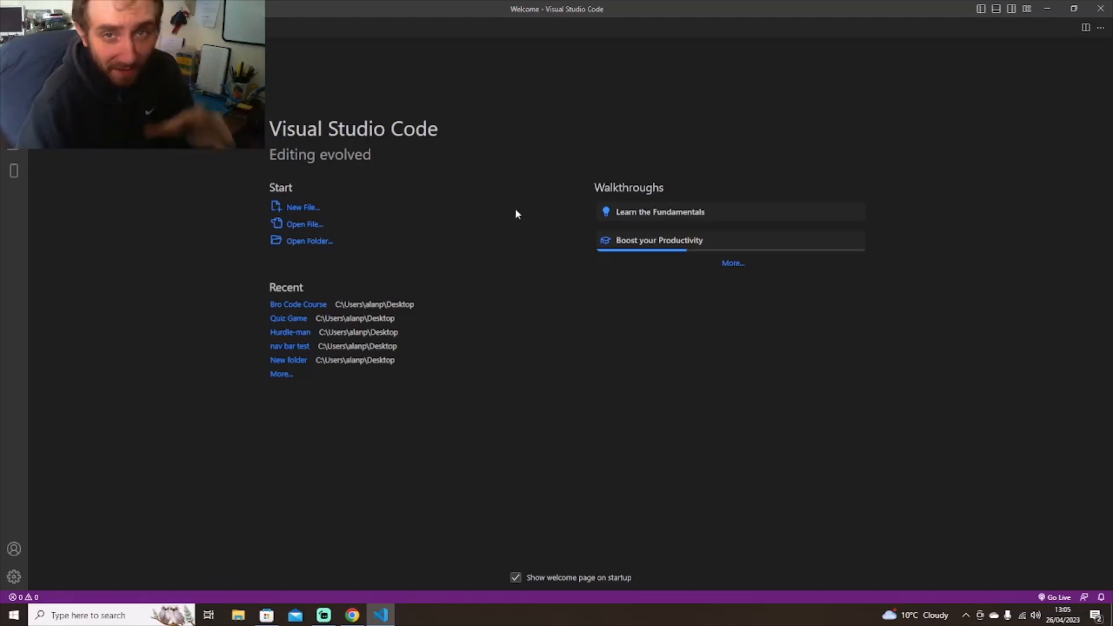
pyautogui.moveTo(497, 204)
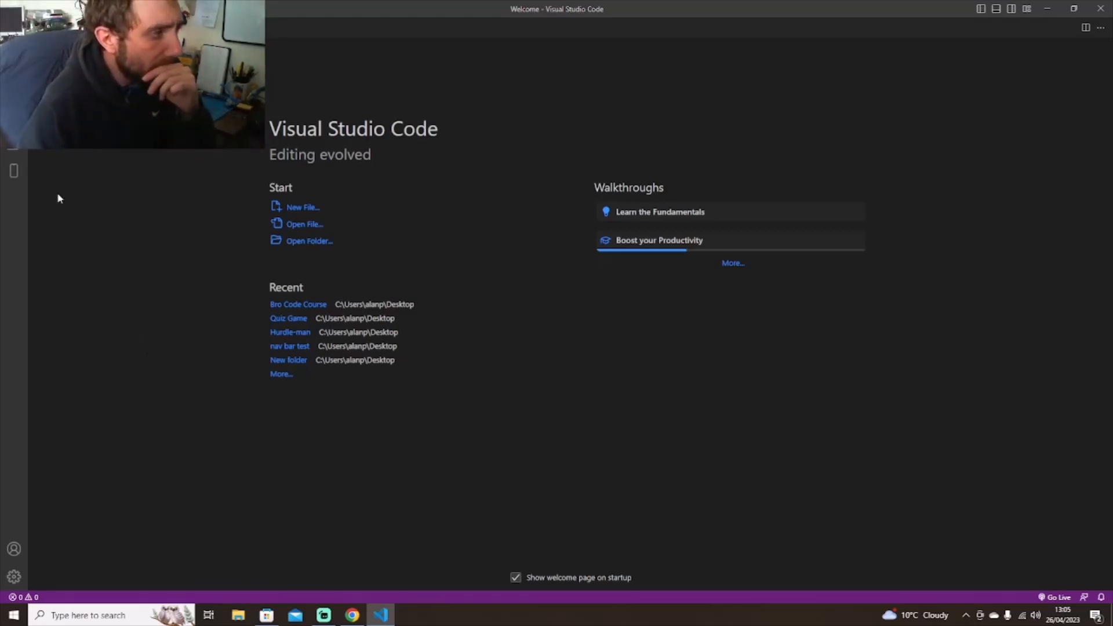
pyautogui.click(14, 171)
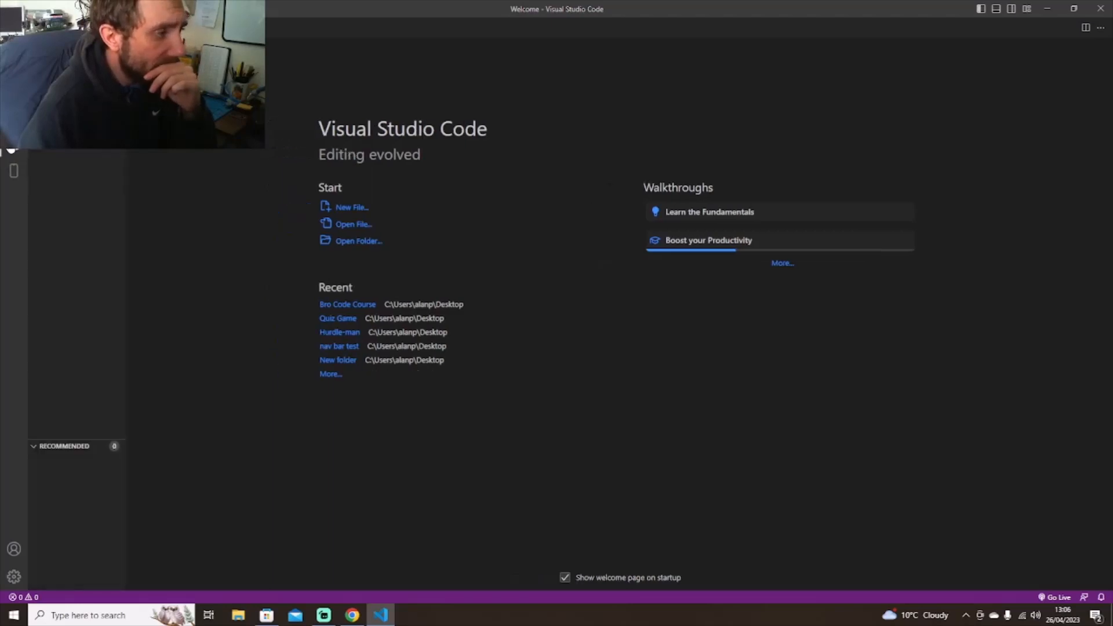
pyautogui.click(14, 170)
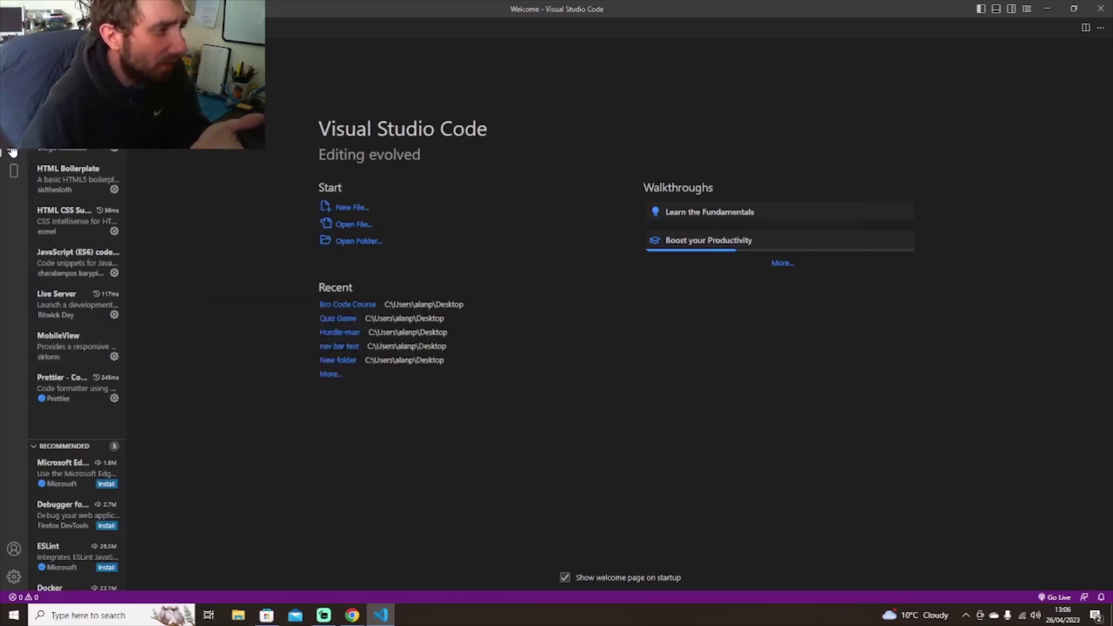
pyautogui.click(12, 171)
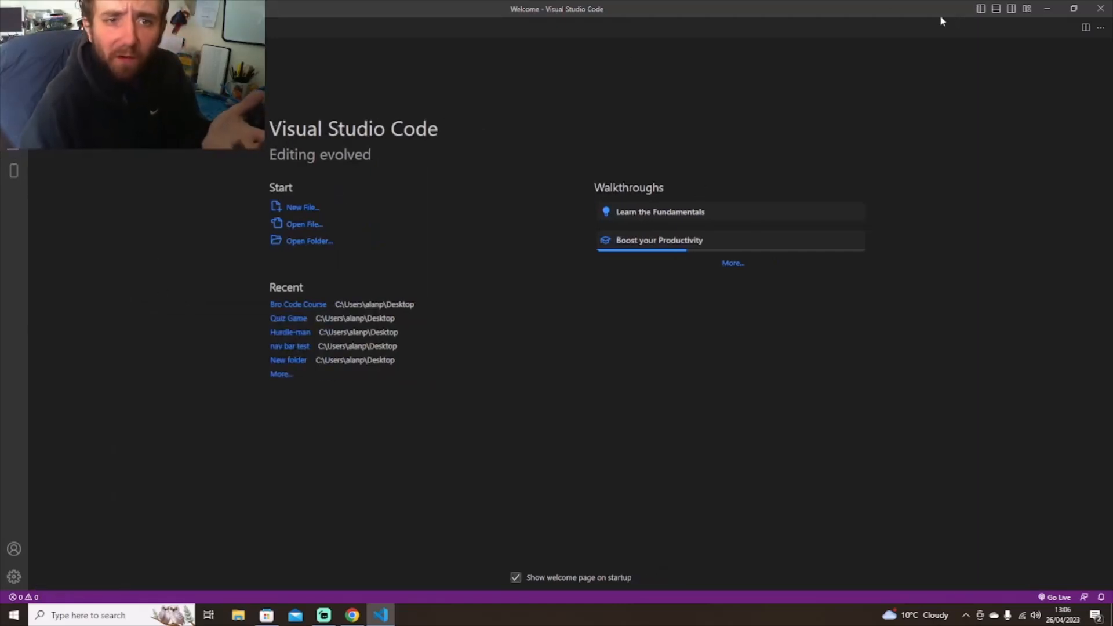
pyautogui.moveTo(943, 20)
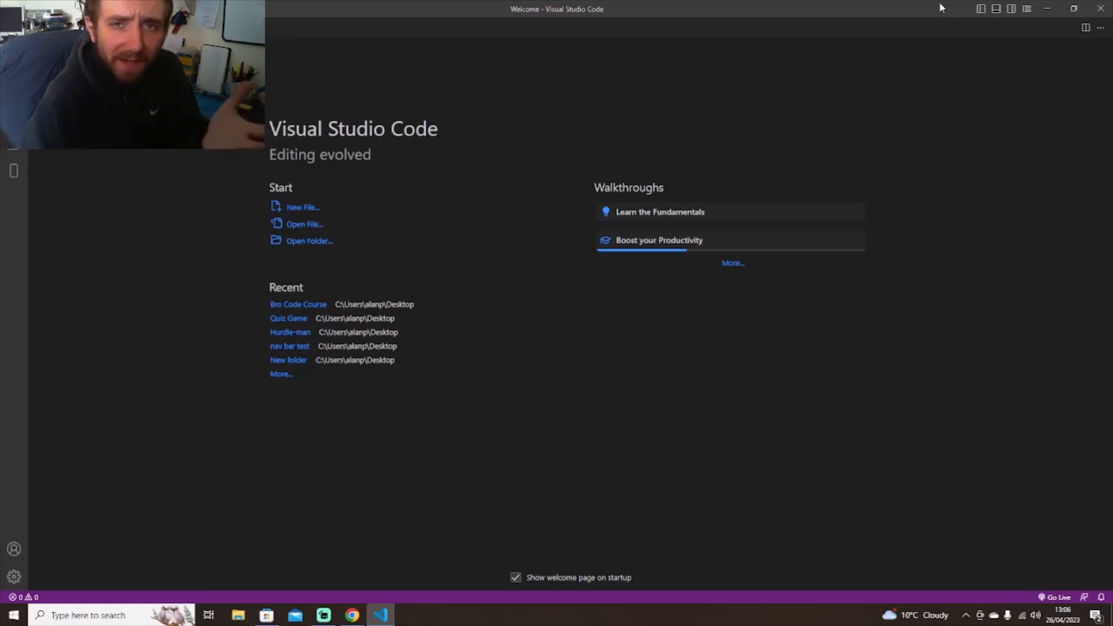
pyautogui.moveTo(932, 8)
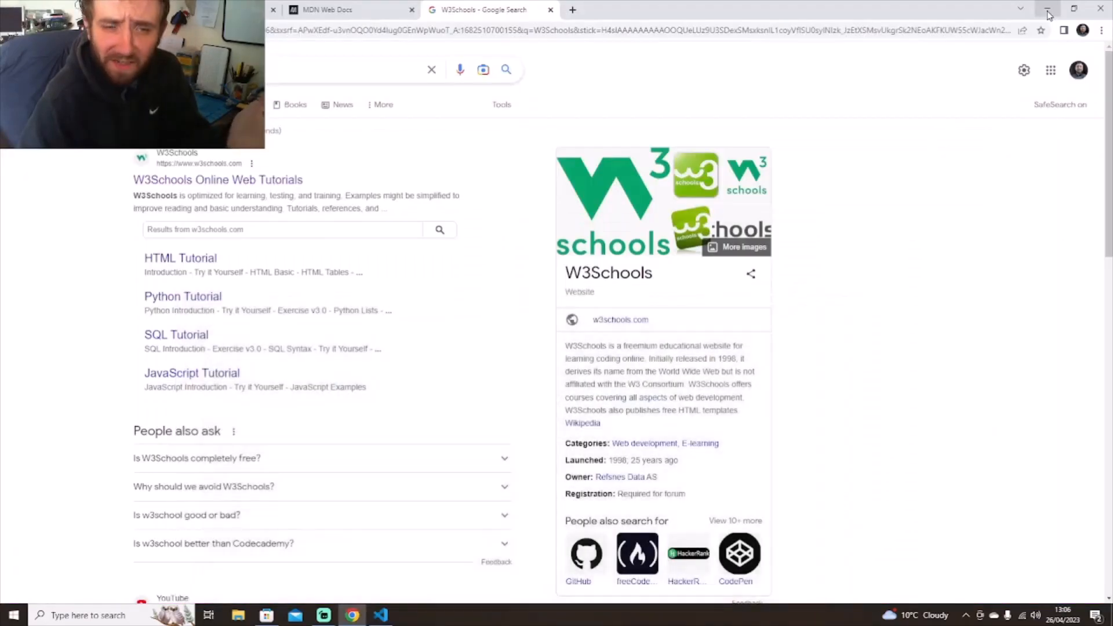
# Minimize Chrome so only the Windows desktop and its icons show.
pyautogui.click(1045, 14)
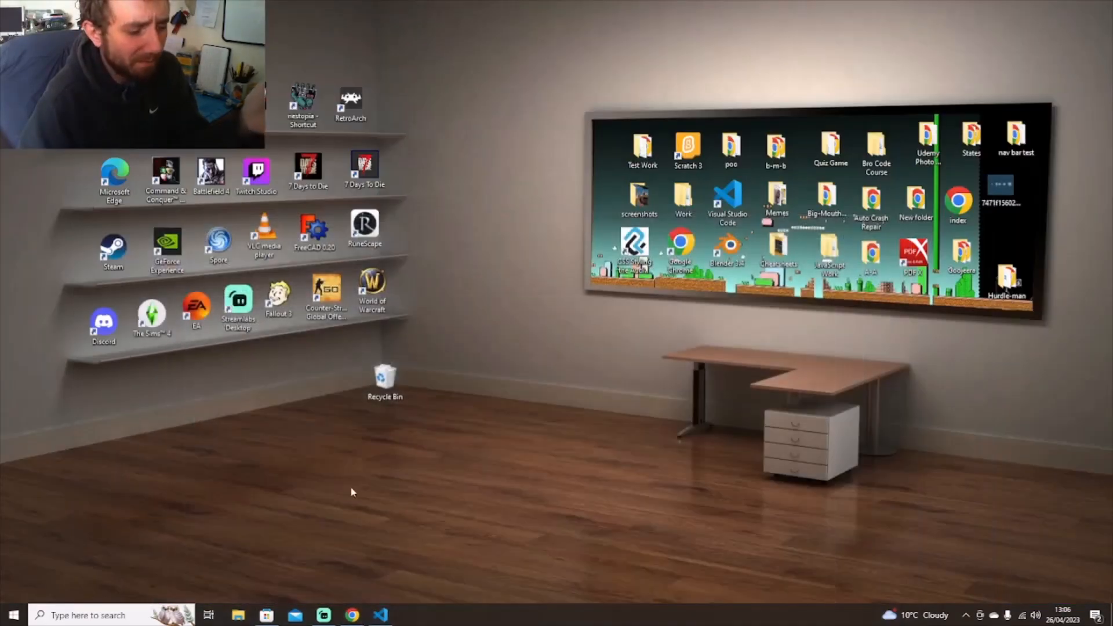
pyautogui.moveTo(541, 405)
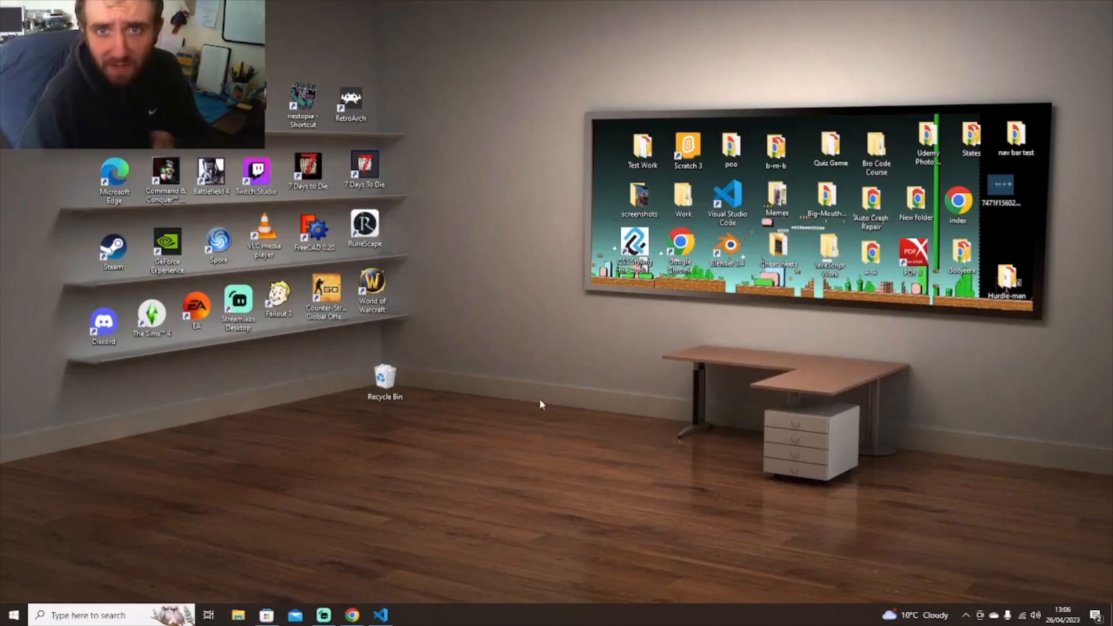
pyautogui.moveTo(364, 591)
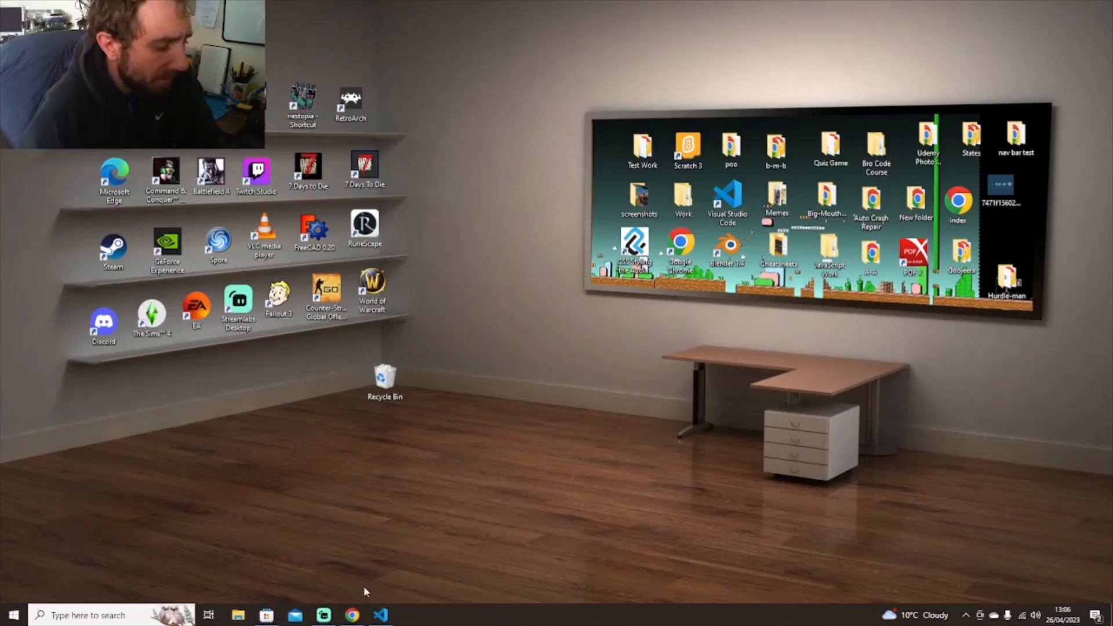
# Restore VS Code, load the recent Hurdle-man project and look through its index.html code.
pyautogui.click(380, 614)
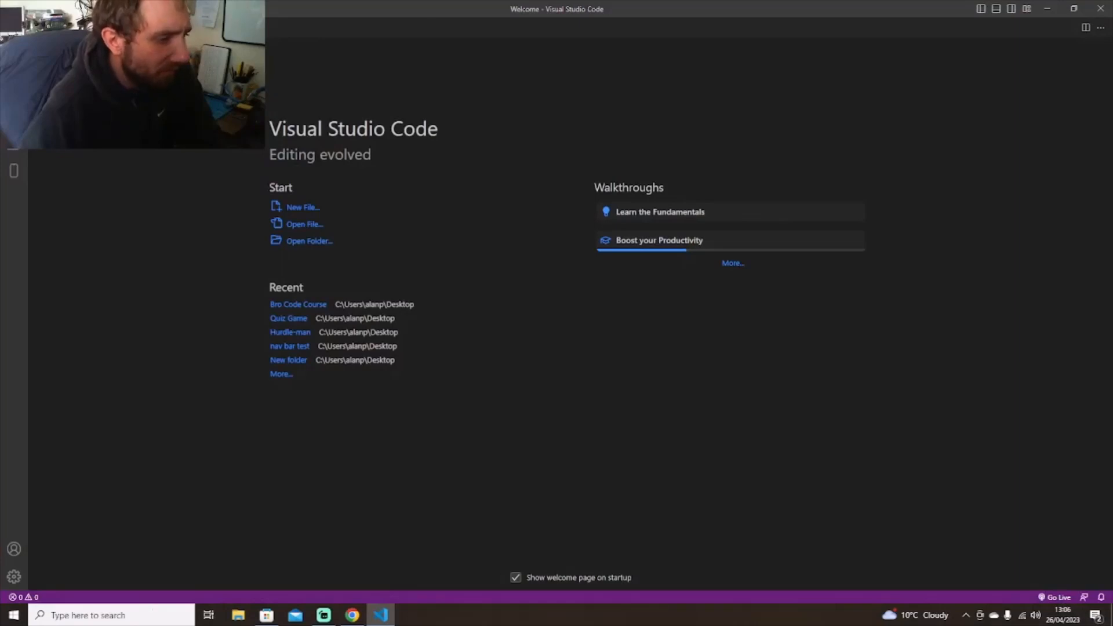
pyautogui.moveTo(293, 338)
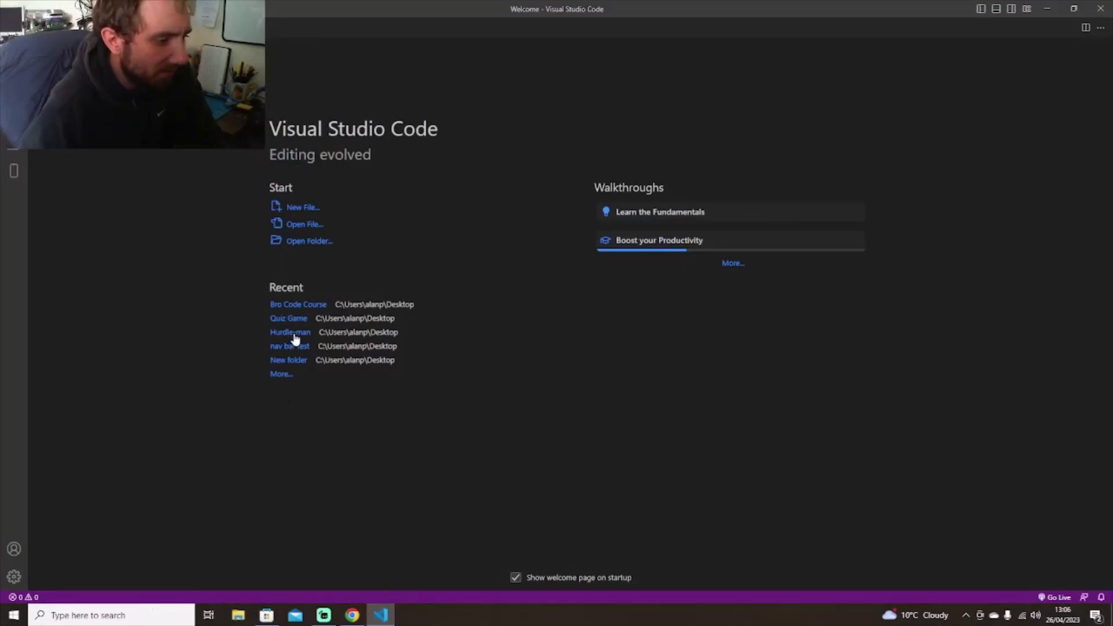
pyautogui.click(290, 332)
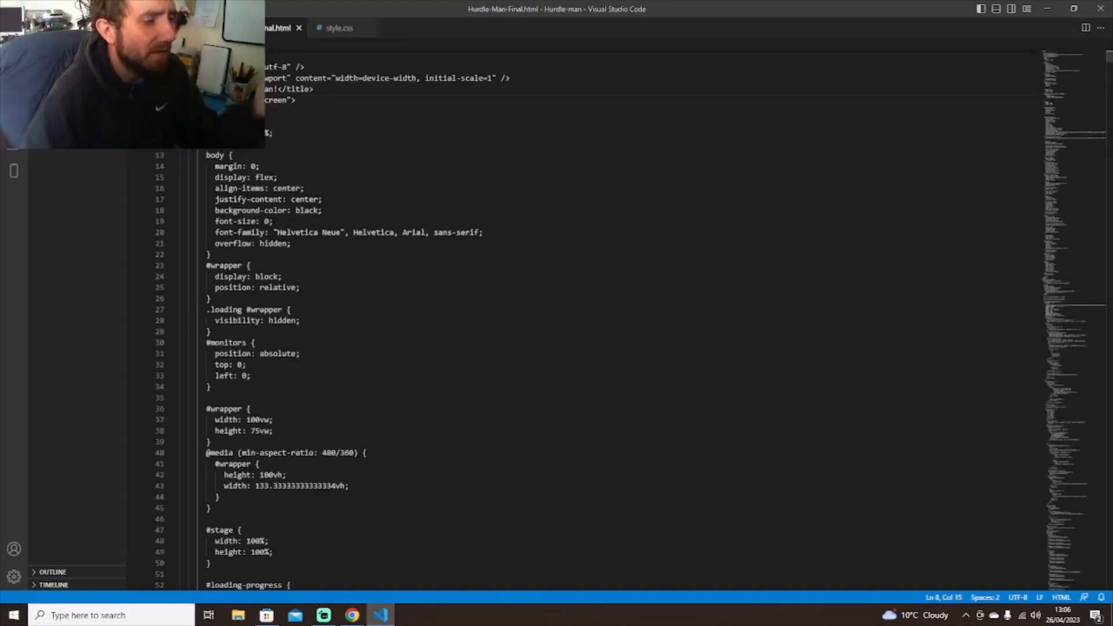
pyautogui.scroll(-3)
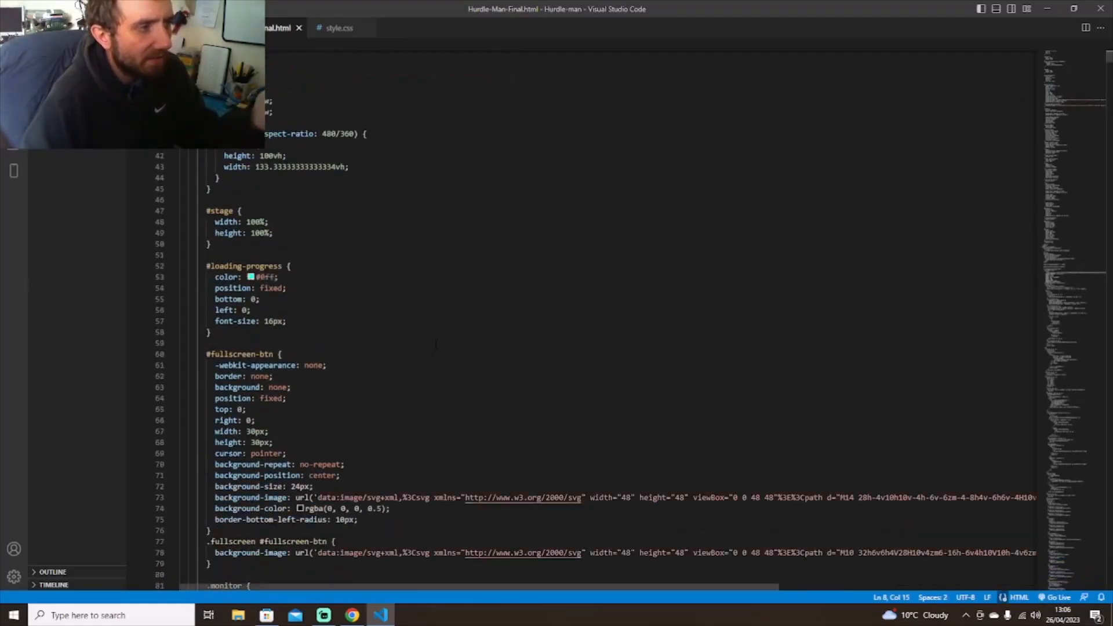
pyautogui.scroll(3)
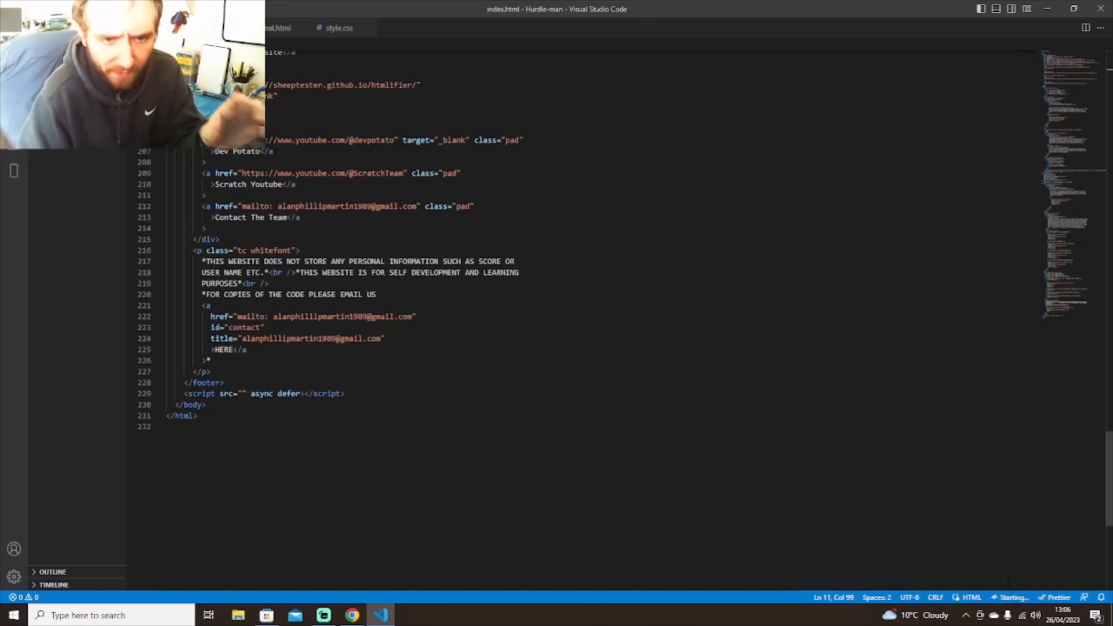
# Preview the Hurdle Man homepage in Chrome, scrolling through the page and its game.
pyautogui.click(353, 614)
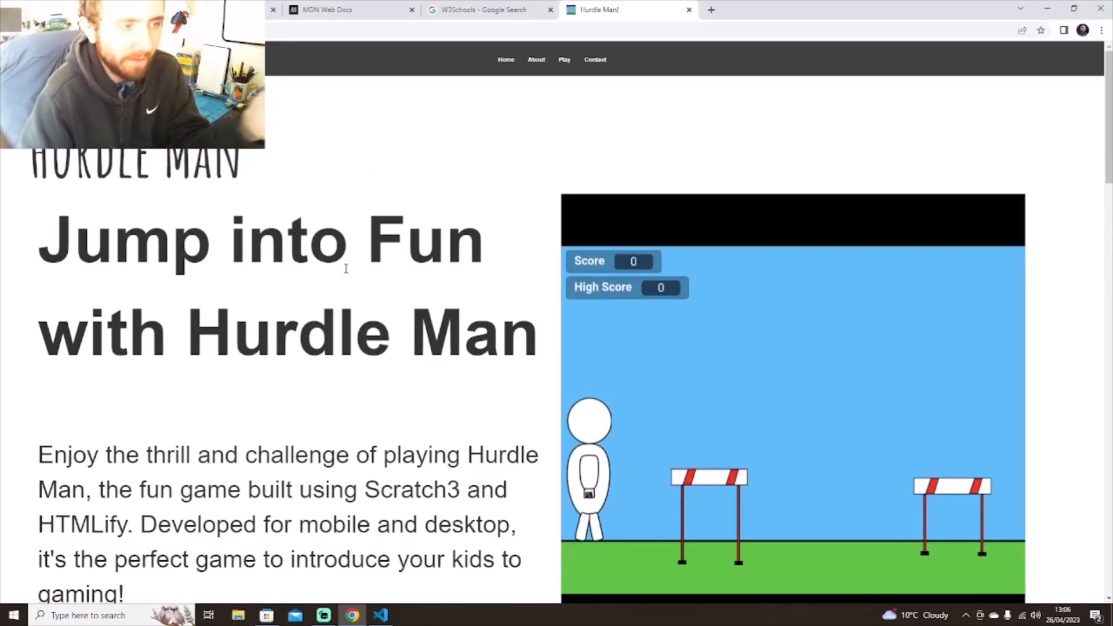
pyautogui.scroll(-3)
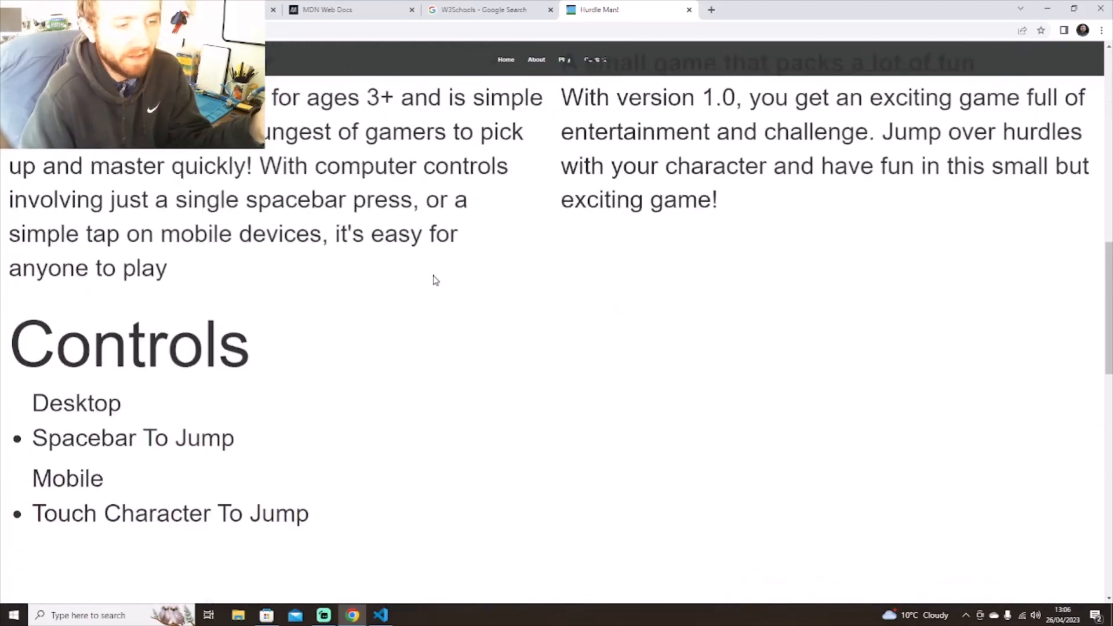
pyautogui.scroll(-3)
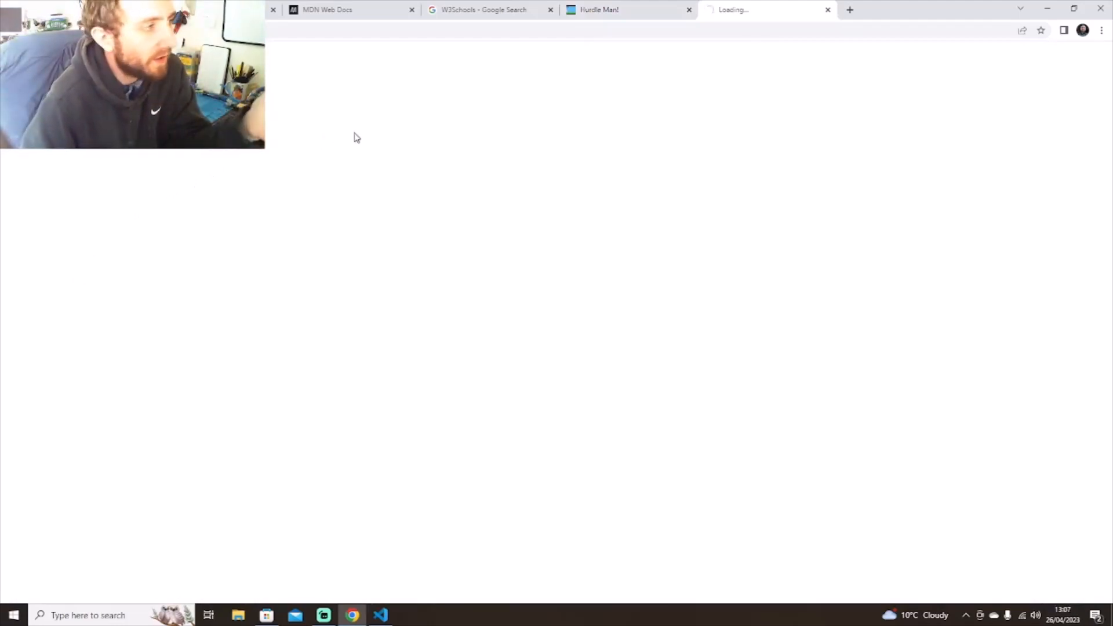
pyautogui.moveTo(886, 87)
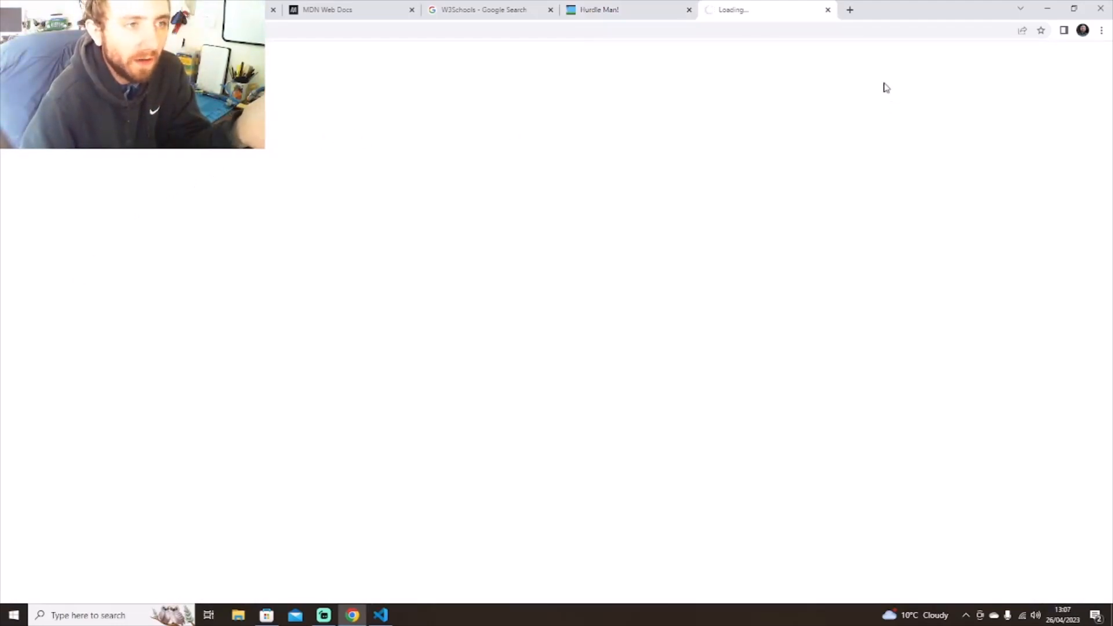
pyautogui.moveTo(880, 78)
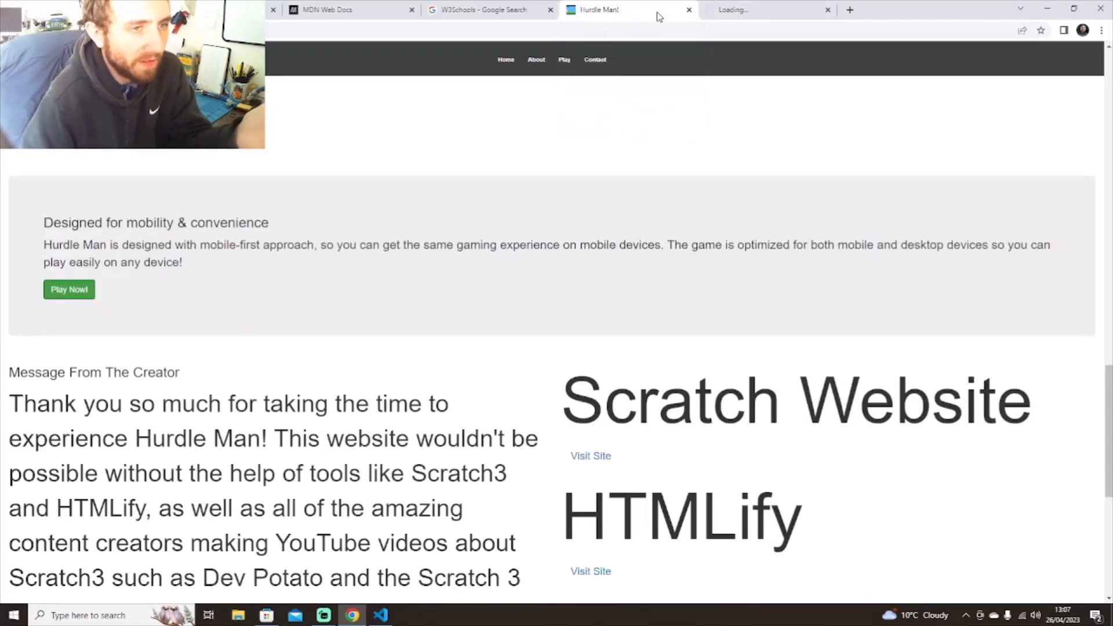
pyautogui.scroll(3)
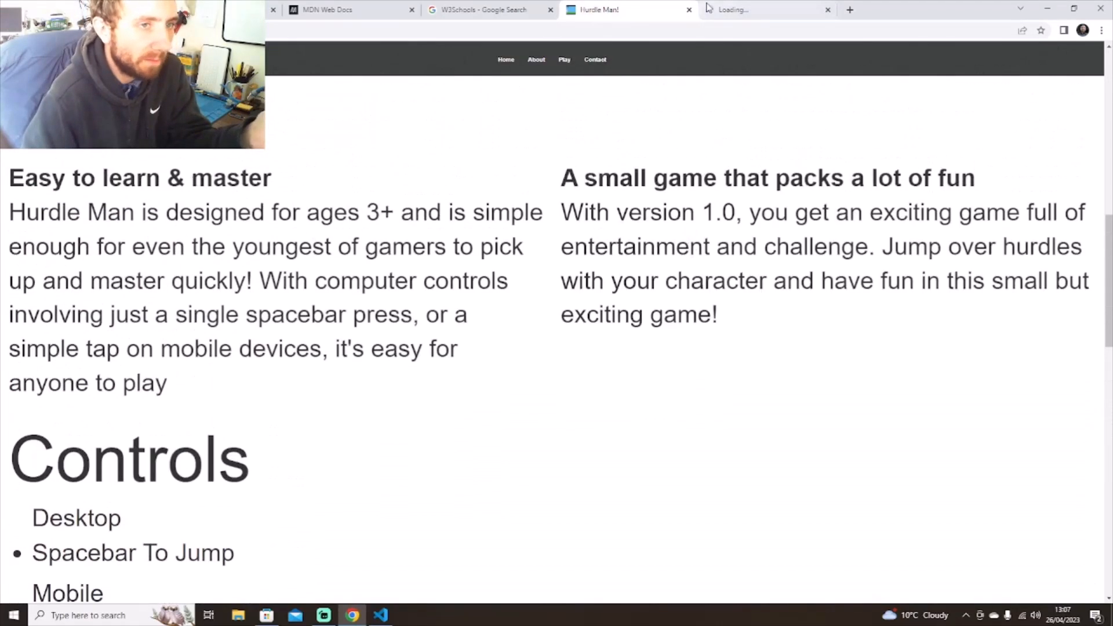
# Close the stuck Loading preview tab and return to the index page code in VS Code.
pyautogui.click(763, 10)
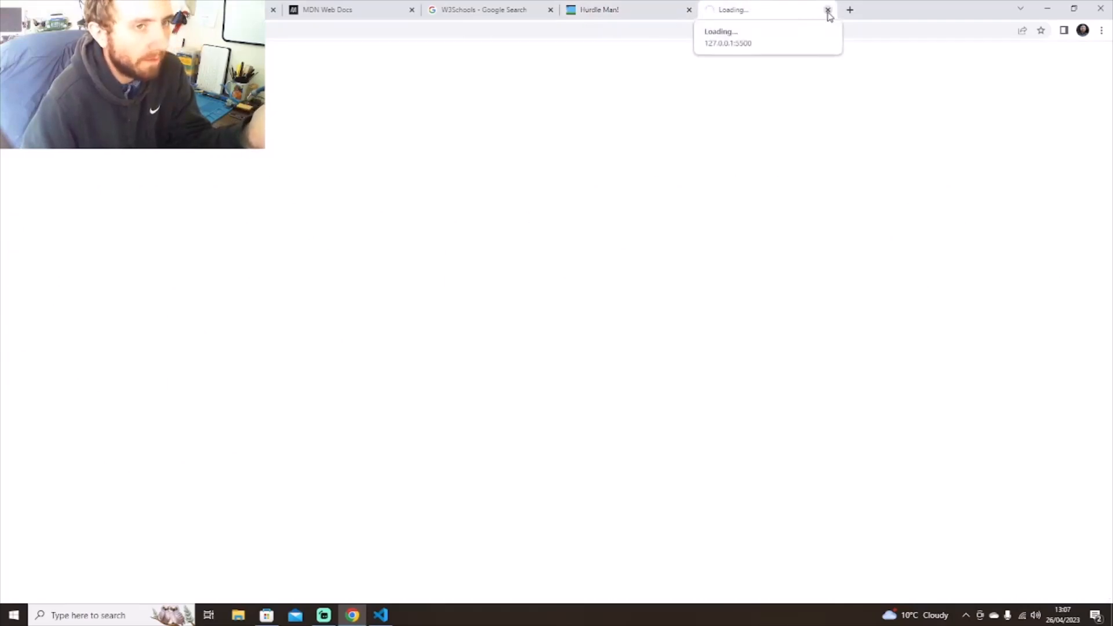
pyautogui.click(827, 11)
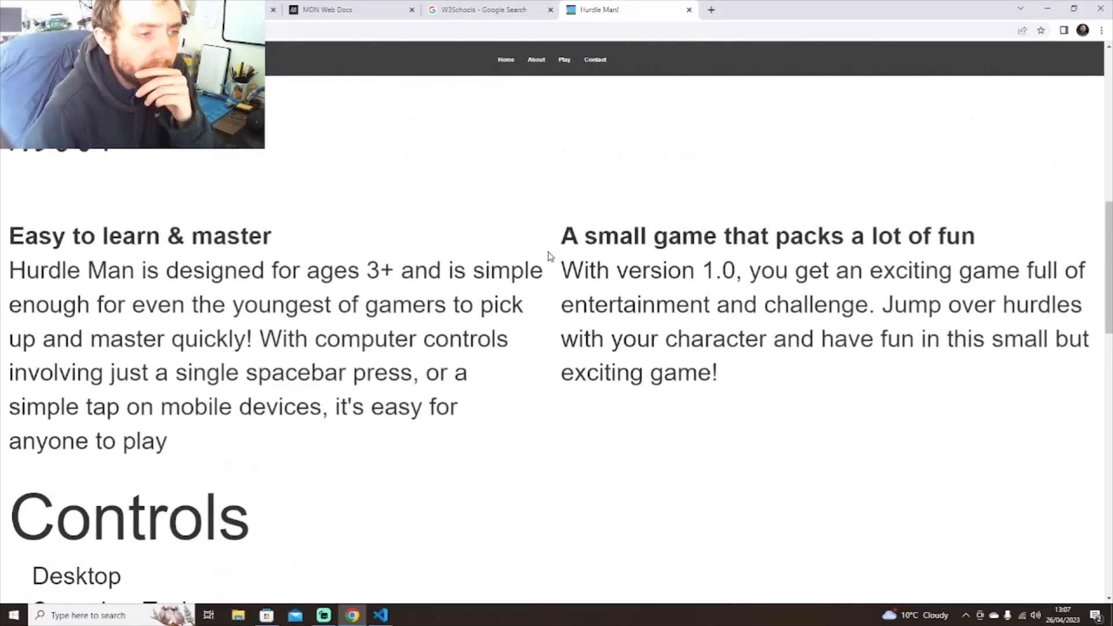
pyautogui.scroll(3)
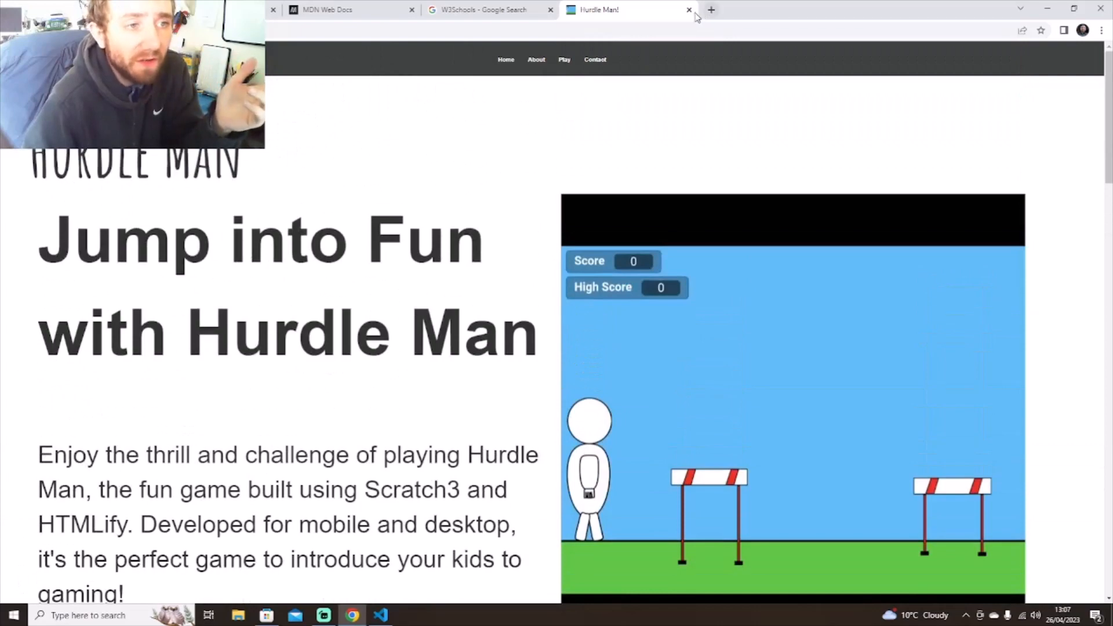
pyautogui.click(380, 614)
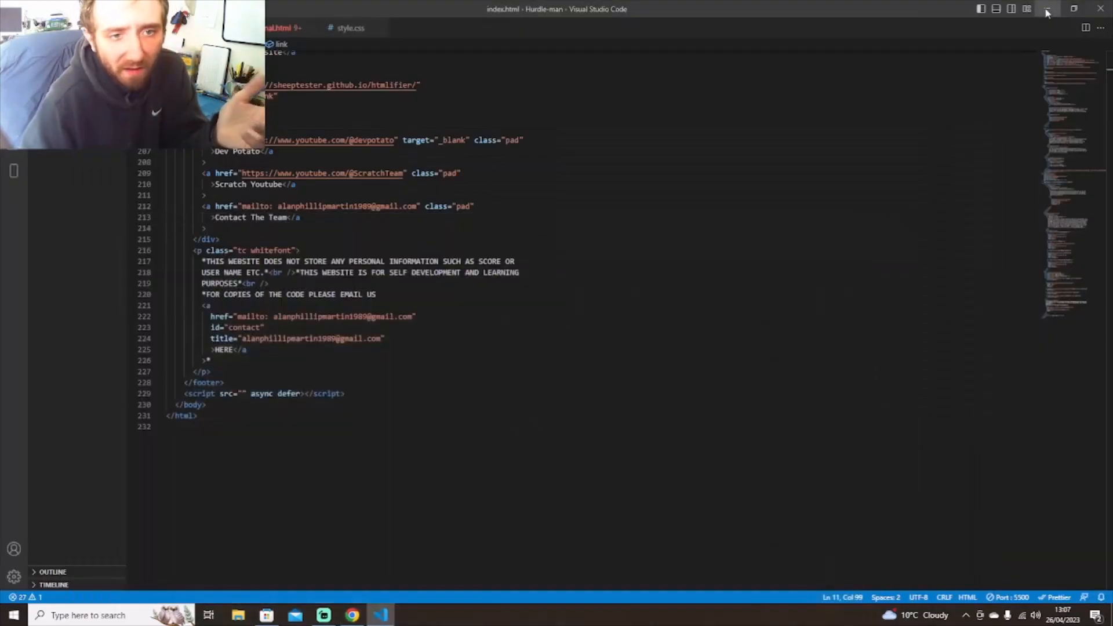
# Restore VS Code and view the project's style.css and the empty main.js file.
pyautogui.click(1045, 8)
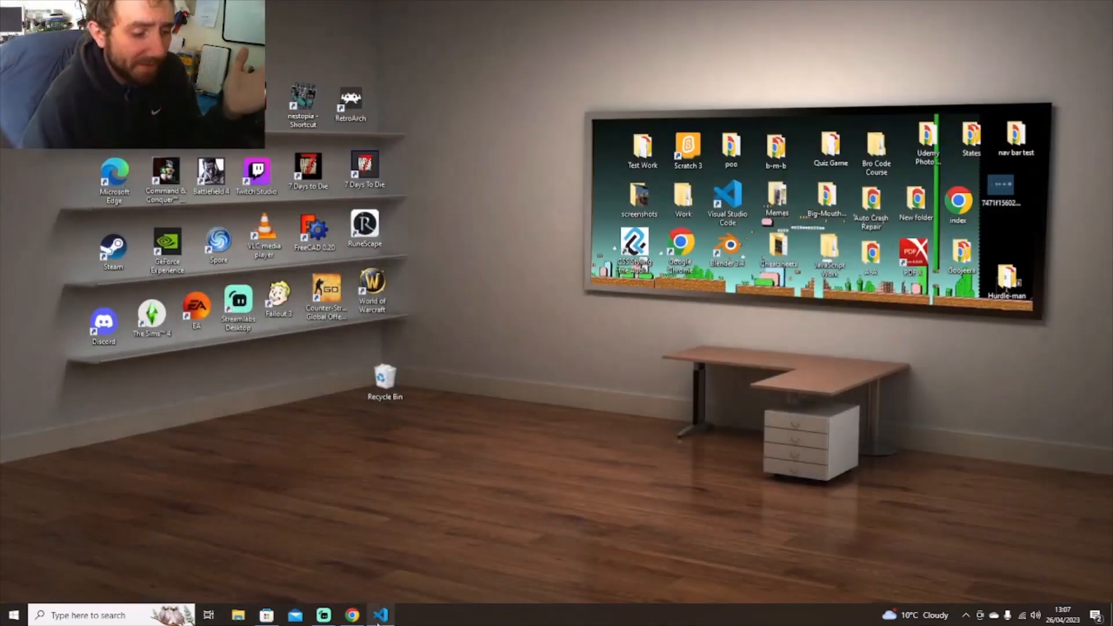
pyautogui.click(381, 615)
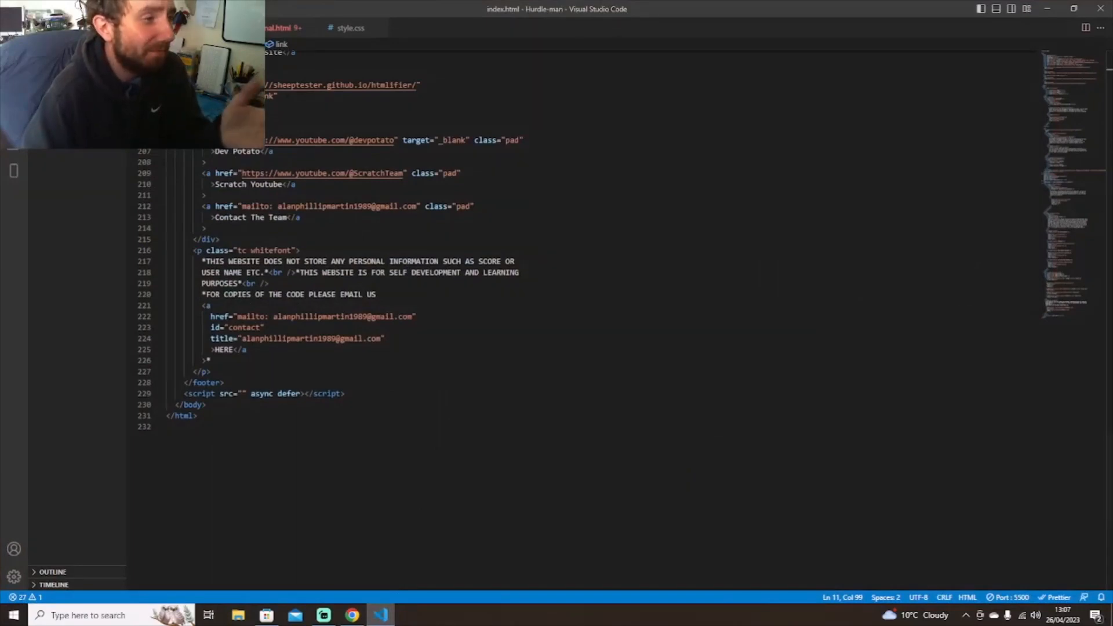
pyautogui.scroll(3)
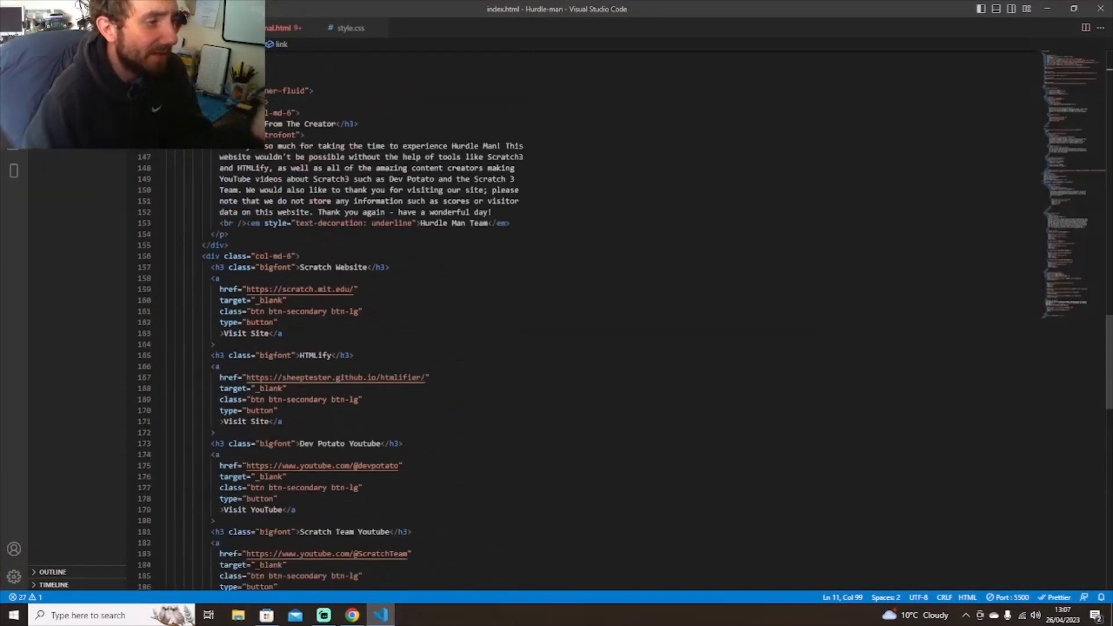
pyautogui.scroll(3)
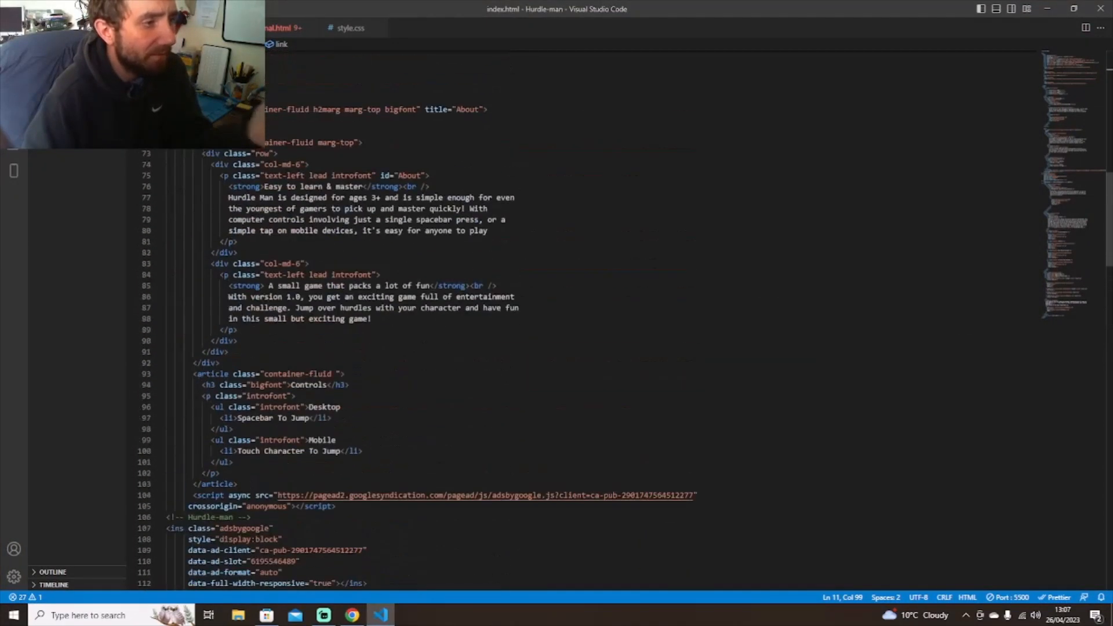
pyautogui.click(349, 28)
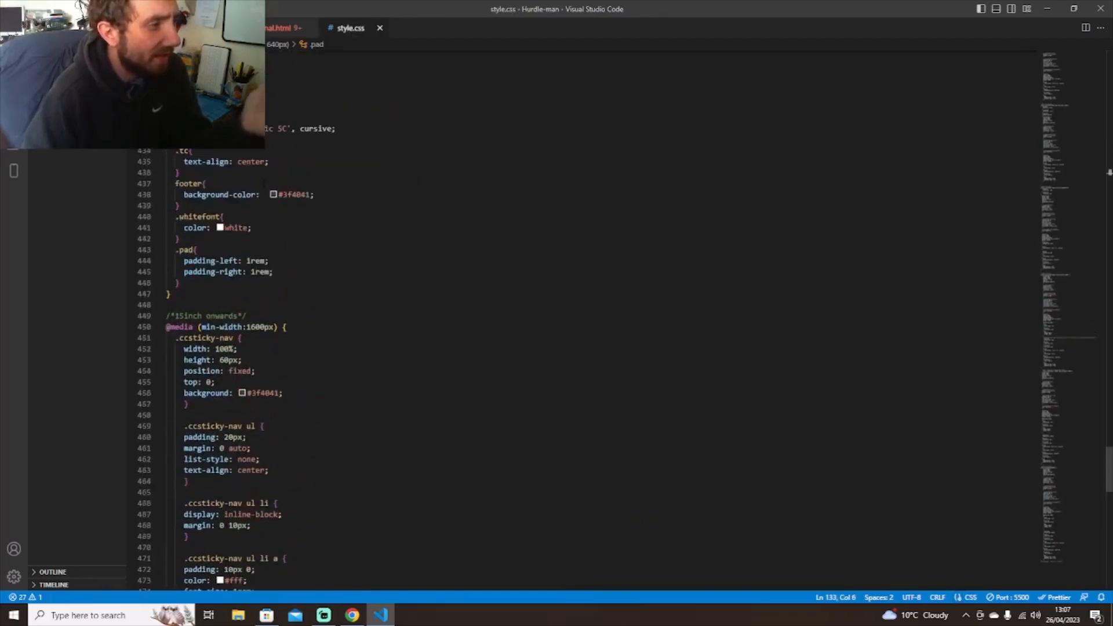
pyautogui.click(418, 27)
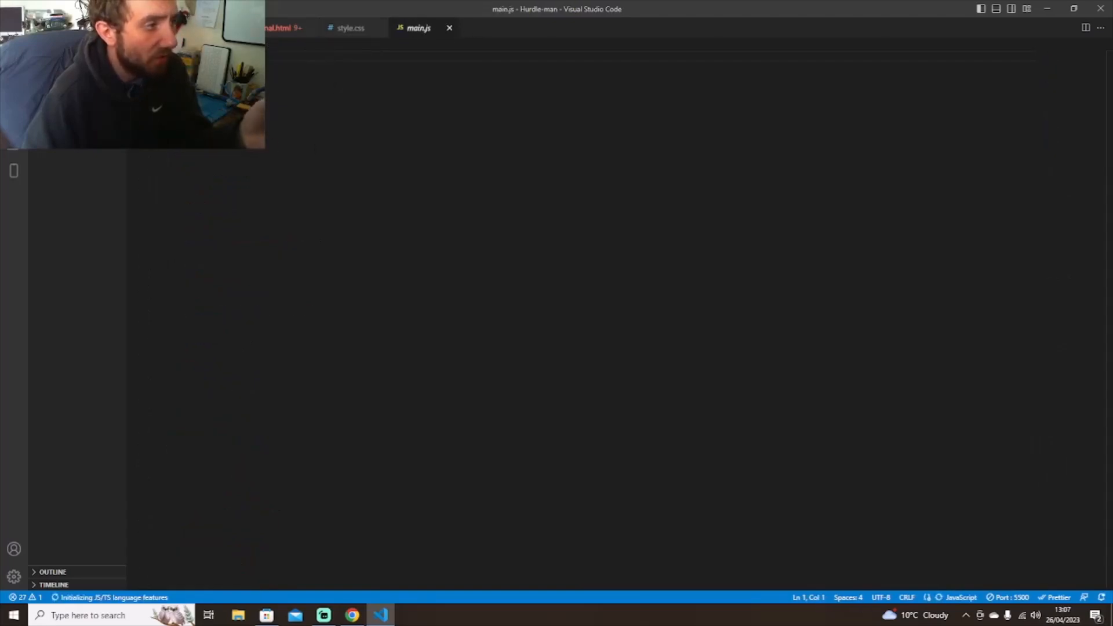
# Return to index.html and read through its markup from top to bottom and back.
pyautogui.click(280, 28)
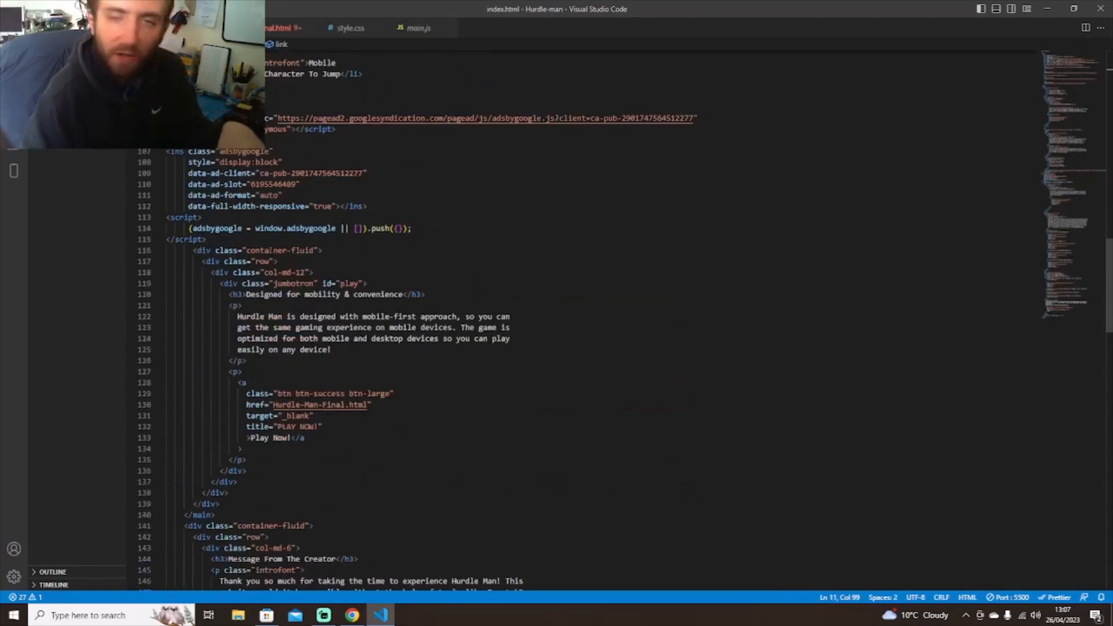
pyautogui.scroll(-3)
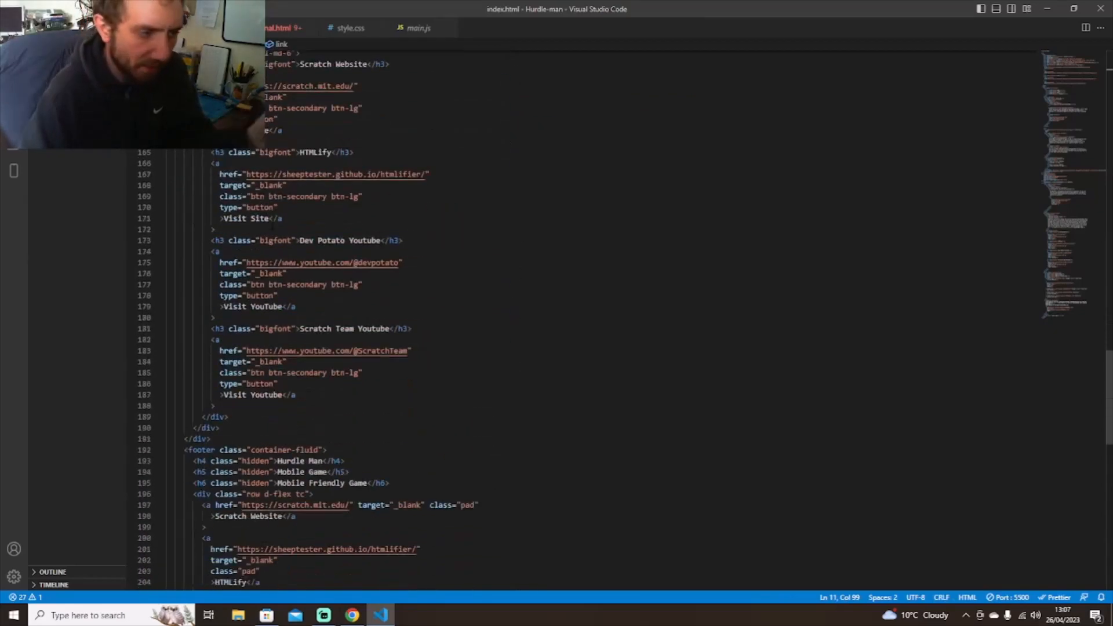
pyautogui.scroll(-3)
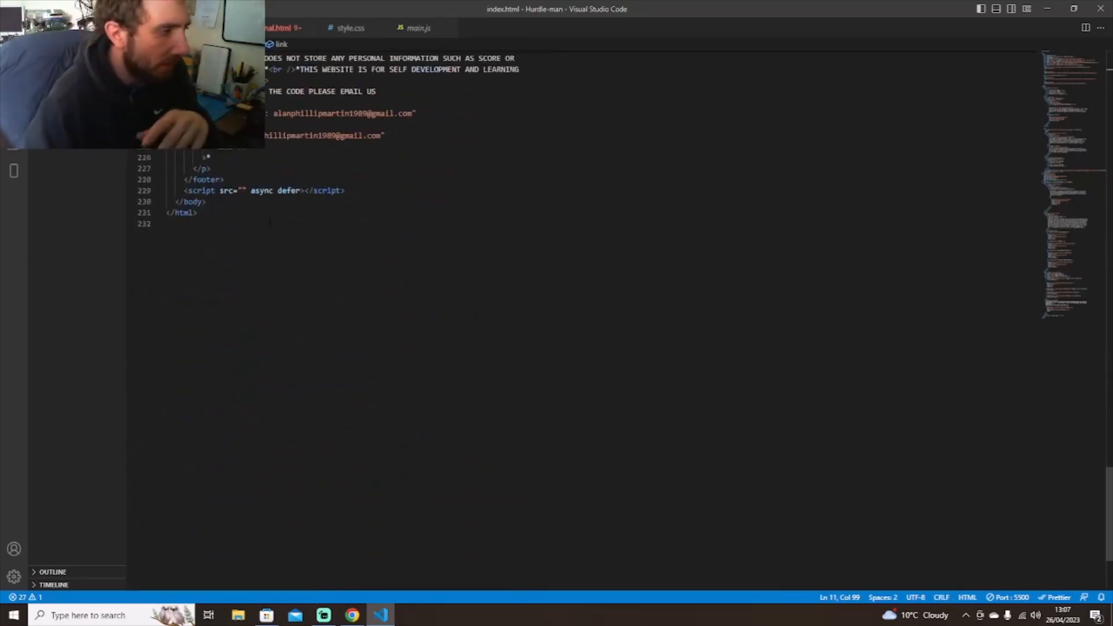
pyautogui.scroll(3)
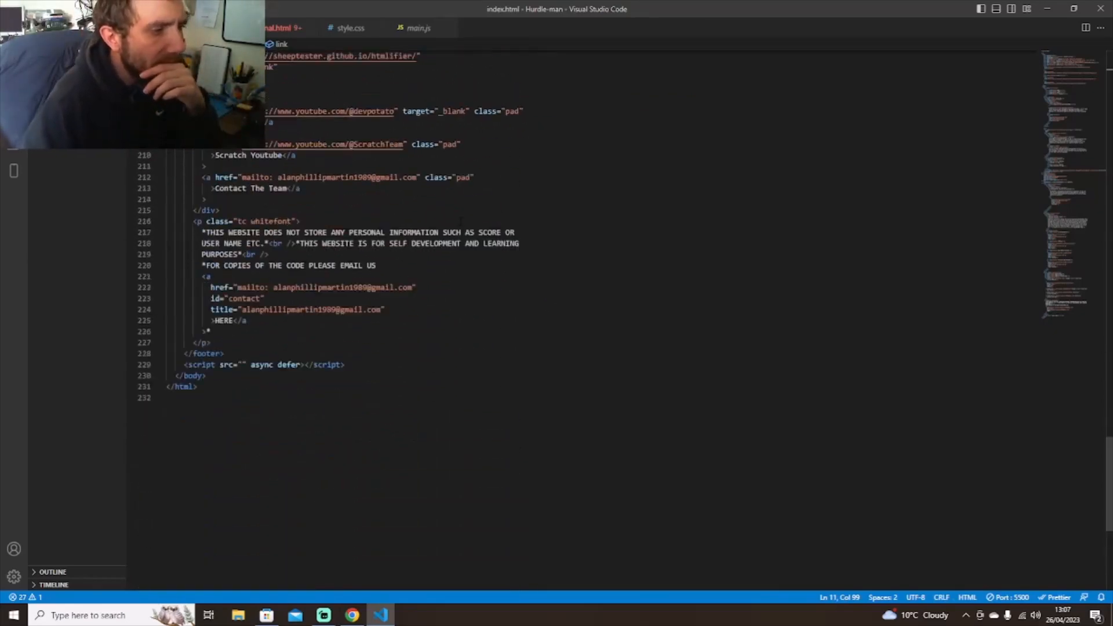
pyautogui.scroll(3)
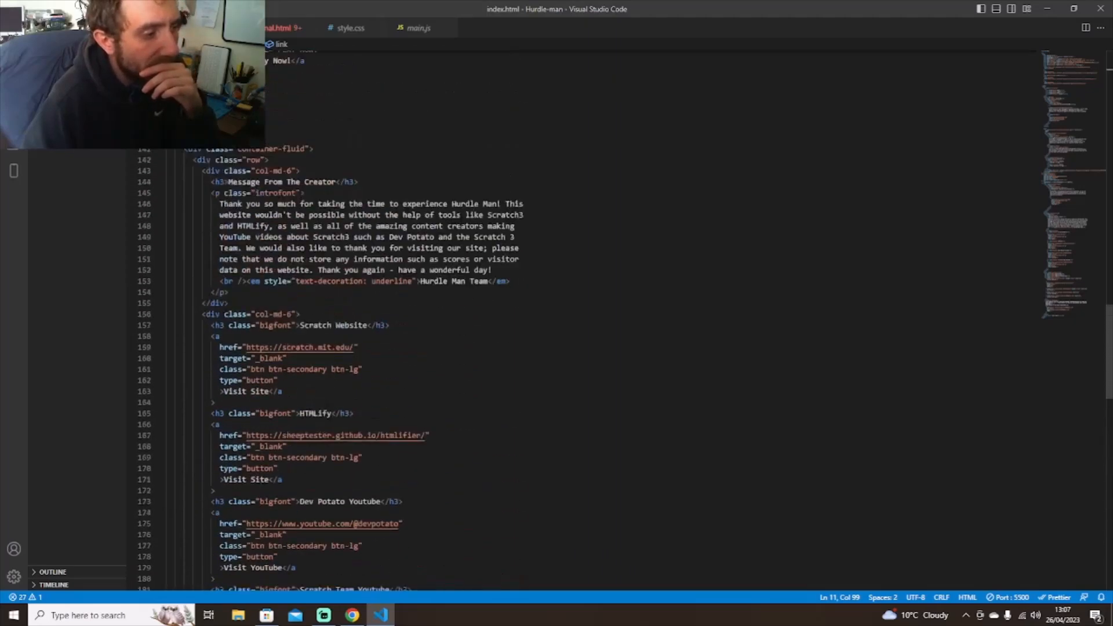
pyautogui.scroll(3)
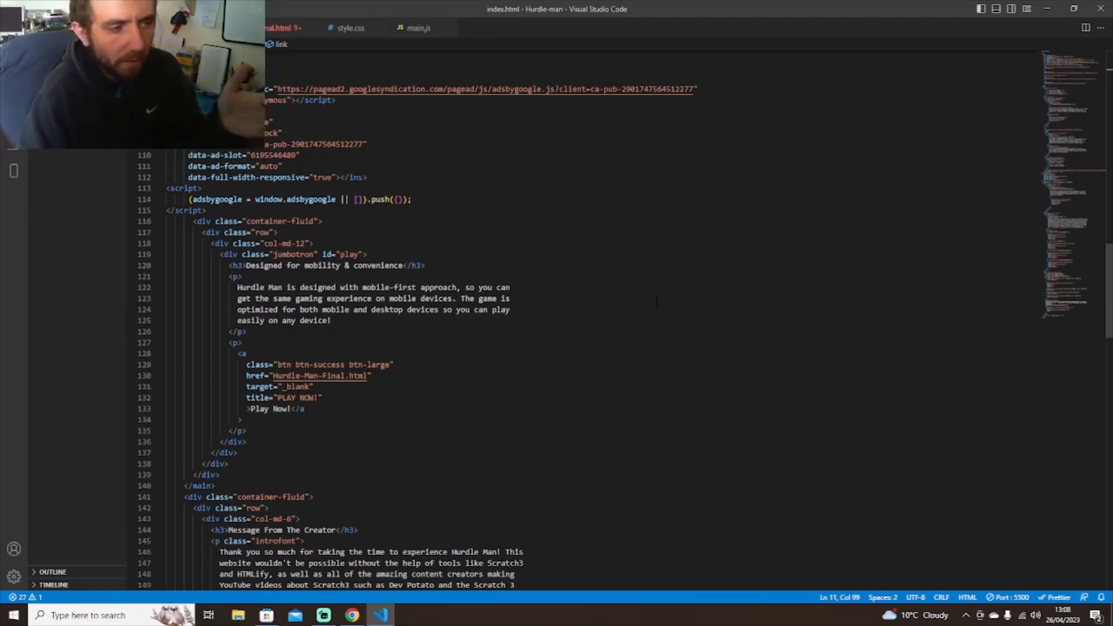
pyautogui.moveTo(891, 5)
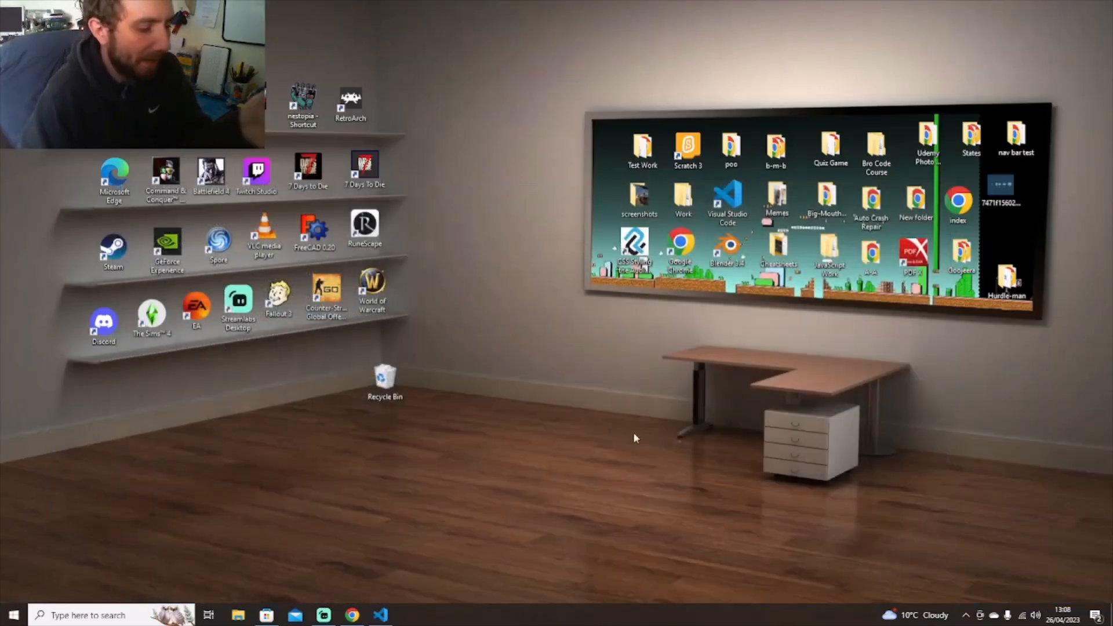
# Restore Chrome to show the W3Schools search results with the site's info panel.
pyautogui.click(352, 615)
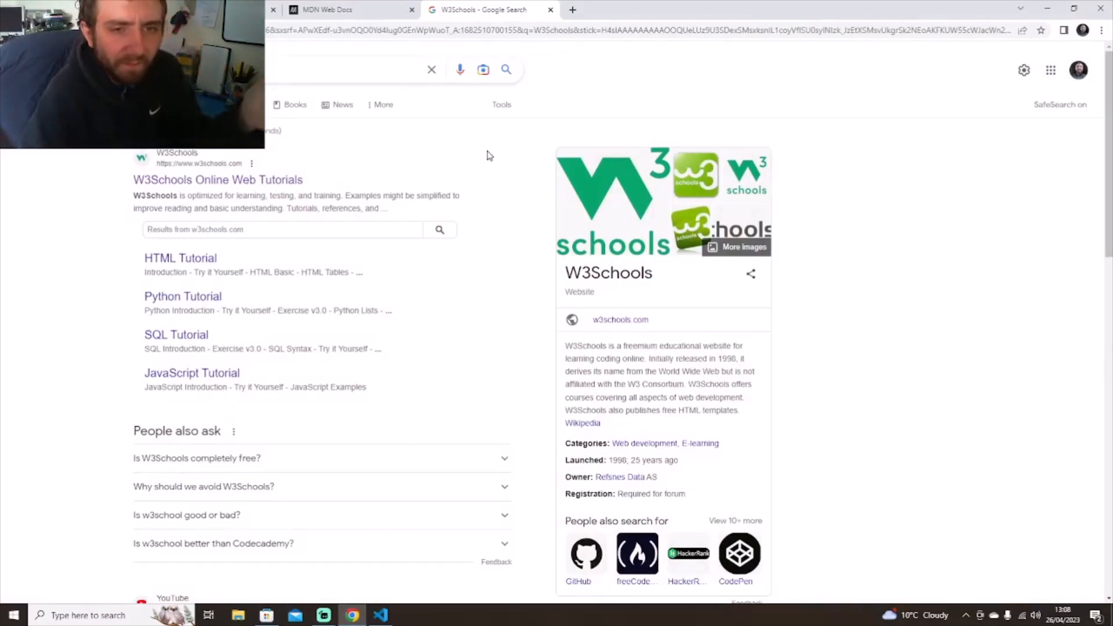
pyautogui.moveTo(509, 181)
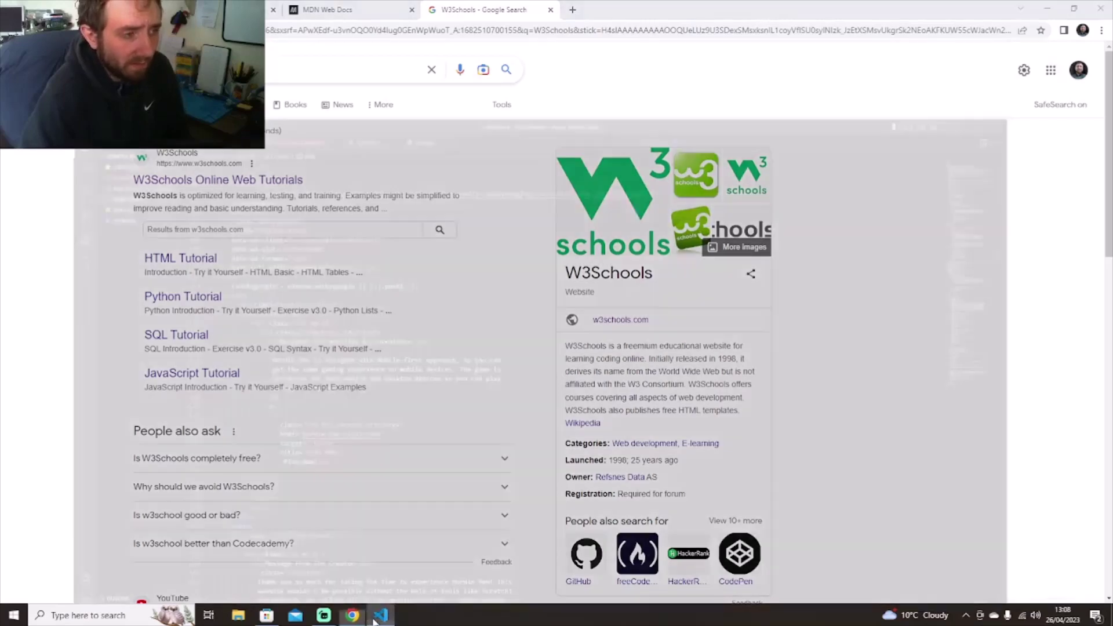
# Bring VS Code back and scroll the index.html code up toward its top.
pyautogui.click(382, 614)
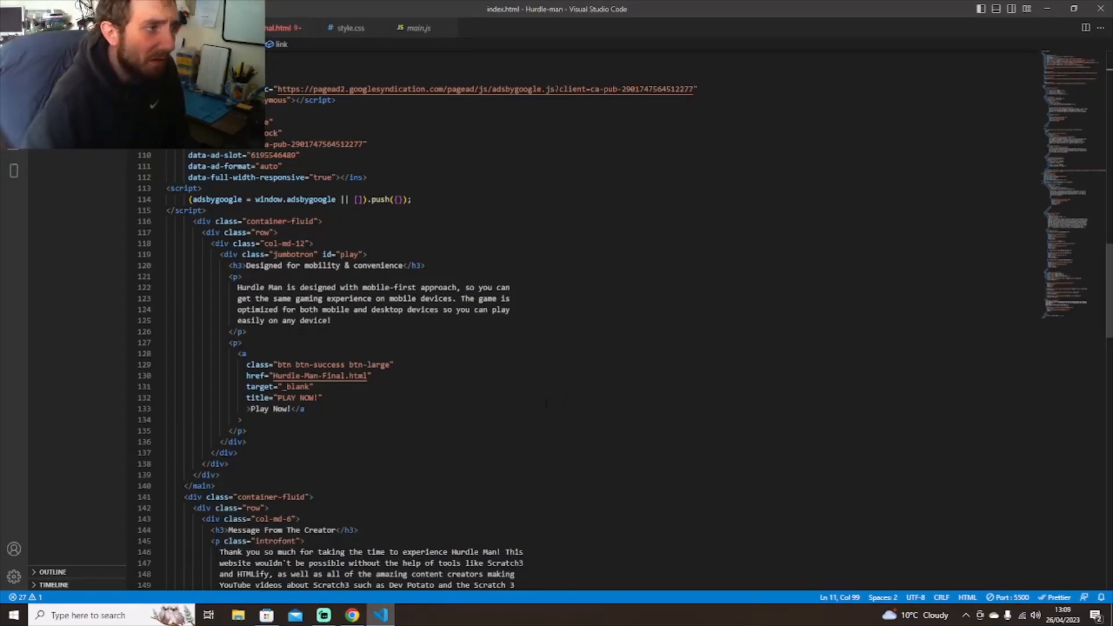
pyautogui.scroll(3)
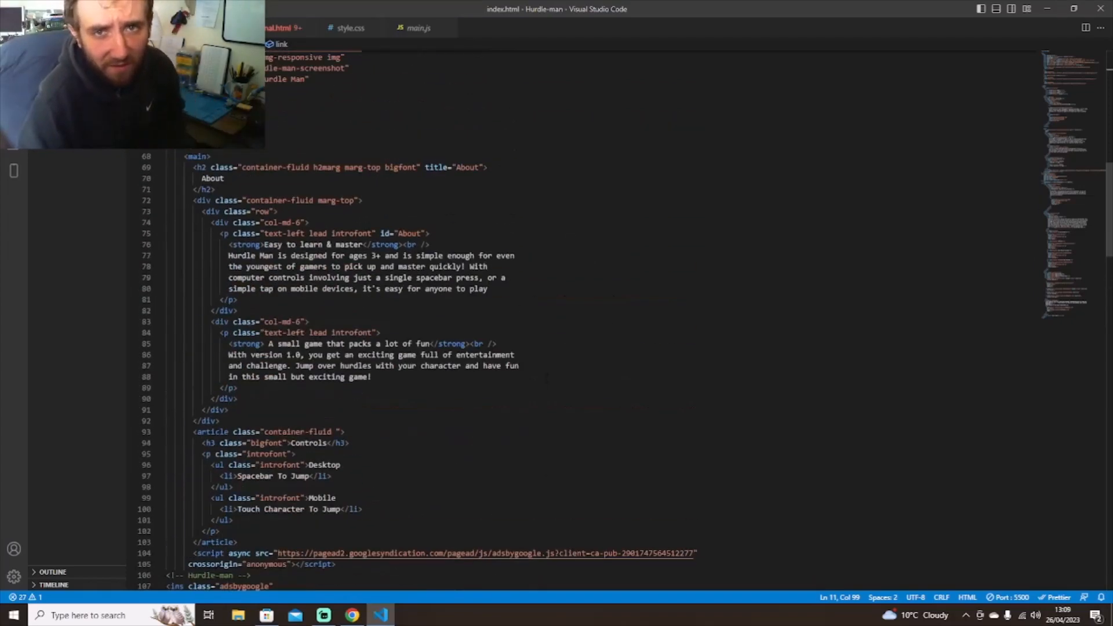
pyautogui.scroll(3)
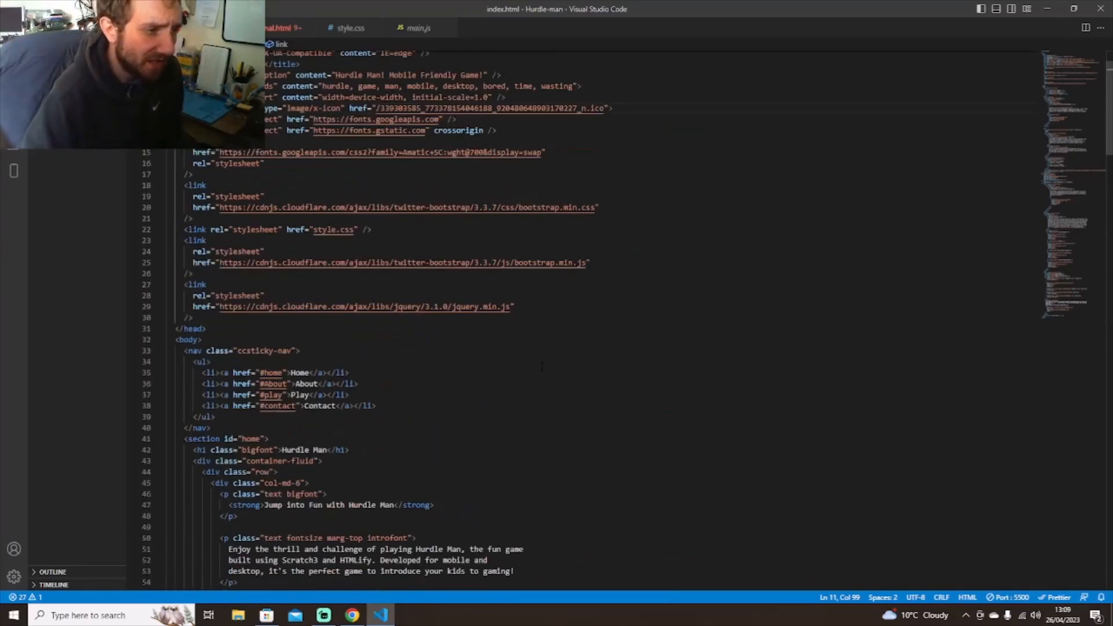
pyautogui.scroll(-3)
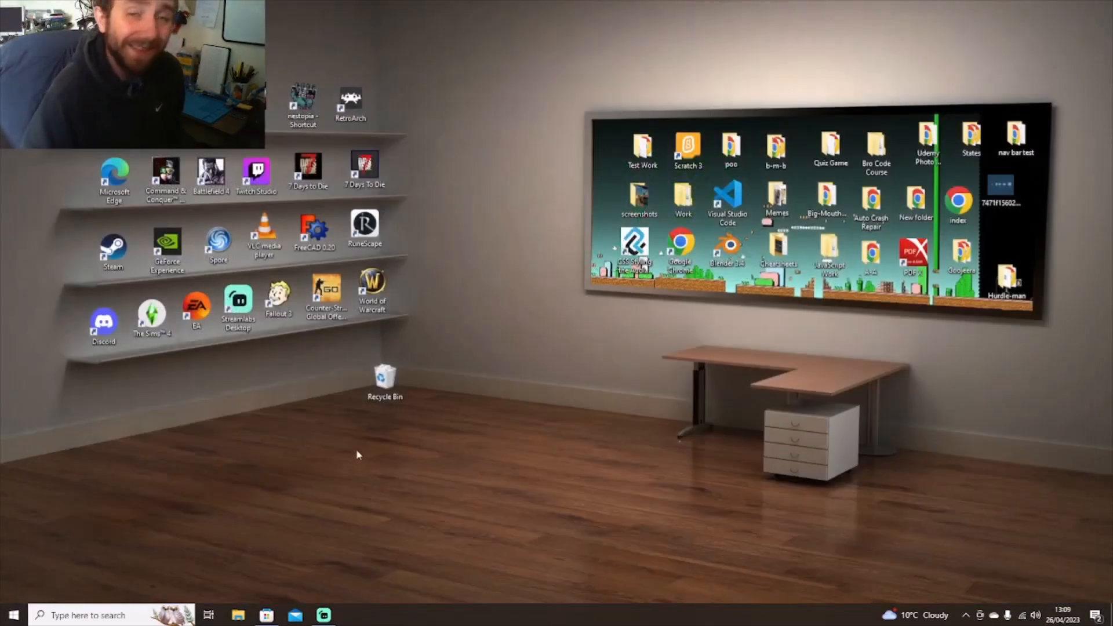
pyautogui.moveTo(364, 435)
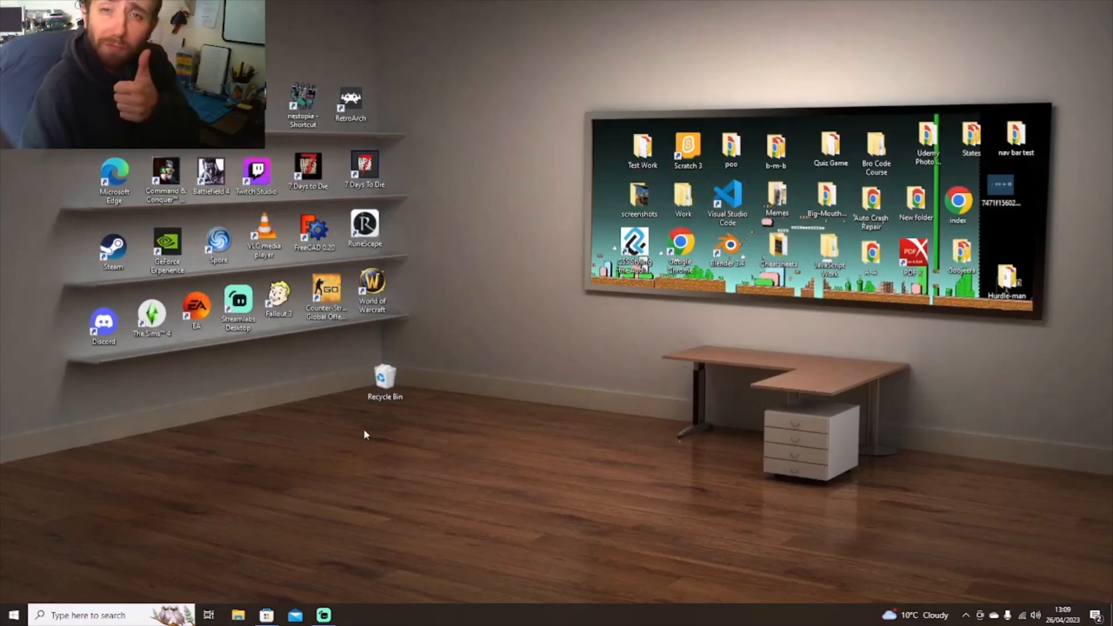